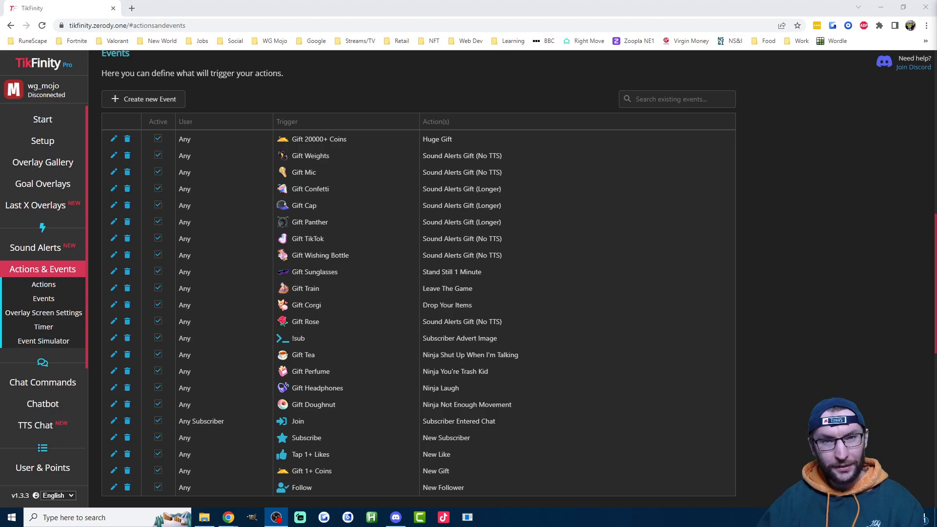
# Visit Setup, return to Start and connect TikFinity to the TikTok LIVE broadcast.
pyautogui.click(43, 113)
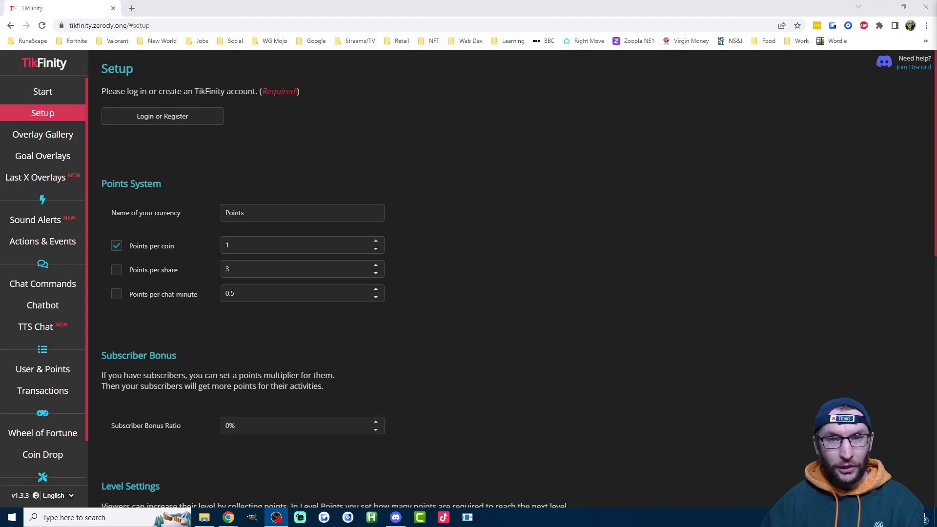
pyautogui.click(43, 92)
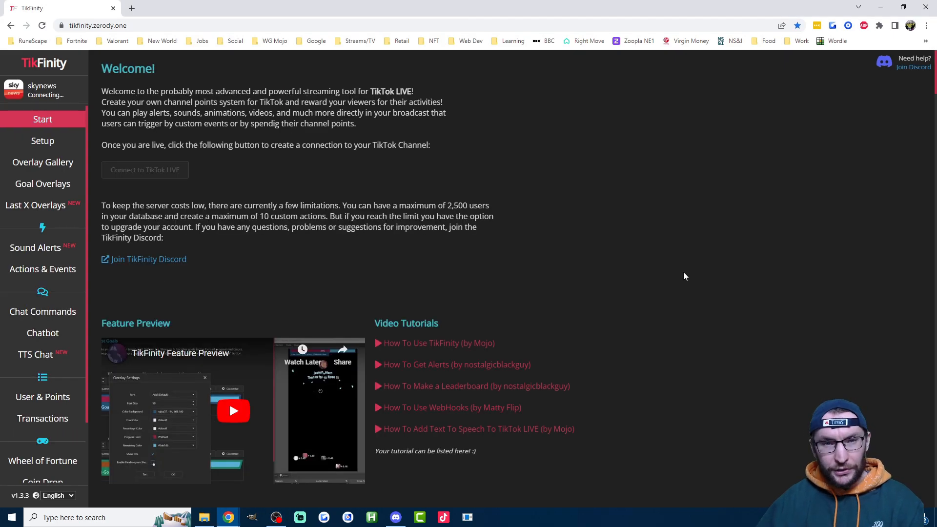
pyautogui.click(145, 170)
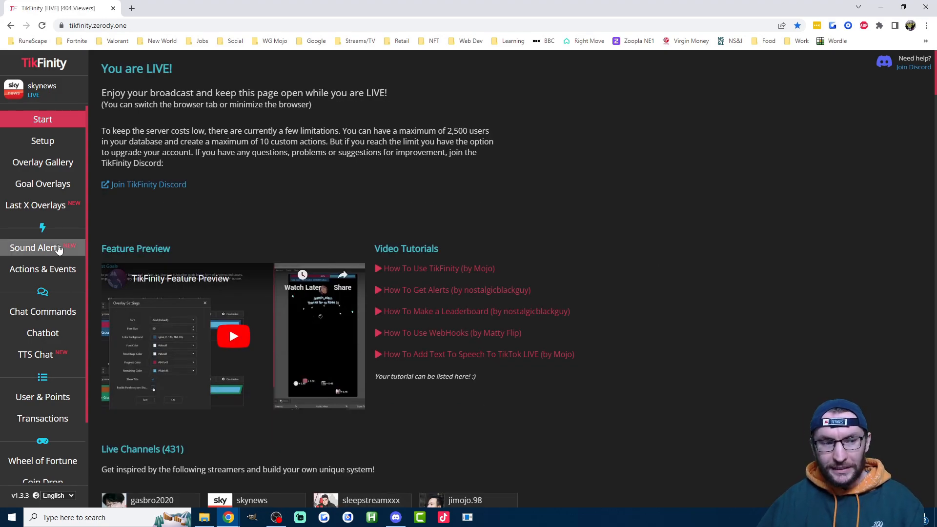
# Create a sound alert triggered by the Rose gift that plays the Fart sound.
pyautogui.click(35, 248)
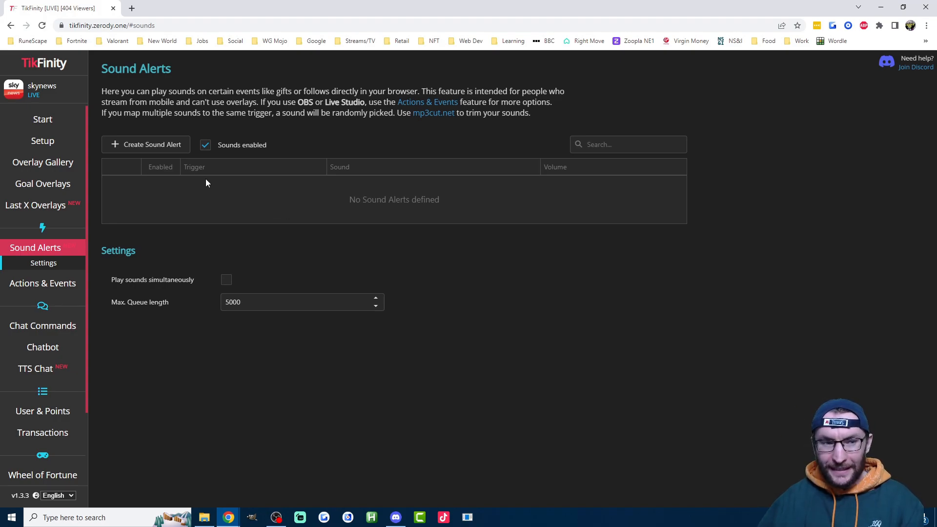
pyautogui.click(145, 144)
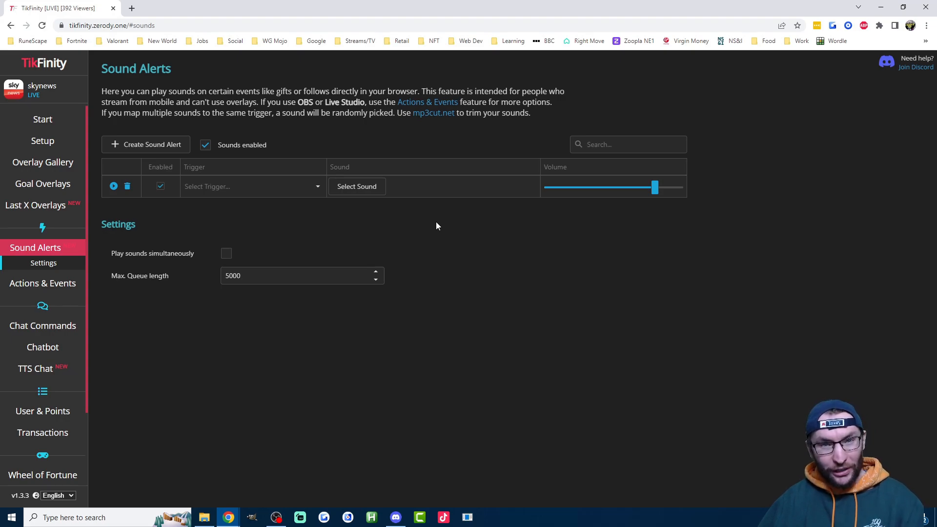
pyautogui.click(253, 186)
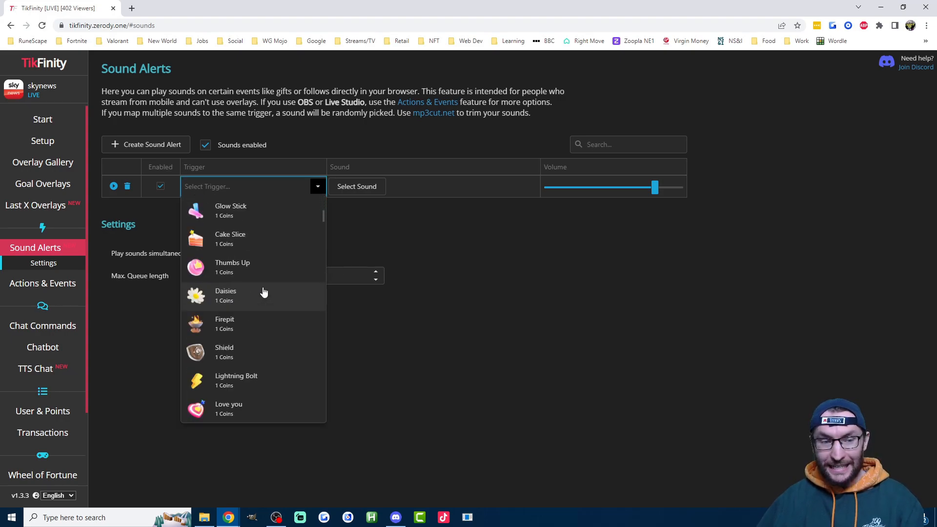
pyautogui.scroll(-3)
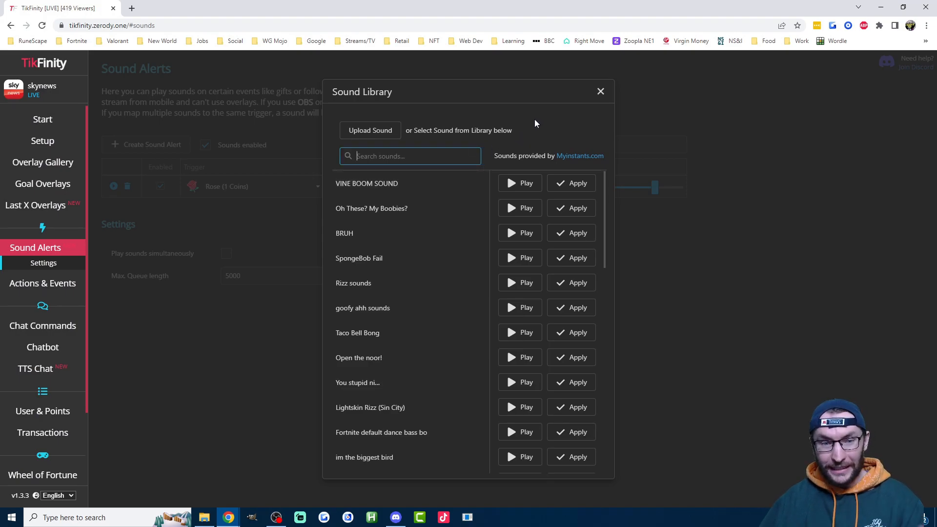
pyautogui.moveTo(495, 162)
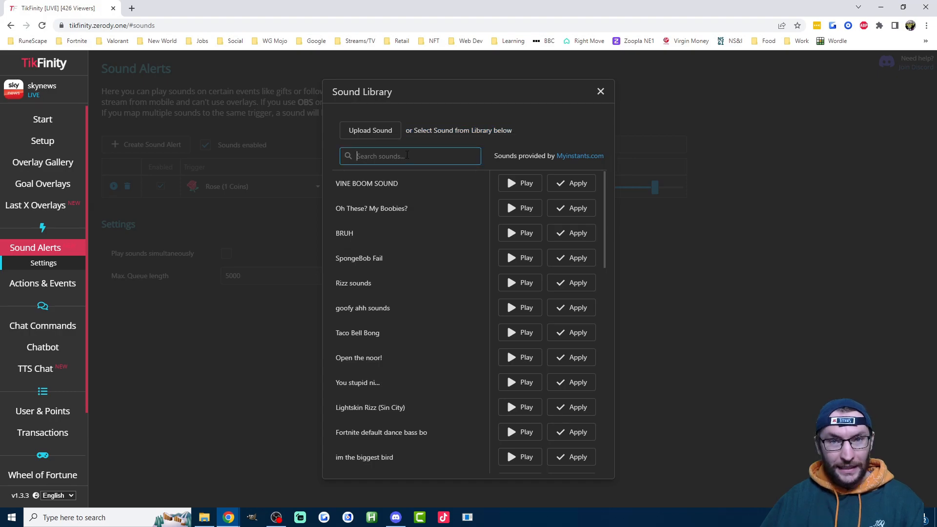
pyautogui.write('fart')
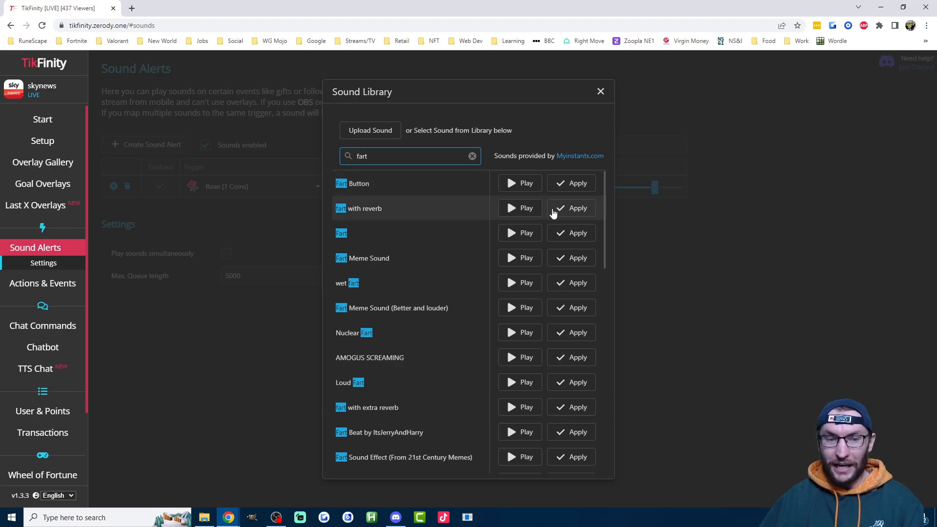
pyautogui.click(571, 208)
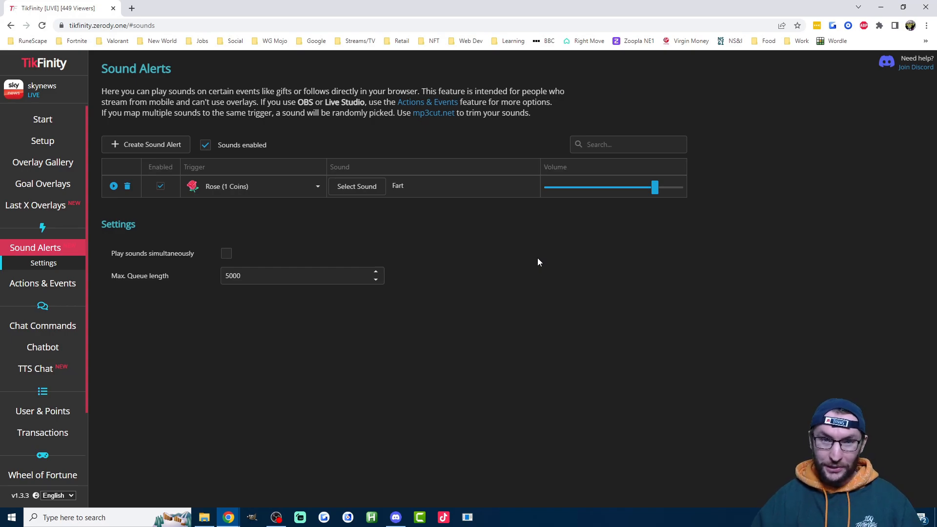
# Create a second sound alert triggered by Follow and enable Play sounds simultaneously.
pyautogui.click(150, 144)
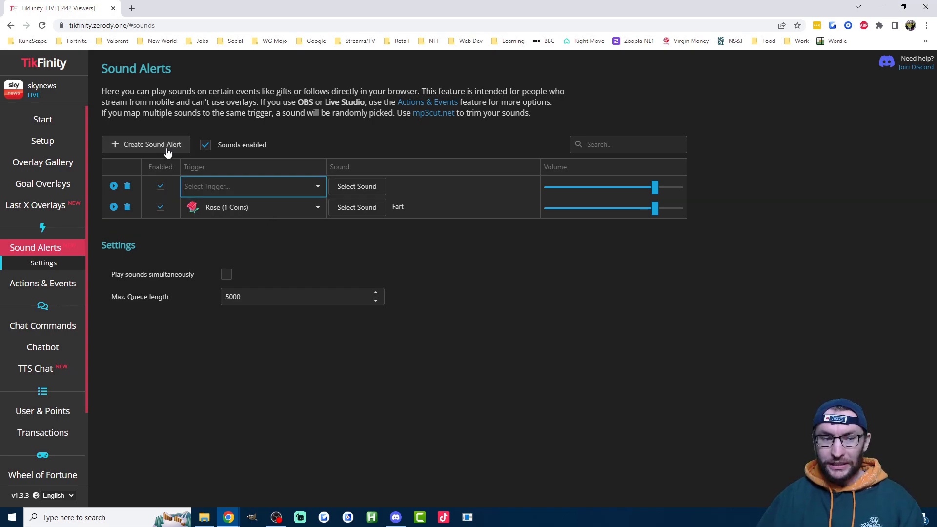
pyautogui.click(252, 187)
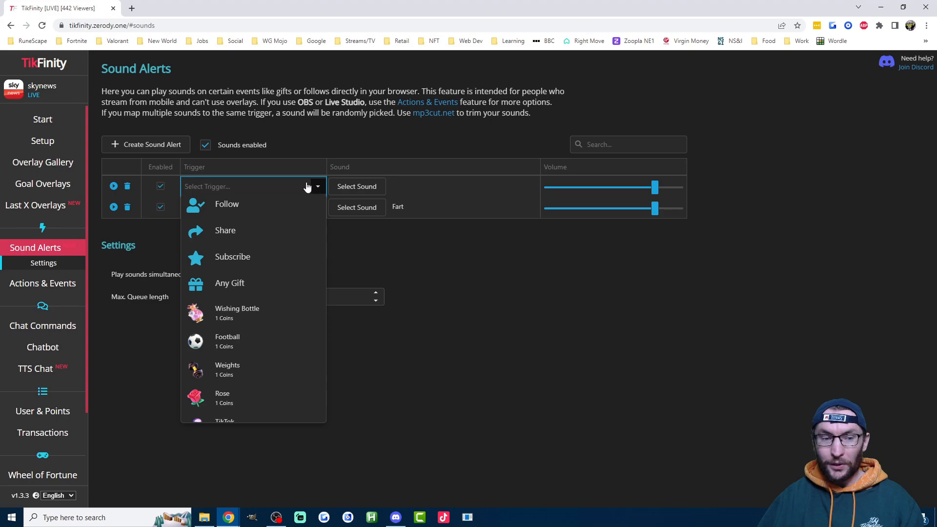
pyautogui.click(226, 204)
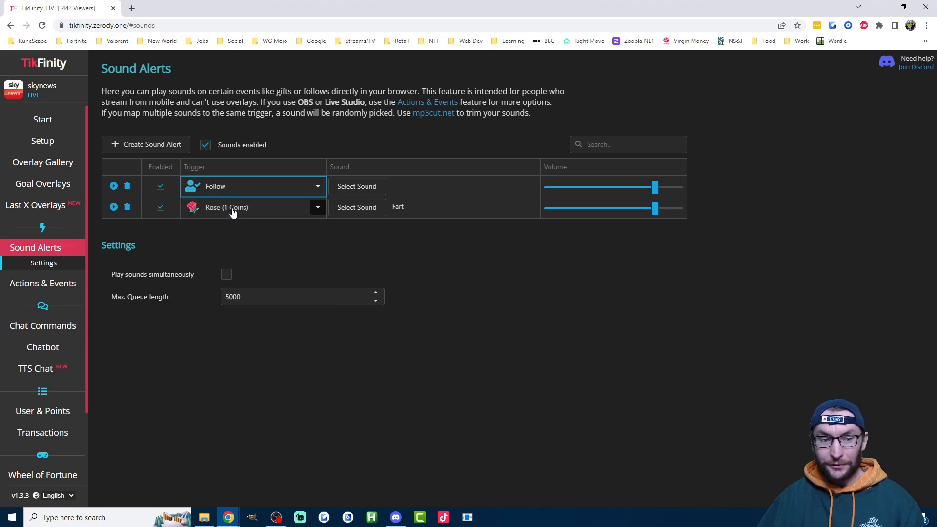
pyautogui.click(357, 187)
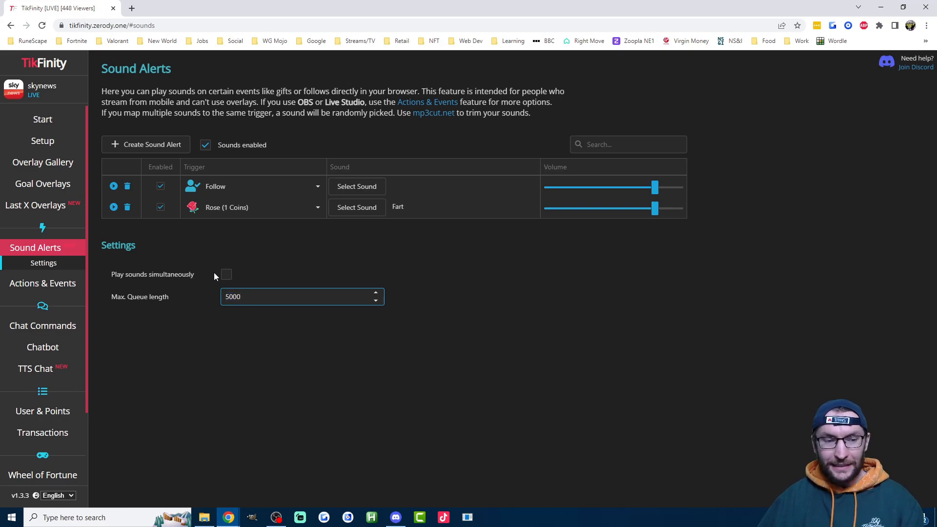
pyautogui.click(226, 275)
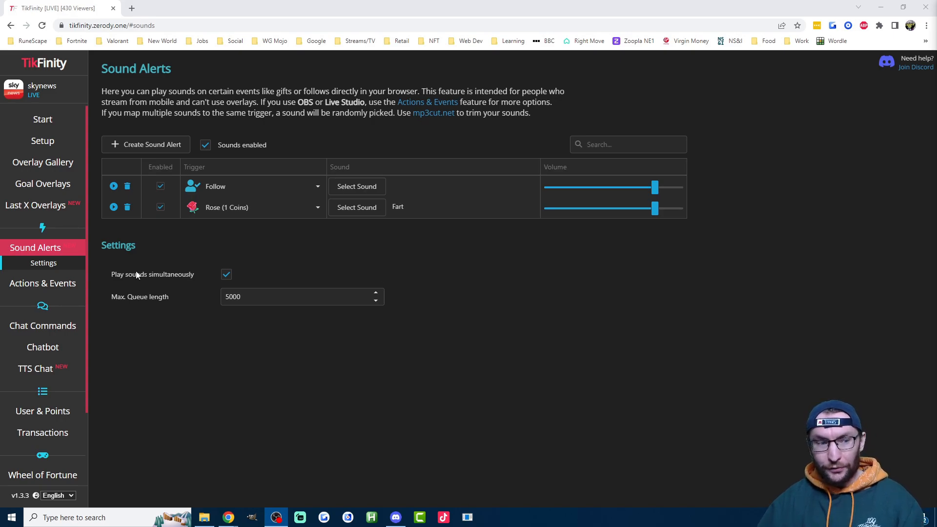
pyautogui.click(43, 283)
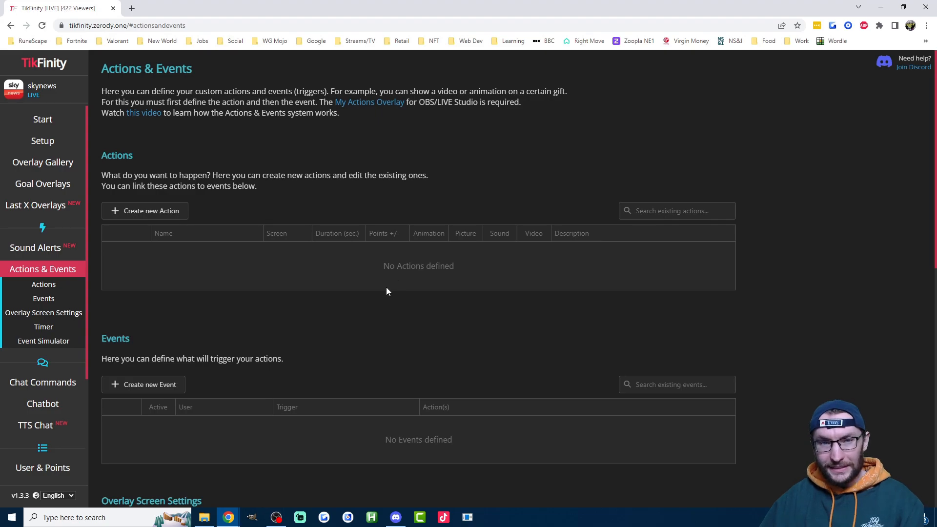
# Start a new action named 'New Follower' showing the 'well done' animation.
pyautogui.click(145, 211)
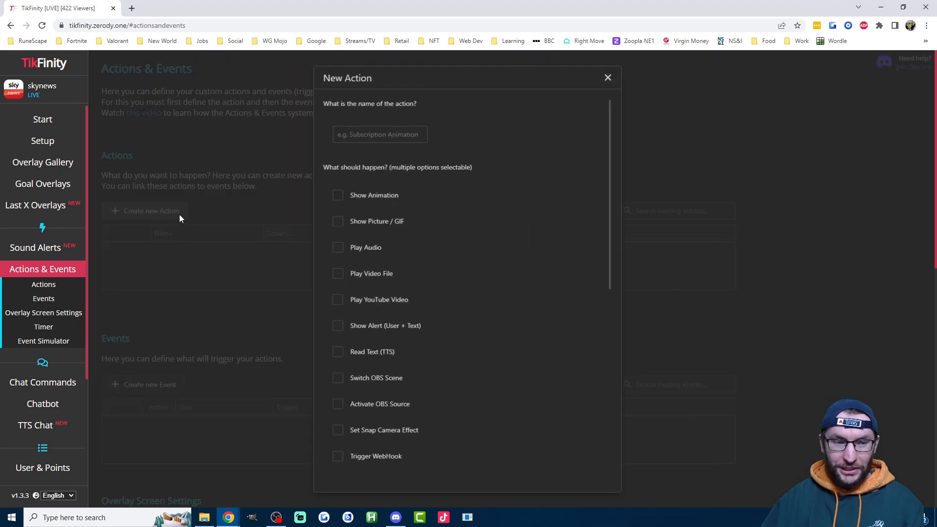
pyautogui.write('New Follower')
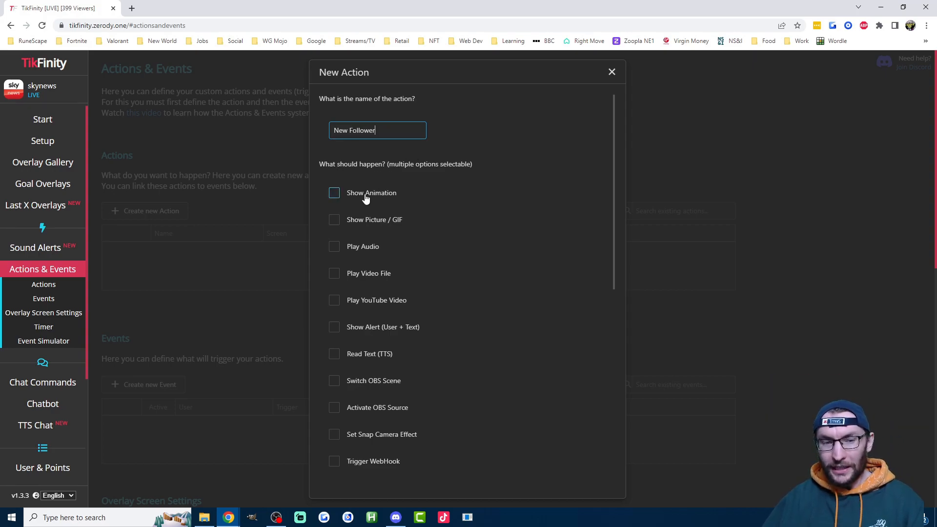
pyautogui.click(334, 193)
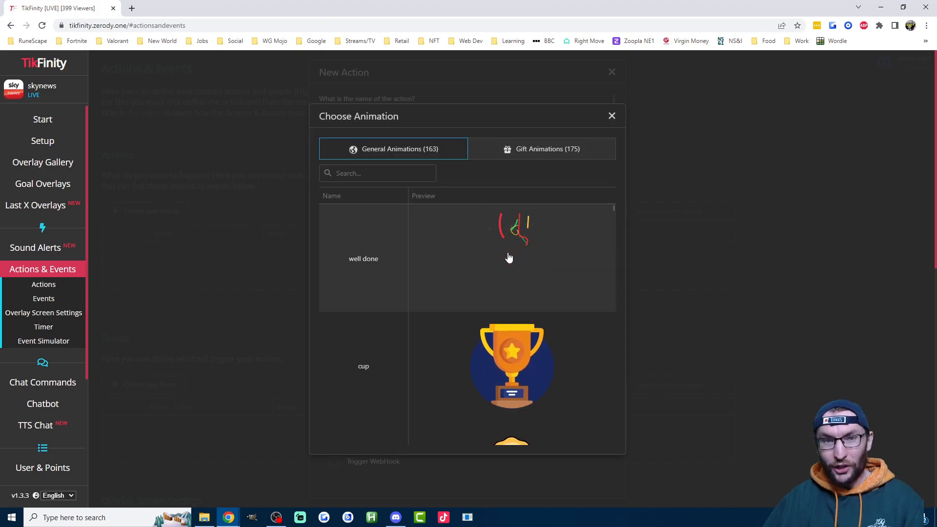
pyautogui.click(363, 259)
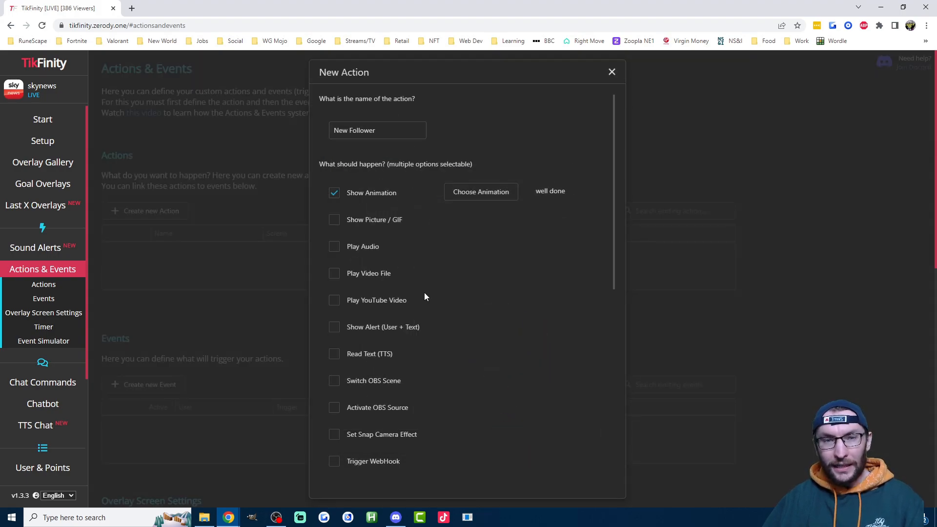
# Add a 'Thanks for following!' text alert coloured yellow (ff0) to the action.
pyautogui.click(334, 327)
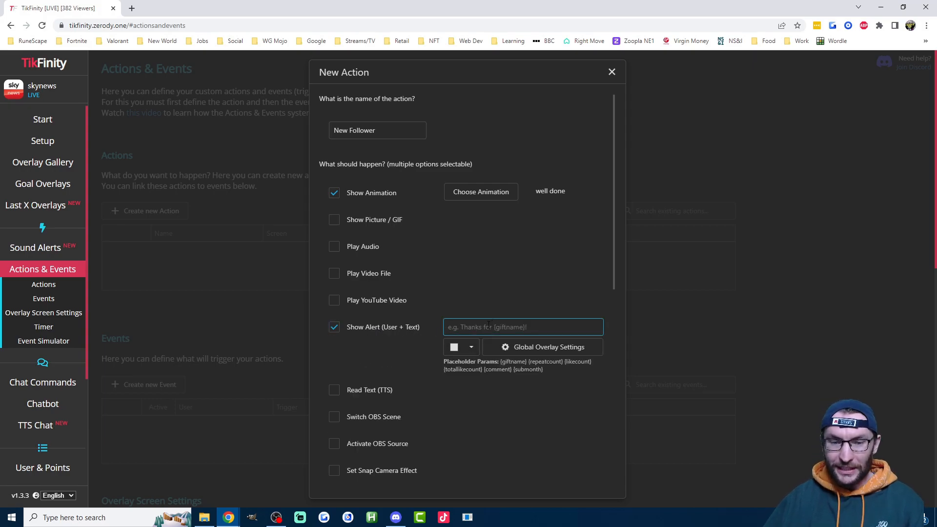
pyautogui.write('T')
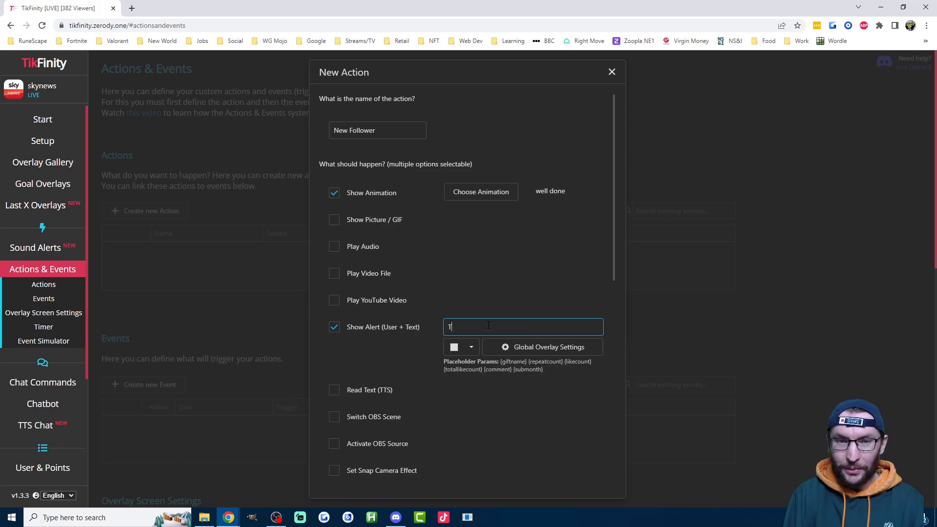
pyautogui.write('hanks for')
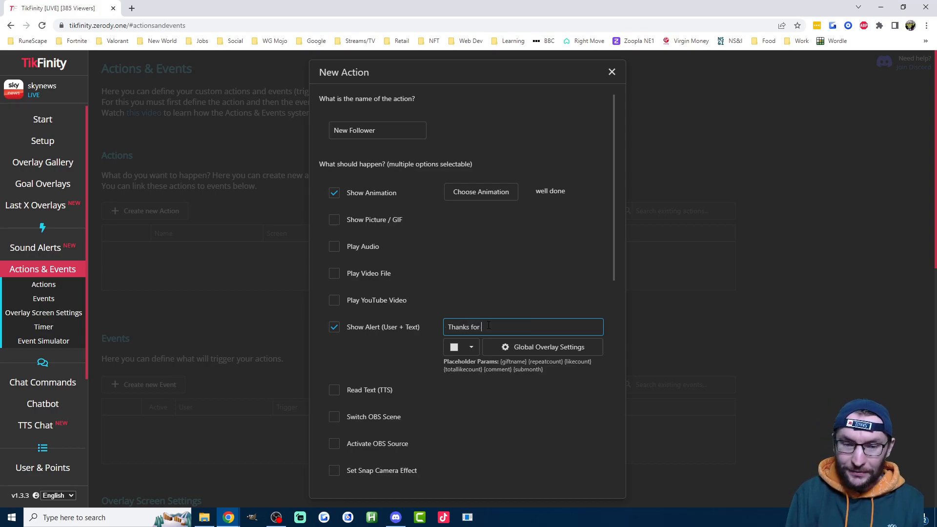
pyautogui.write('following!')
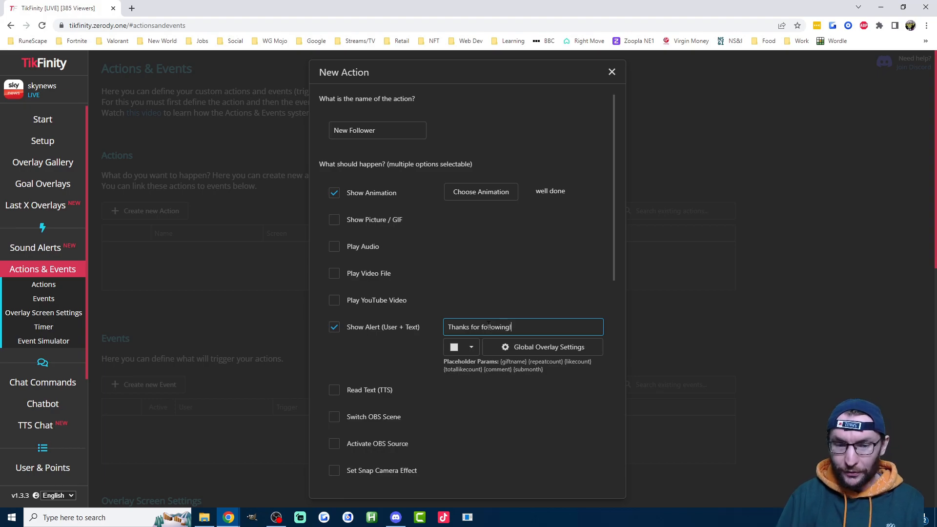
pyautogui.click(454, 347)
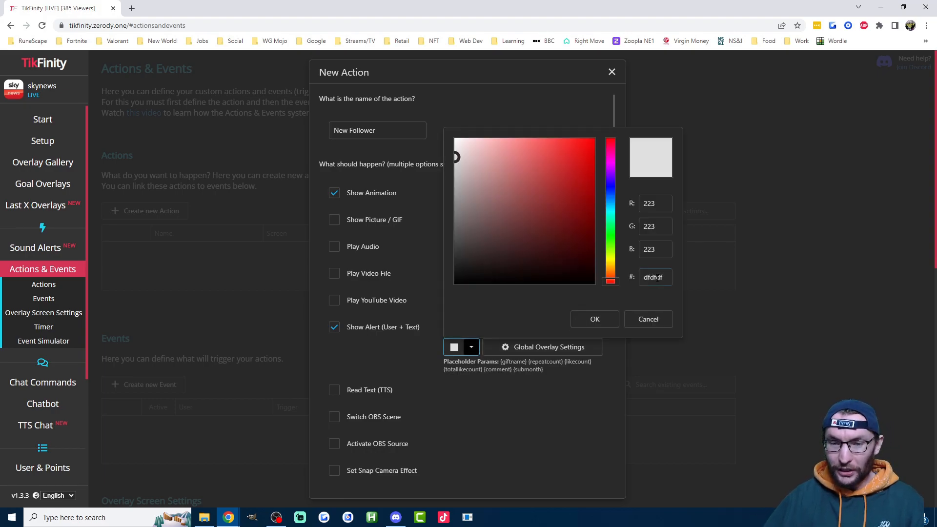
pyautogui.write('ff0')
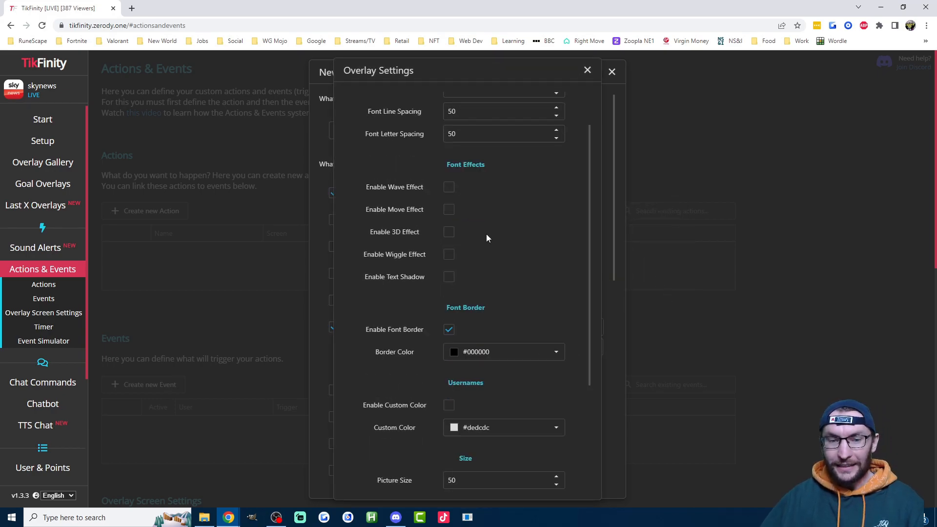
pyautogui.scroll(-3)
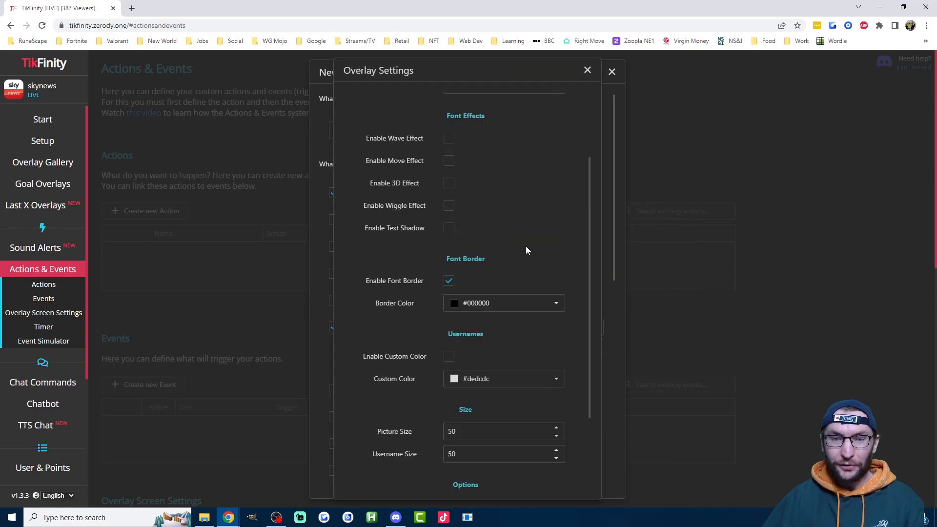
pyautogui.click(587, 71)
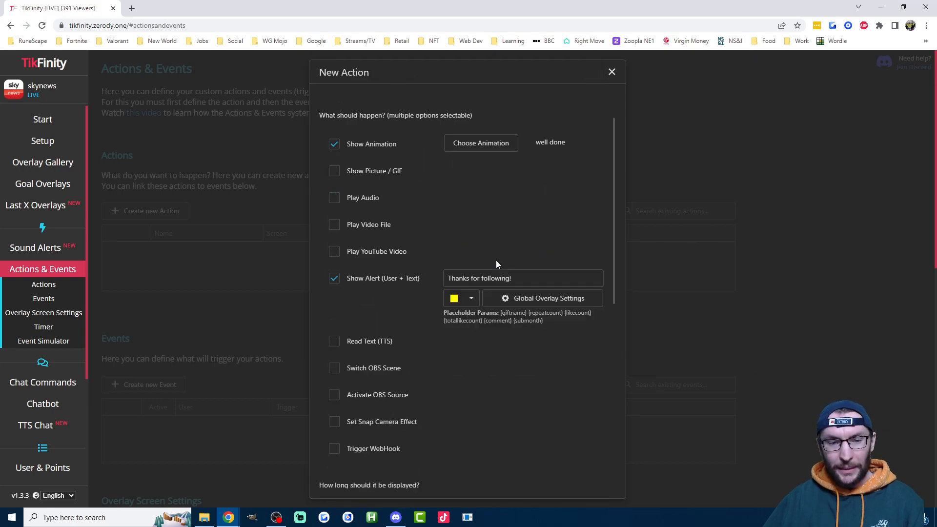
pyautogui.scroll(-3)
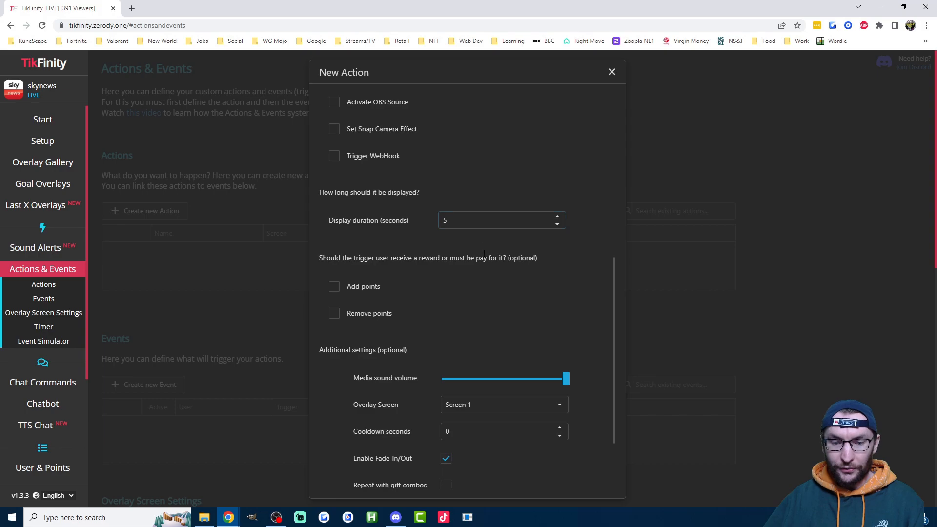
pyautogui.scroll(-3)
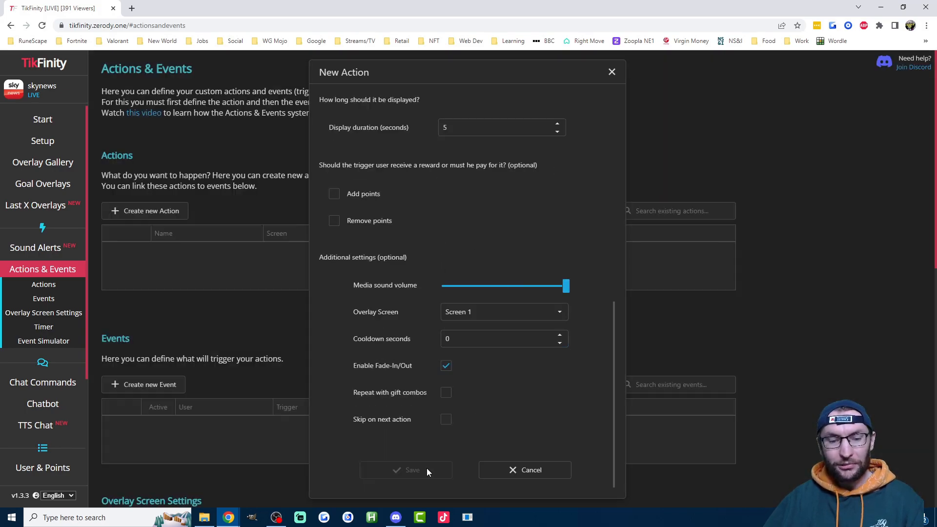
# Create an event where a Follow from Everyone triggers the New Follower action, and save.
pyautogui.click(406, 470)
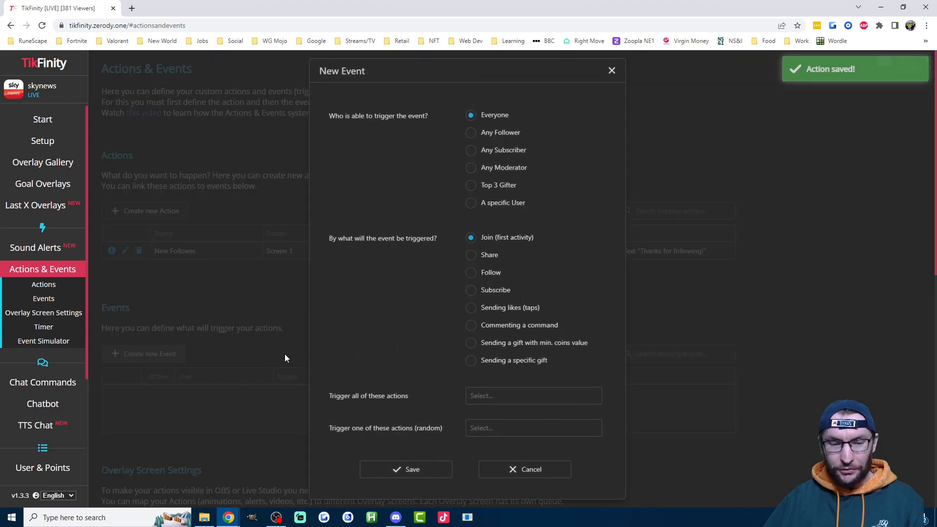
pyautogui.moveTo(453, 121)
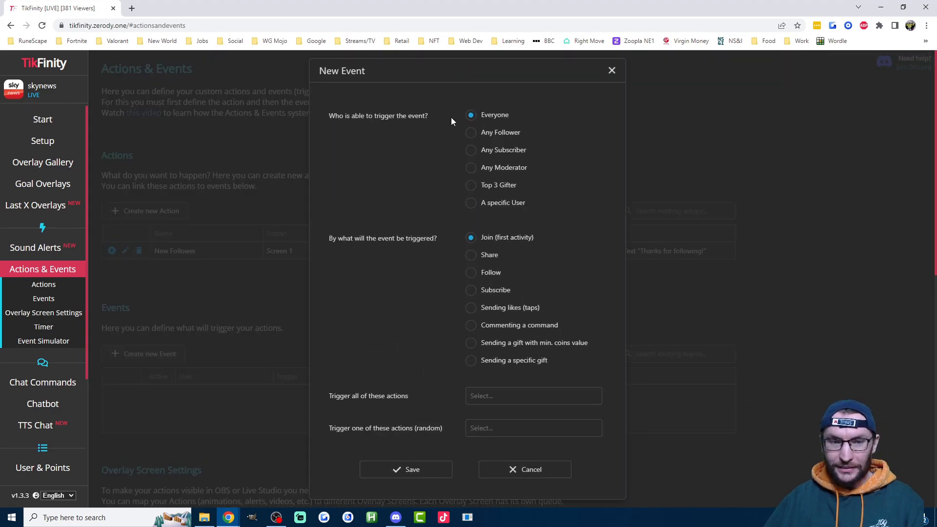
pyautogui.moveTo(373, 238); pyautogui.dragTo(414, 239)
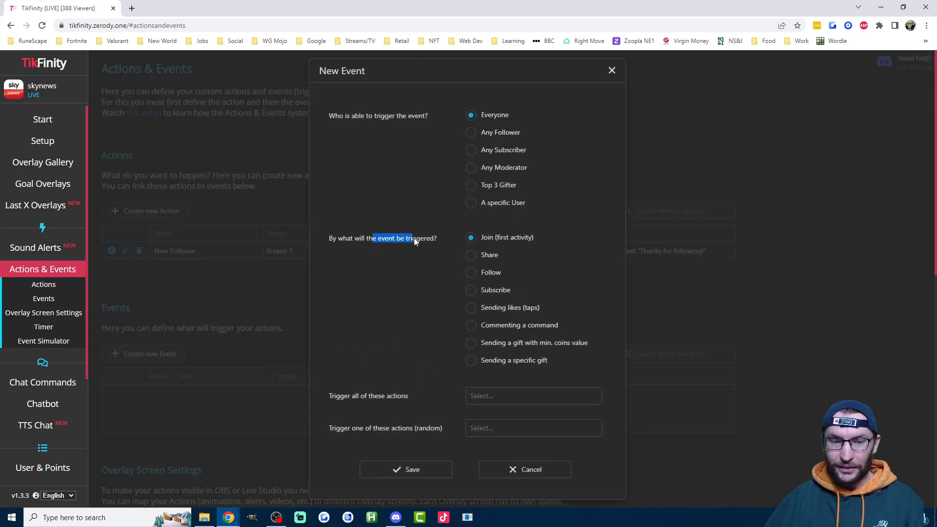
pyautogui.click(471, 272)
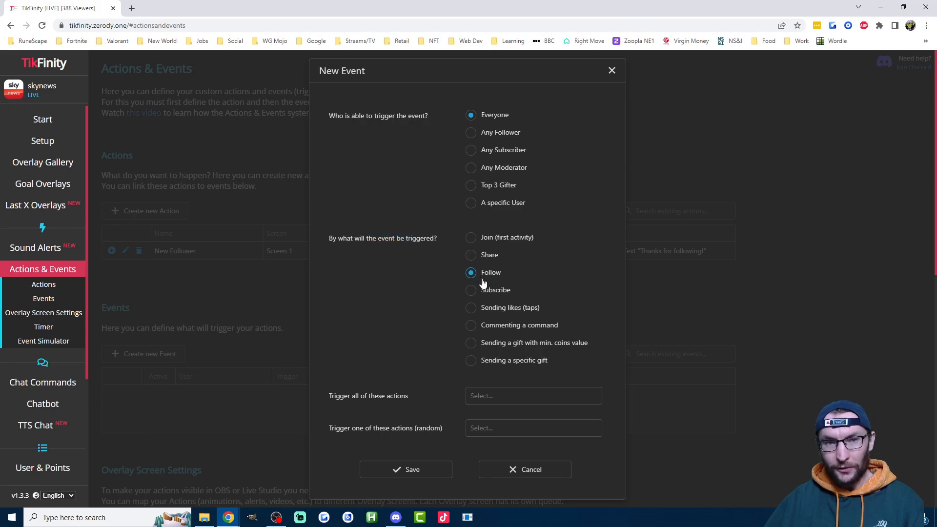
pyautogui.click(533, 395)
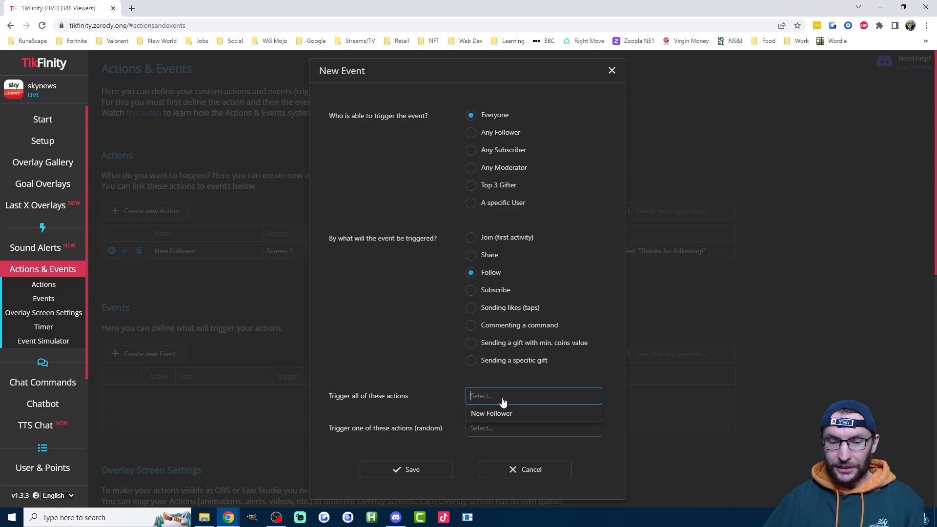
pyautogui.click(492, 414)
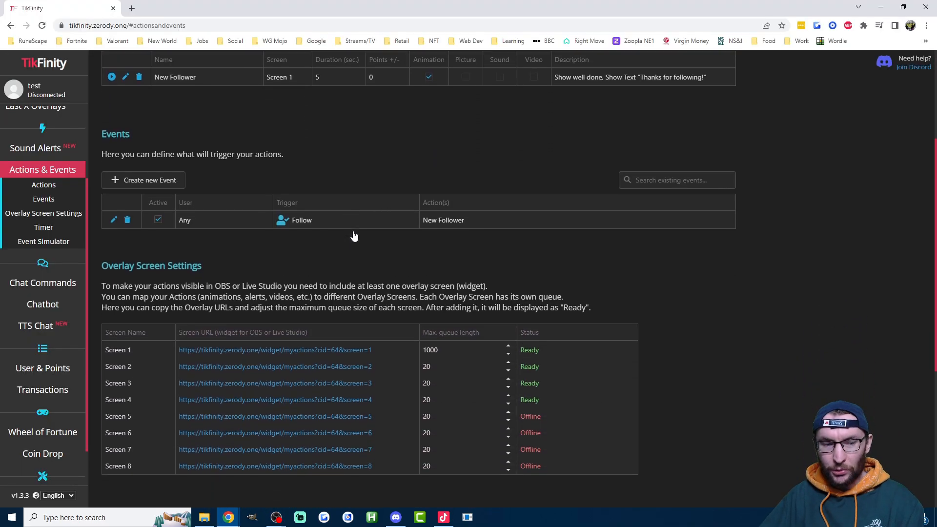
# Scroll to Overlay Screen Settings and copy the Screen 1 widget URL.
pyautogui.scroll(-3)
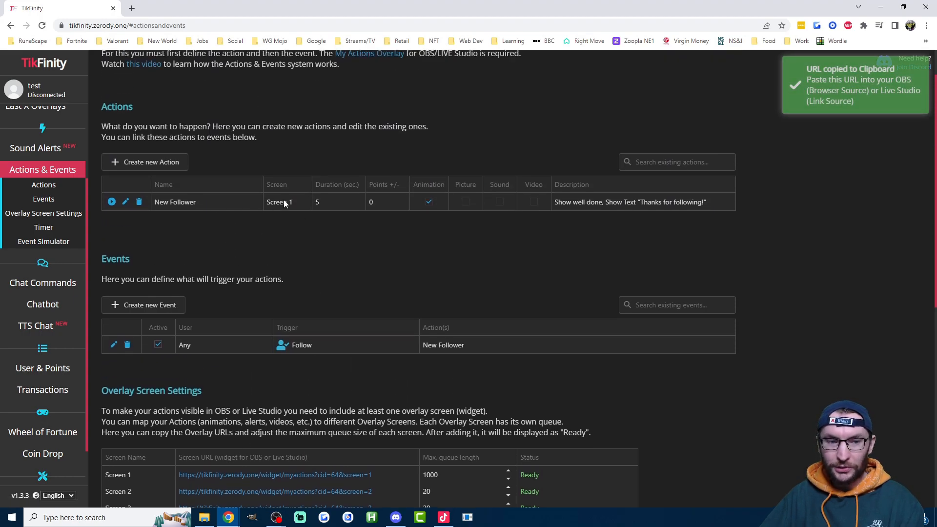
pyautogui.moveTo(226, 208)
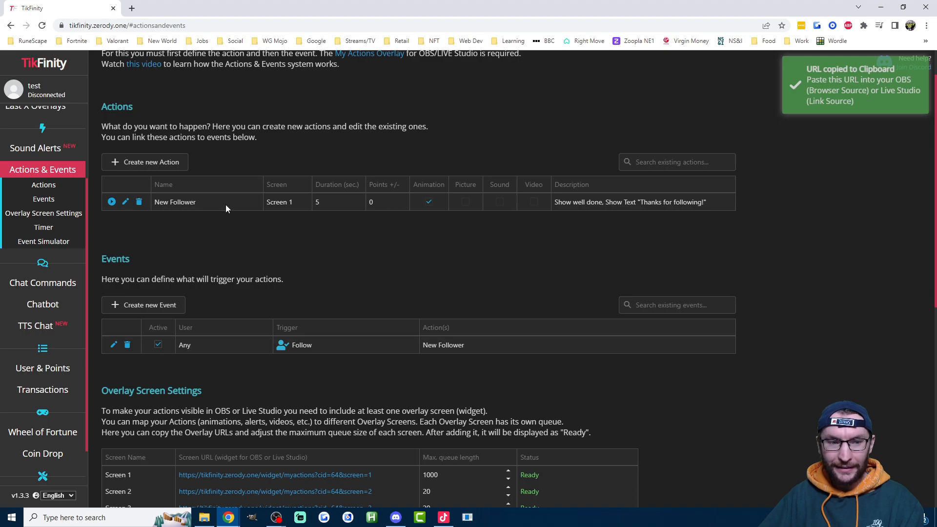
pyautogui.scroll(-3)
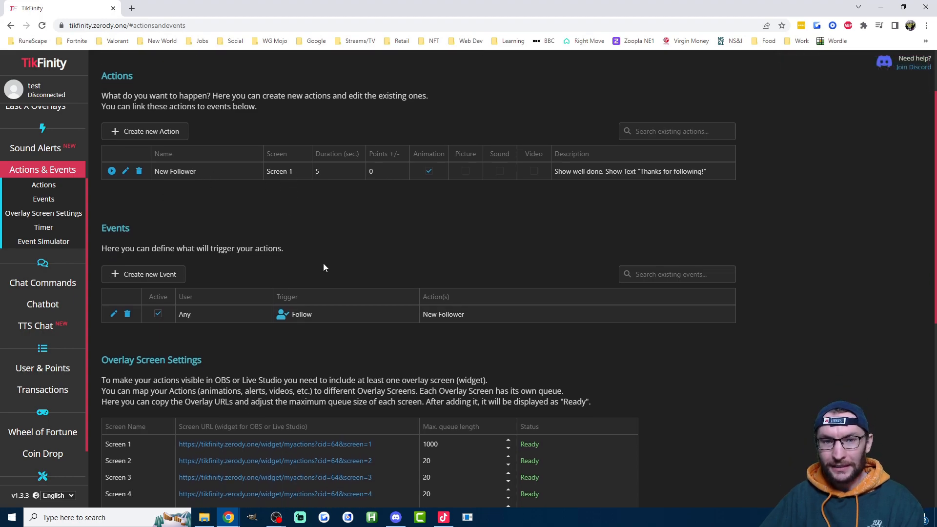
pyautogui.scroll(-3)
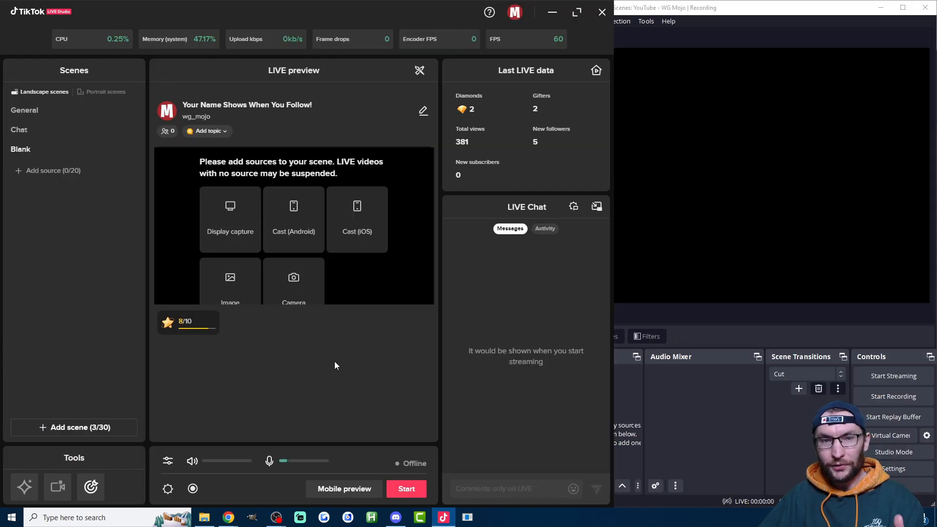
# Add a Link source with the TikFinity overlay URL, leaving Custom resolution off.
pyautogui.click(52, 170)
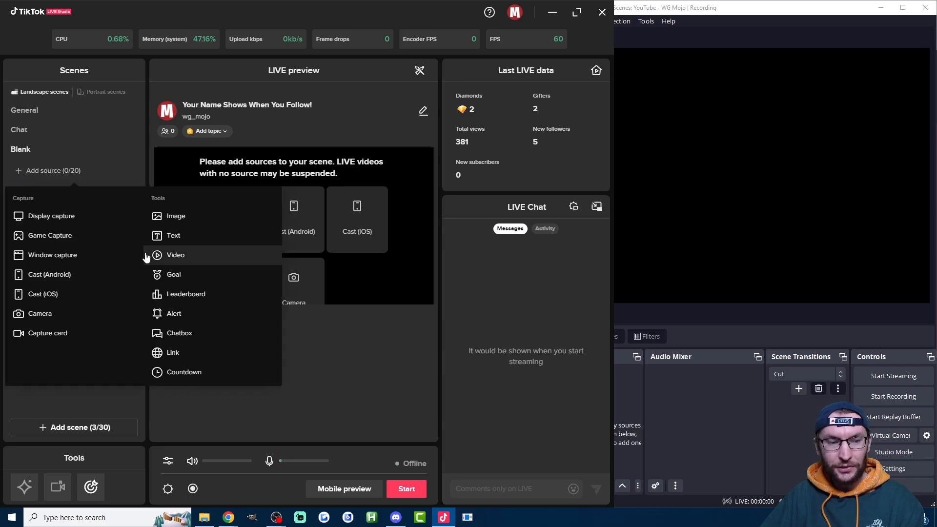
pyautogui.click(172, 353)
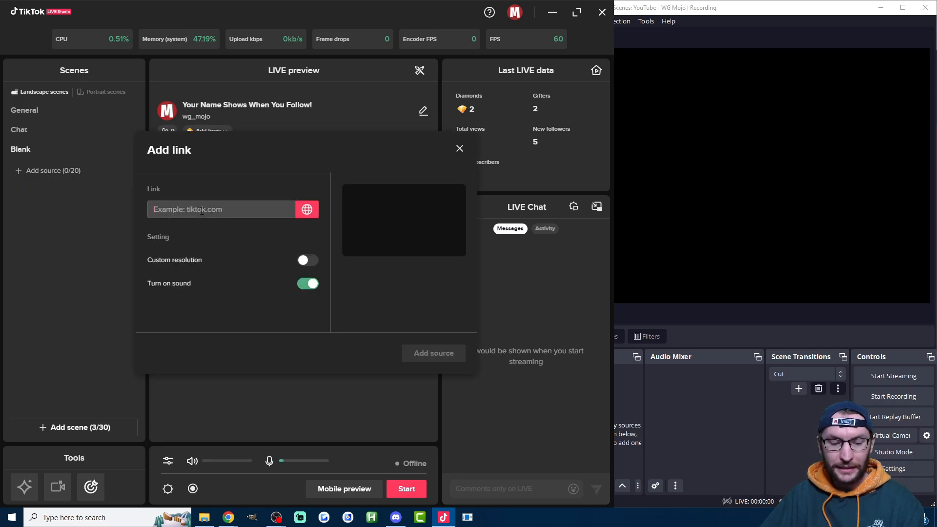
pyautogui.click(308, 260)
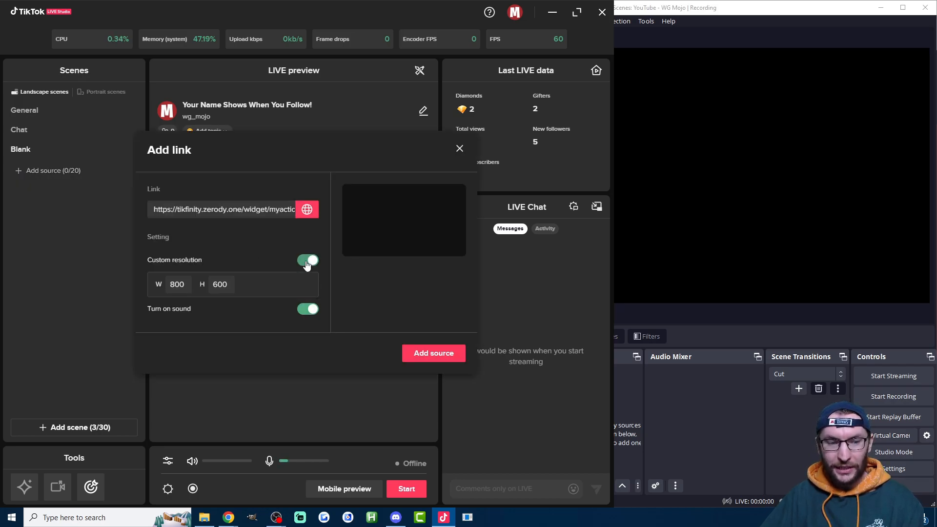
pyautogui.click(308, 259)
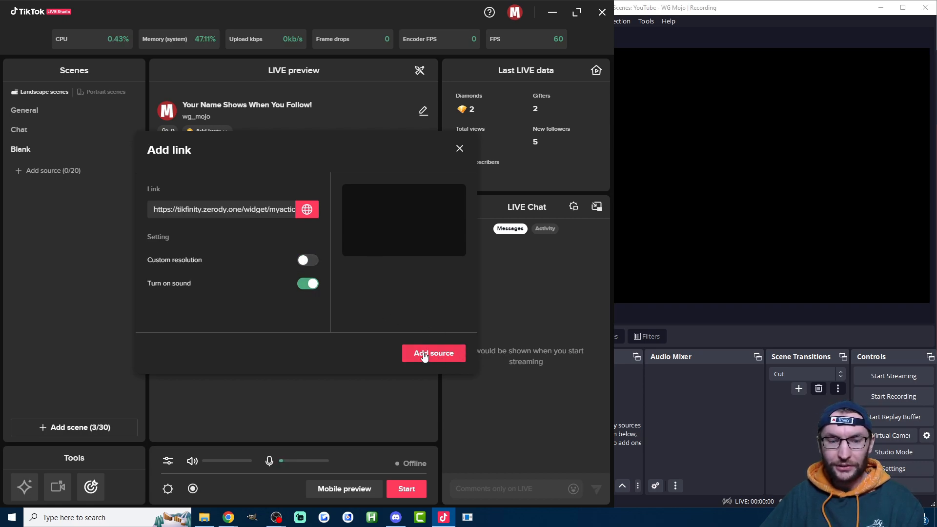
pyautogui.click(434, 354)
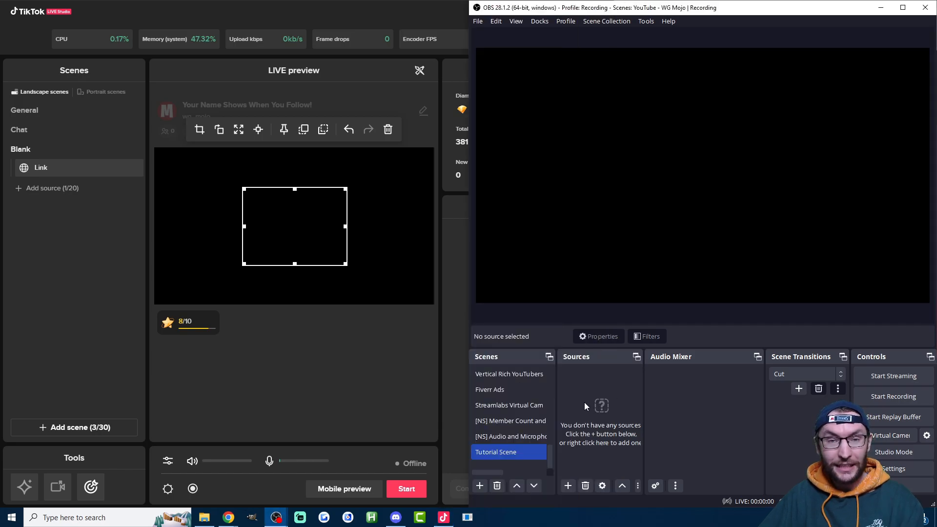
pyautogui.moveTo(578, 362)
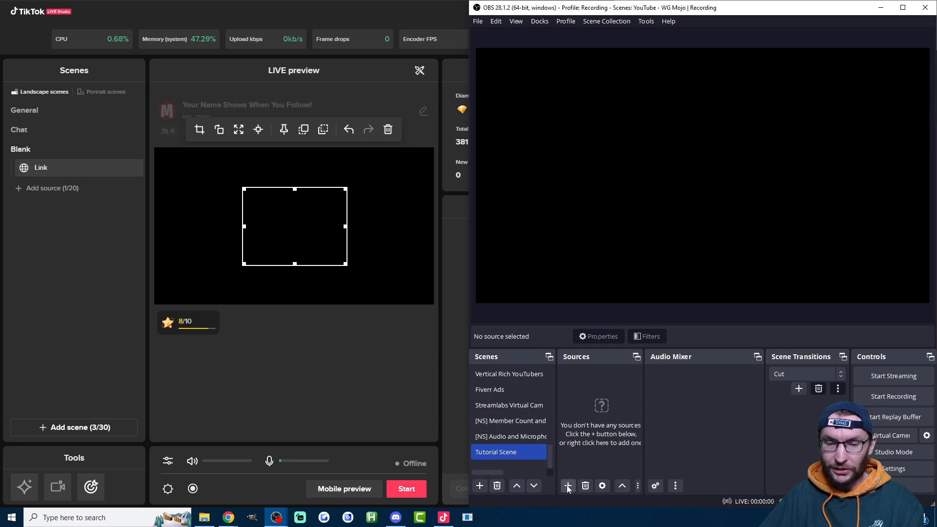
# Create a new OBS browser source named 'TikFinity Screen 1'.
pyautogui.click(568, 486)
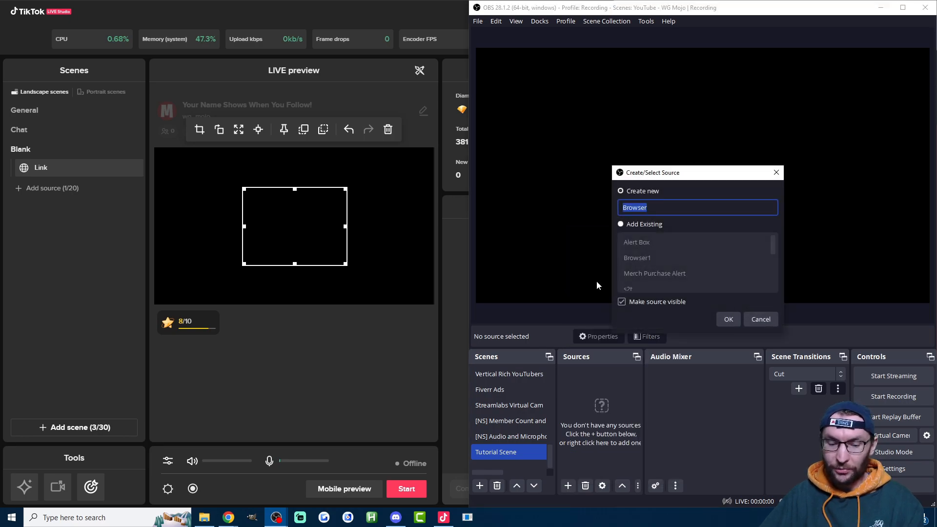
pyautogui.write('TikFinity')
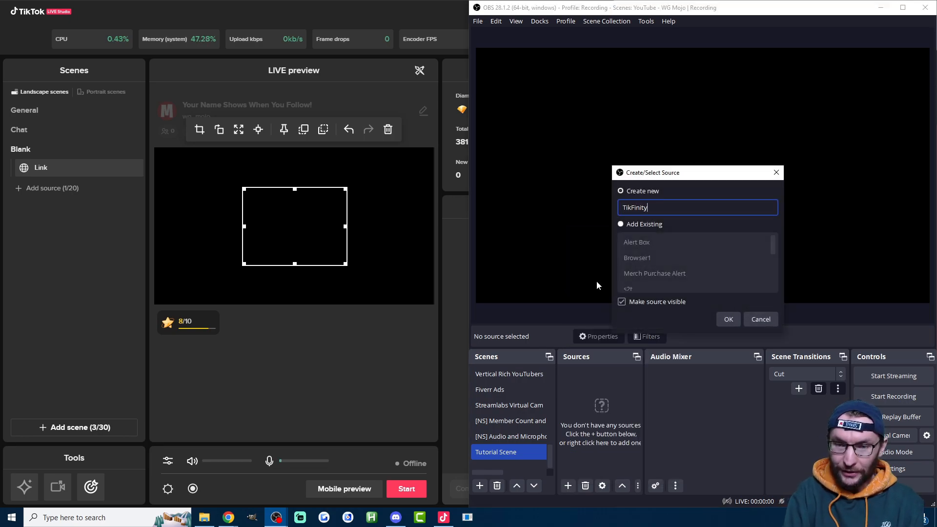
pyautogui.write('Screen 1')
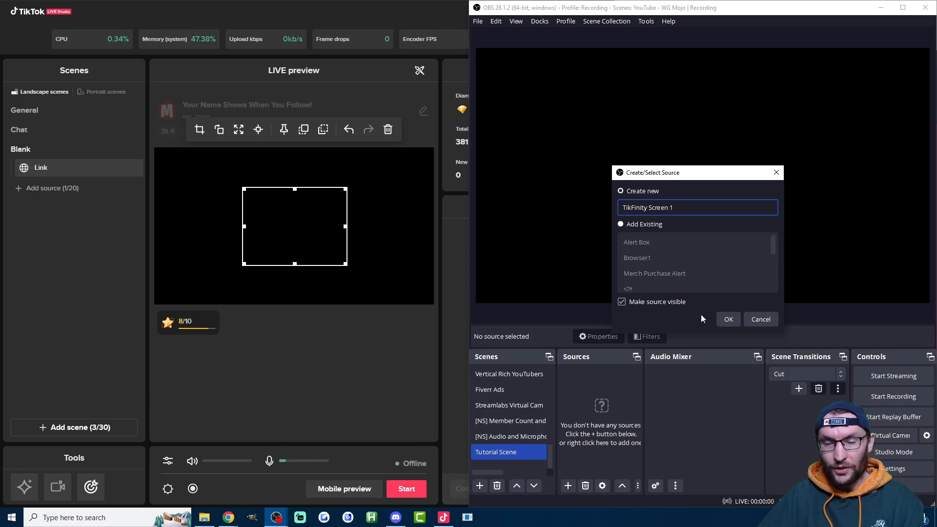
pyautogui.click(728, 320)
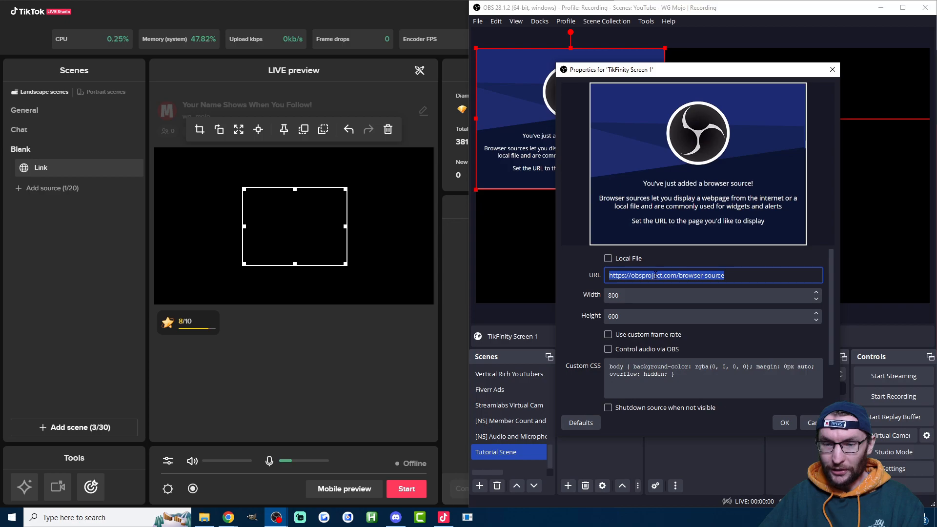
# Point it to the TikFinity myactions screen 1 URL with 'Shutdown source when not visible' enabled.
pyautogui.write('https://tikfinity.zerody.one/widget/myactions?cid=64&screen=1')
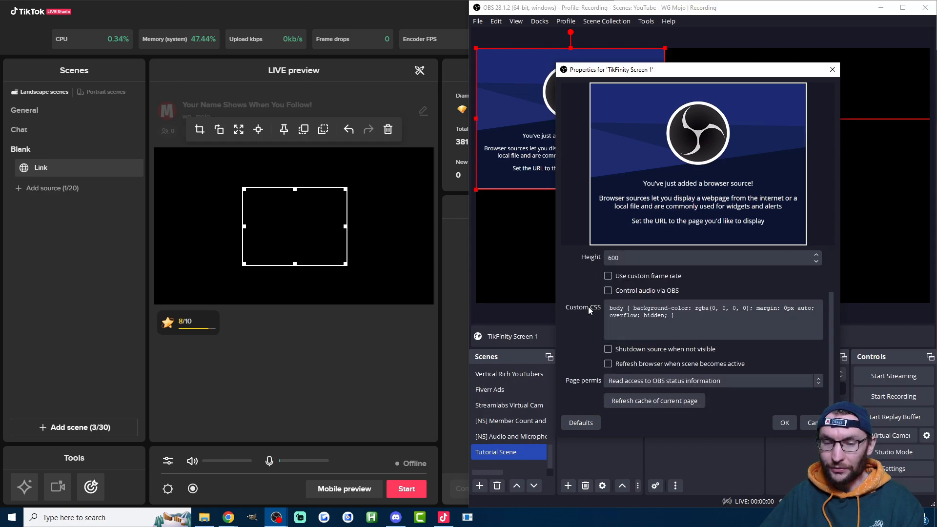
pyautogui.click(608, 349)
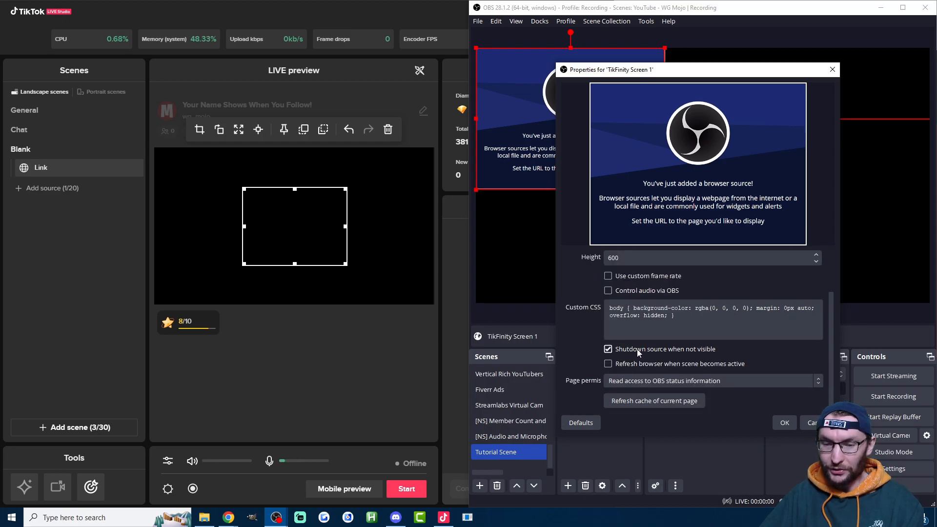
pyautogui.click(785, 422)
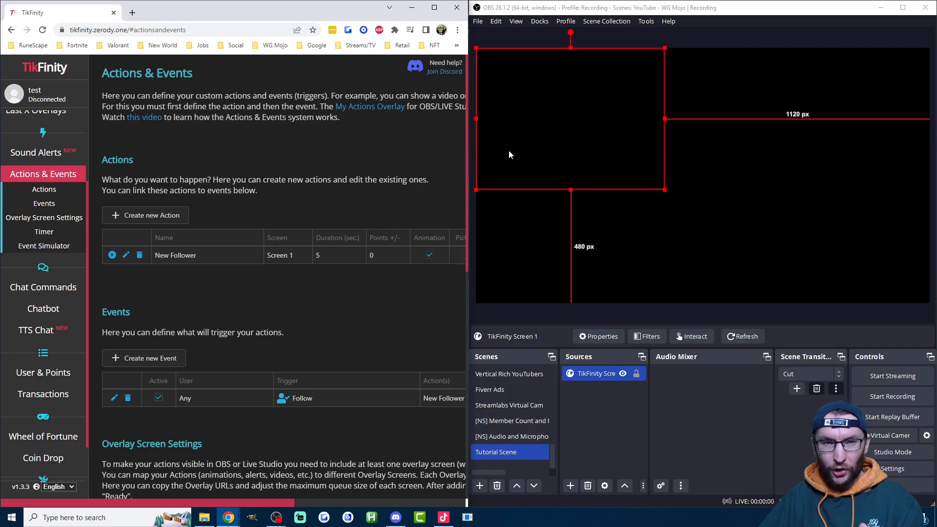
pyautogui.moveTo(494, 149)
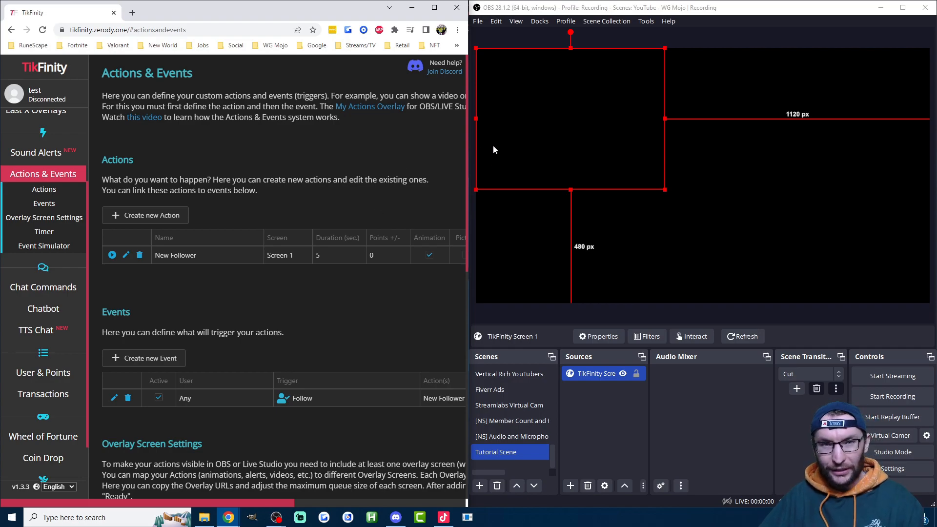
pyautogui.moveTo(117, 170)
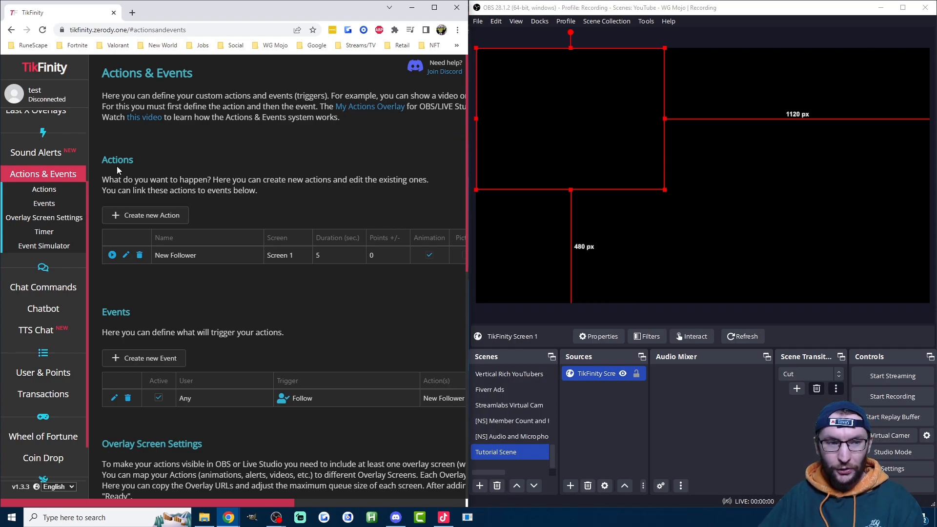
pyautogui.click(113, 255)
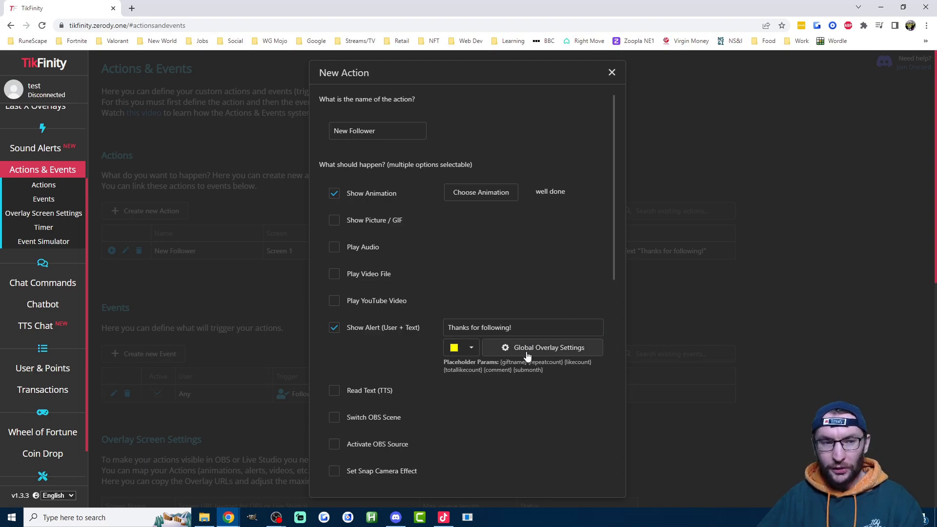
pyautogui.moveTo(532, 357)
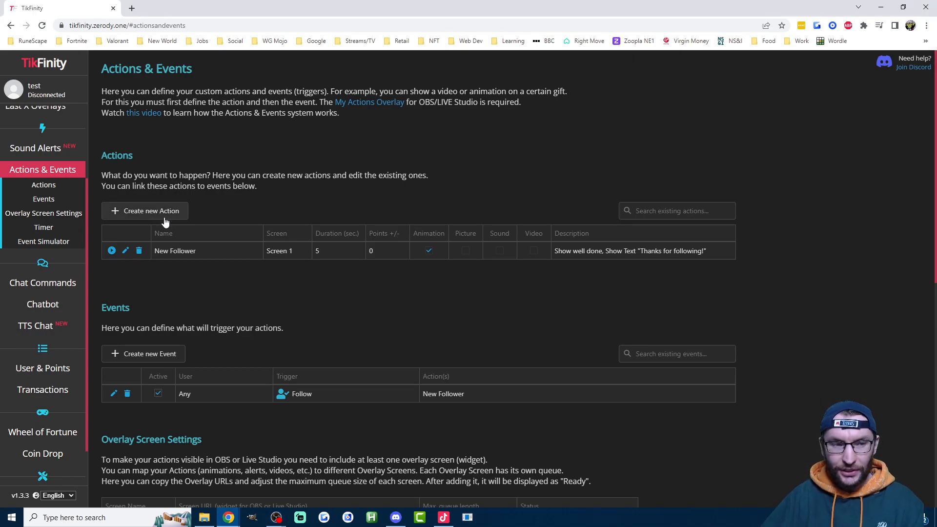
# Start a new action named 'New Gifts' showing the 'well done' animation.
pyautogui.click(144, 211)
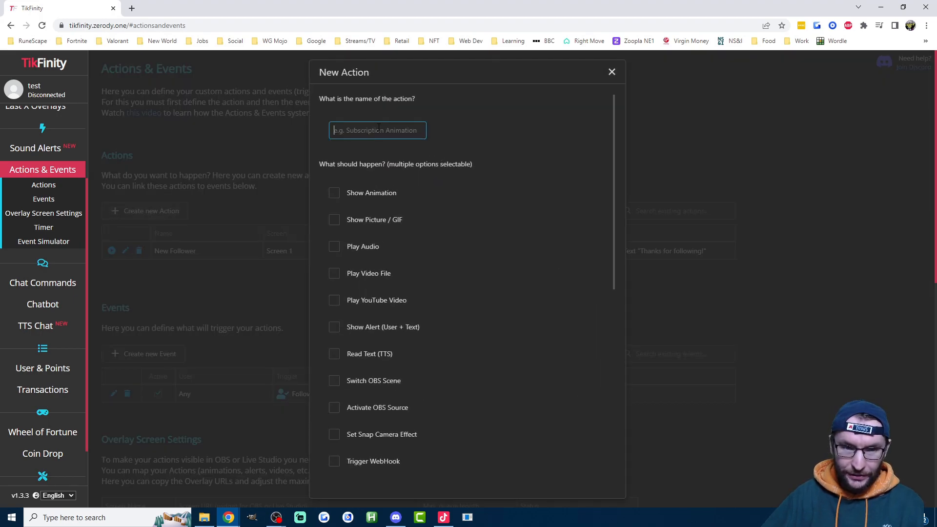
pyautogui.write('New Gif')
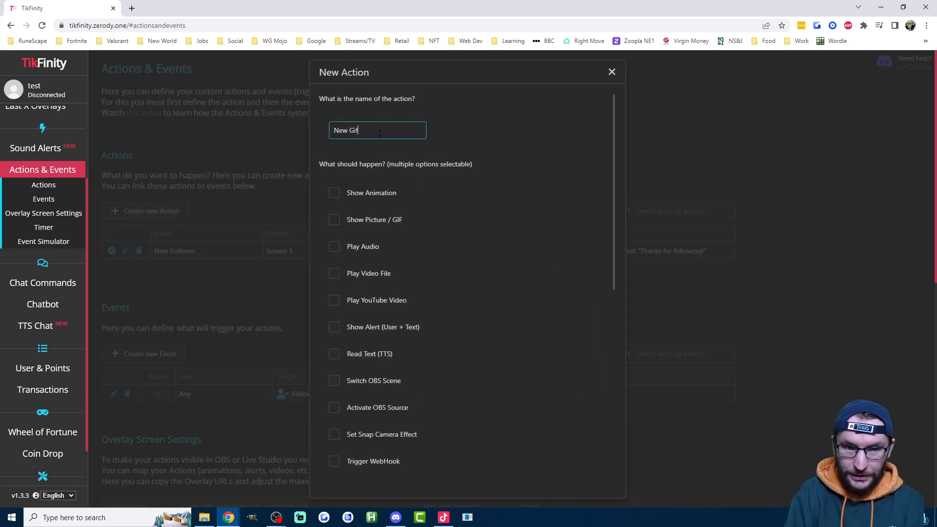
pyautogui.click(334, 193)
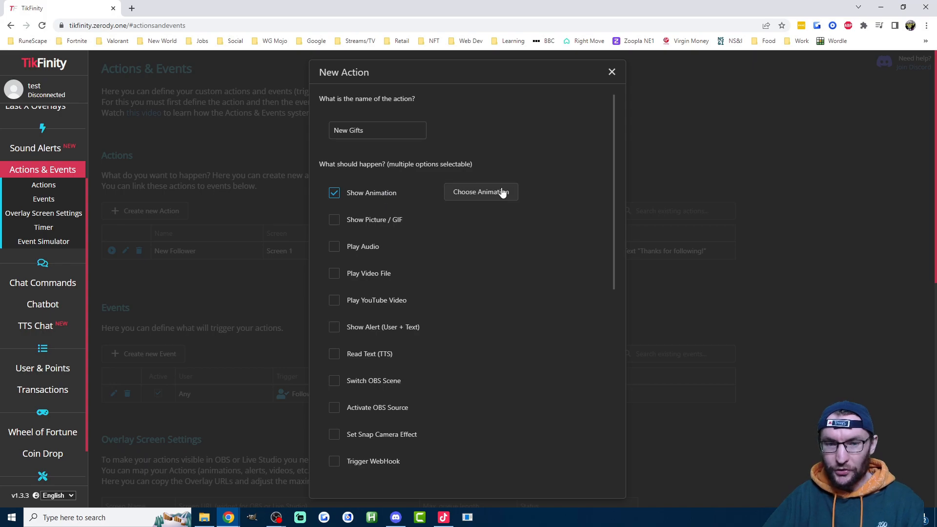
pyautogui.click(481, 191)
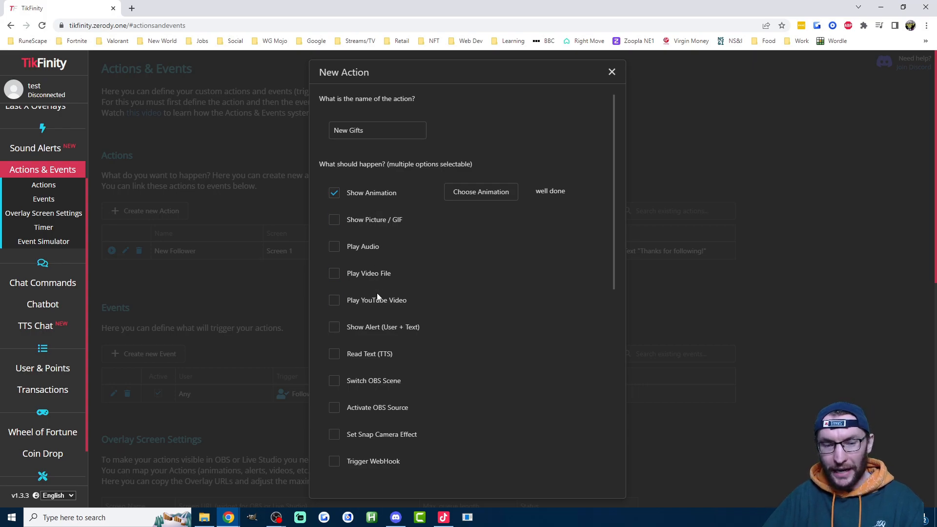
pyautogui.moveTo(538, 339)
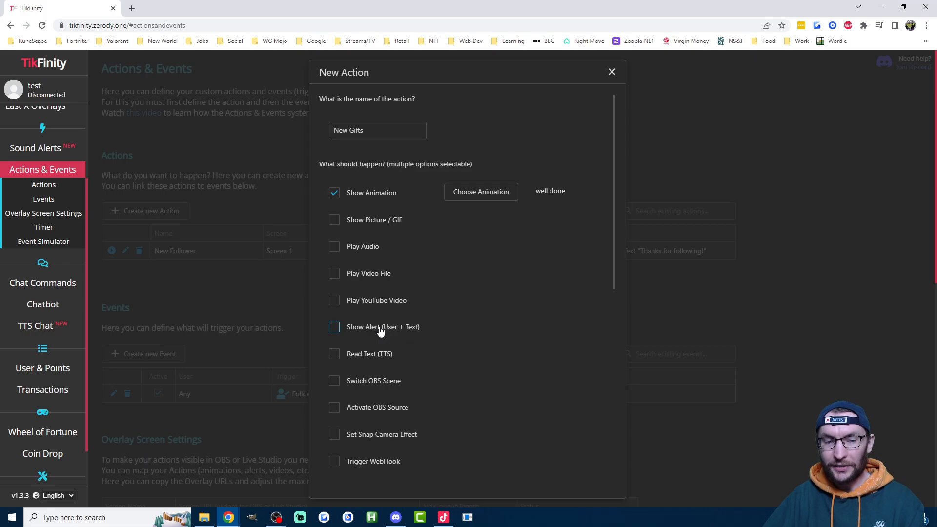
# Enable Show Alert and Read Text (TTS), with a yellow gift thank-you alert text.
pyautogui.click(334, 327)
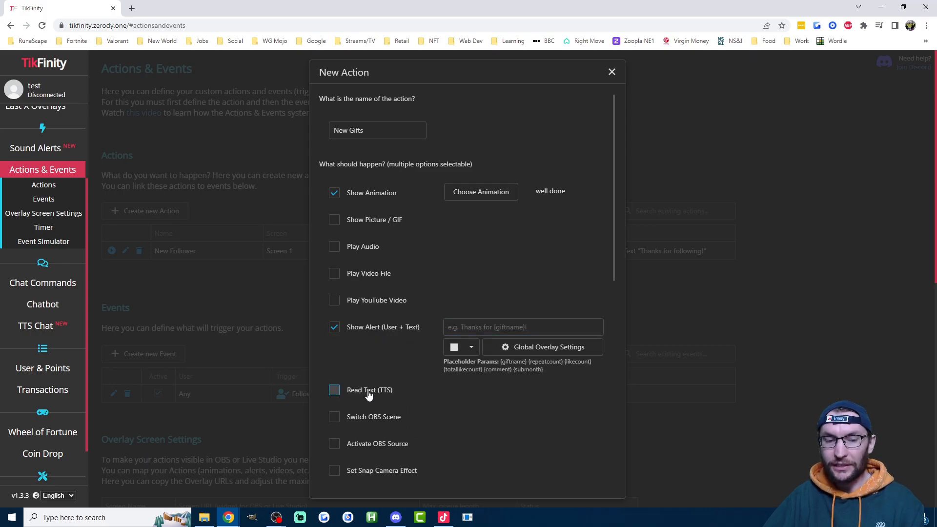
pyautogui.click(333, 391)
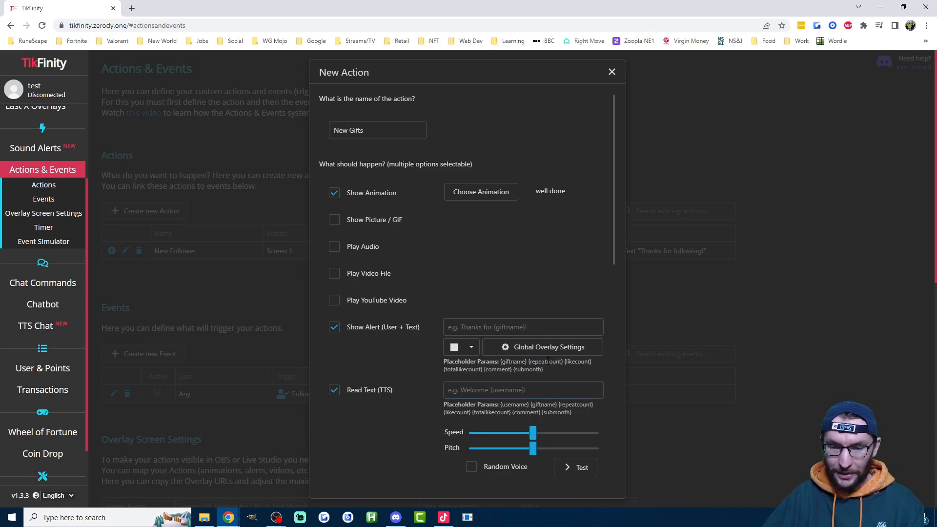
pyautogui.click(523, 327)
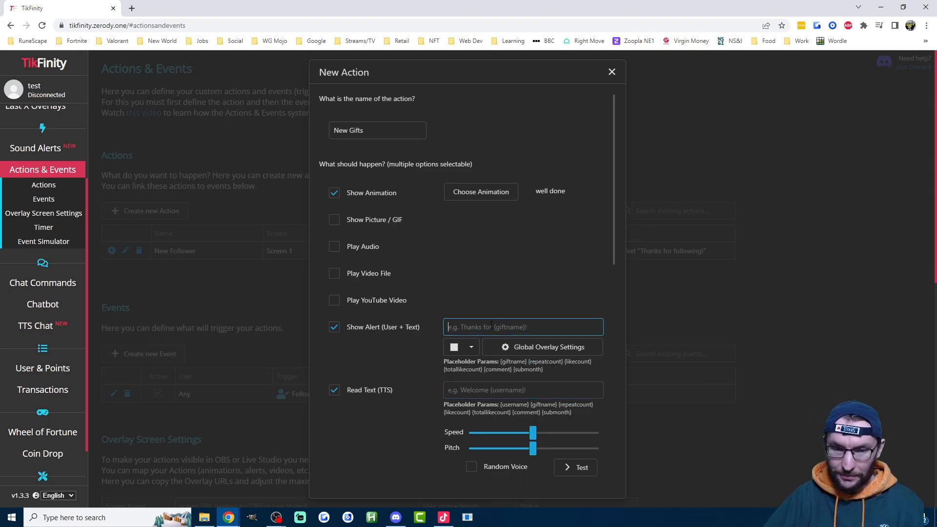
pyautogui.write('Thanks for {repeatcount} {giftname}!')
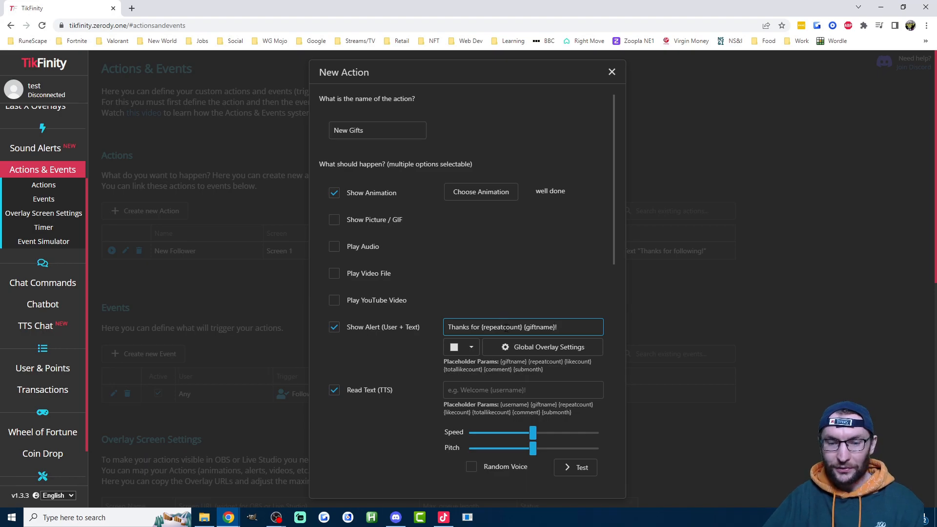
pyautogui.doubleClick(539, 327)
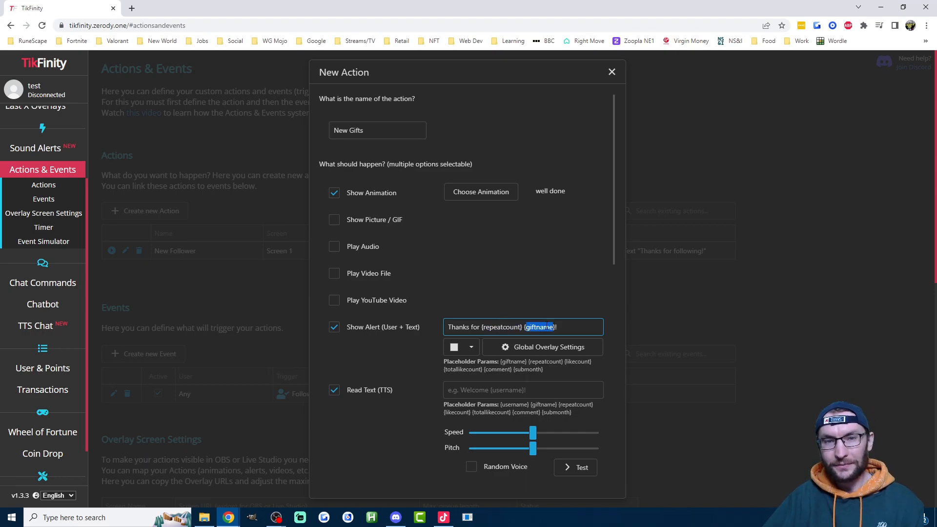
pyautogui.click(470, 346)
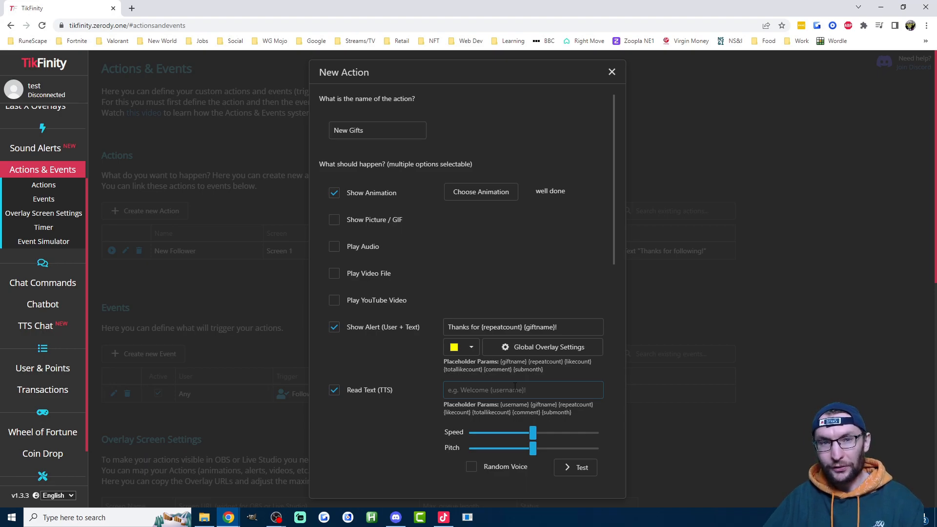
# Set the spoken text to '{username} Thanks for {repeatcount} {giftname}!' and save the action.
pyautogui.click(523, 390)
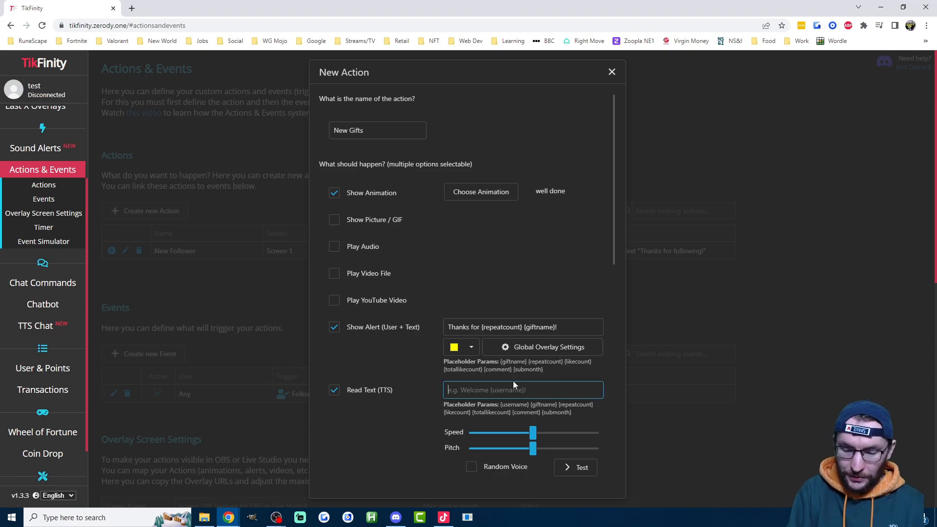
pyautogui.write('{username}')
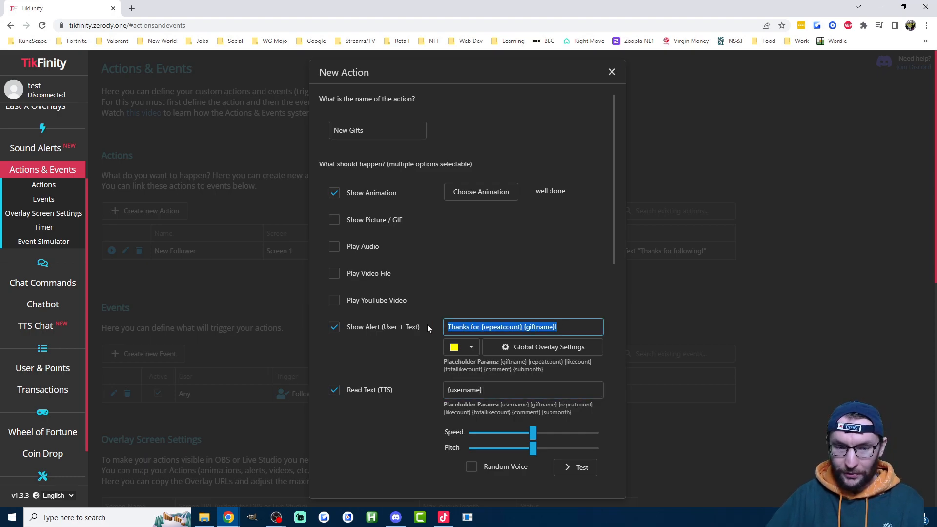
pyautogui.write('{username} Thanks for {repeatcount} {giftname}!')
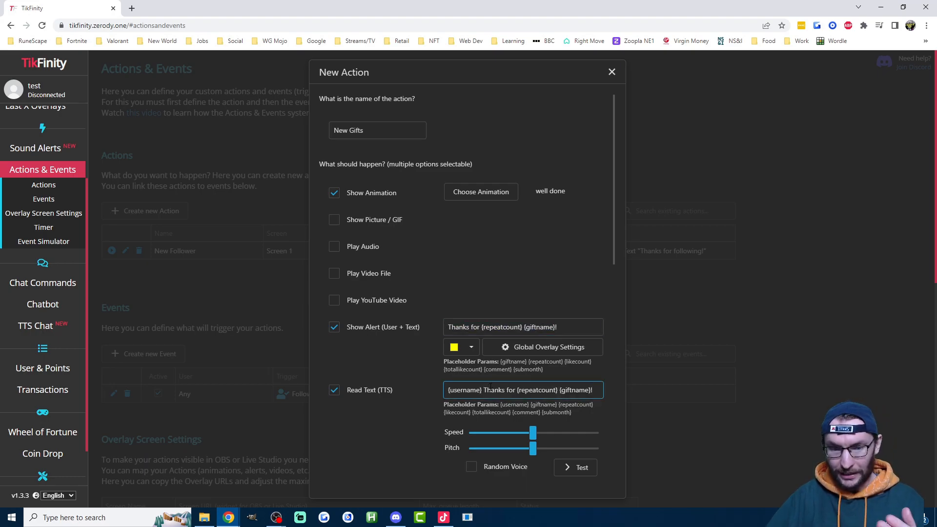
pyautogui.write('thanks')
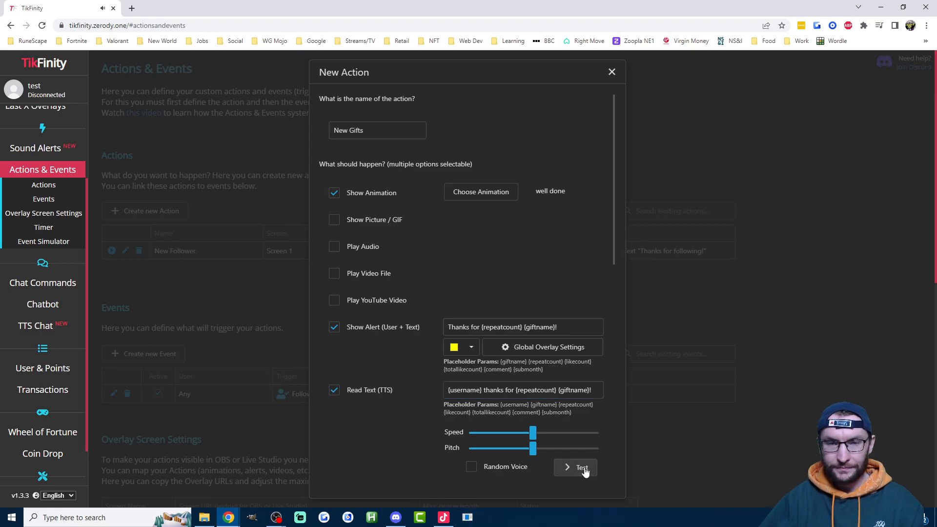
pyautogui.scroll(-3)
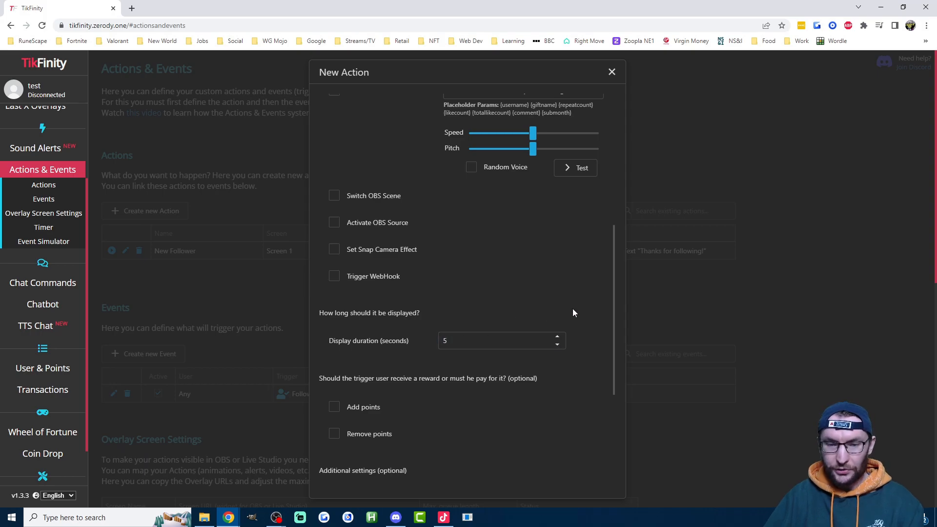
pyautogui.scroll(-3)
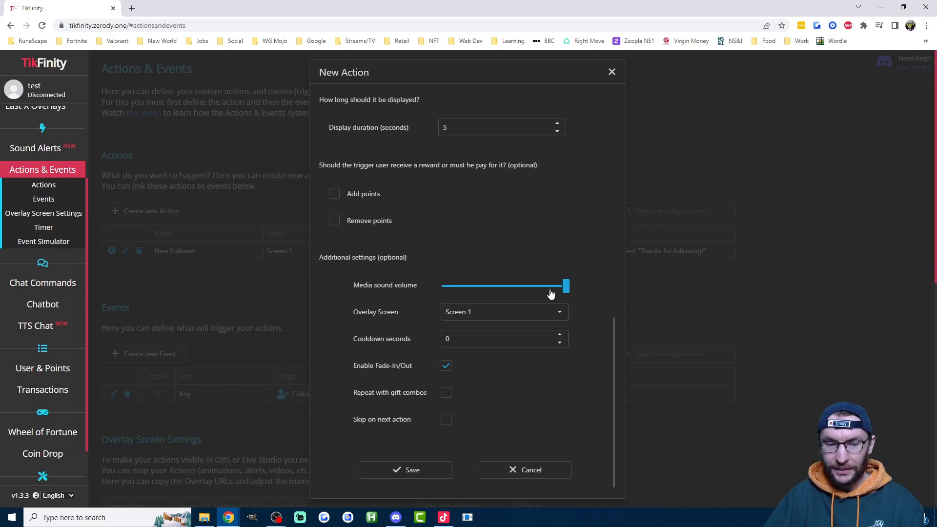
pyautogui.moveTo(471, 407)
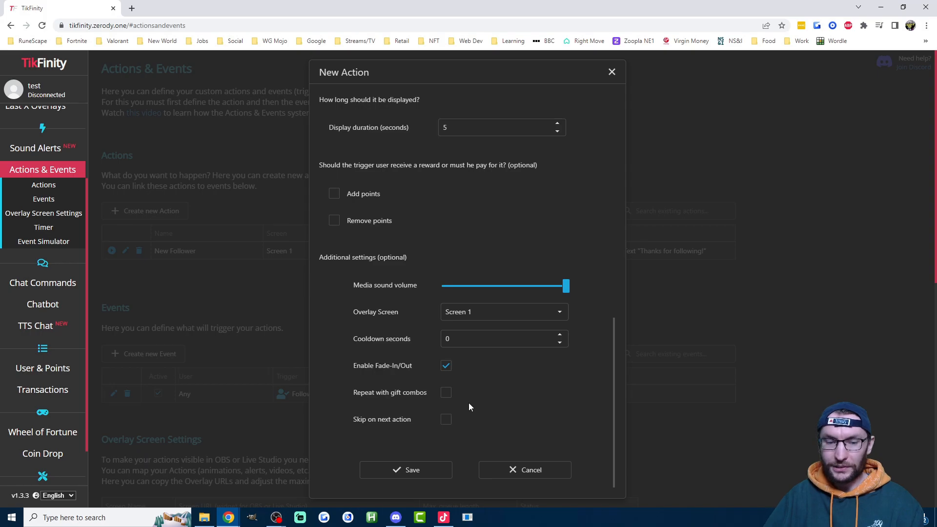
pyautogui.click(406, 470)
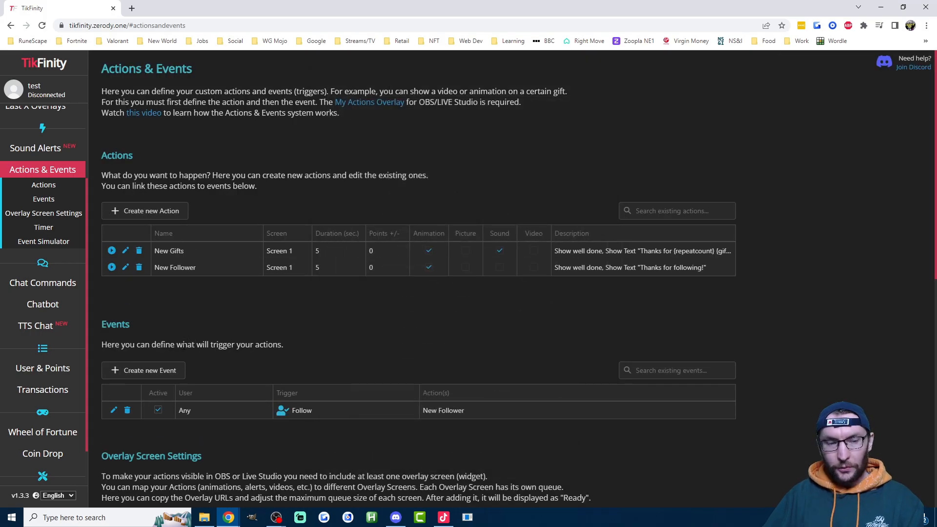
# Create an event triggered by gifts of at least 1 coin that runs the New Gifts action.
pyautogui.click(143, 370)
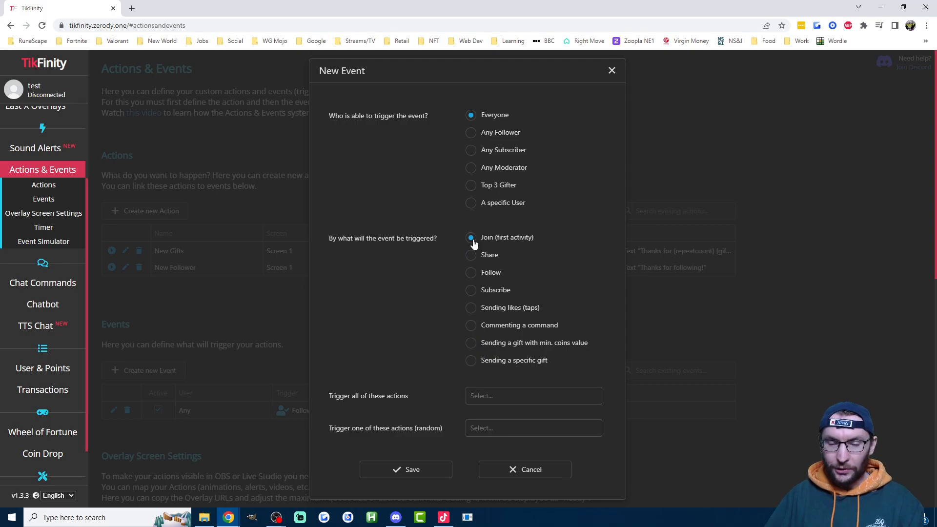
pyautogui.click(471, 343)
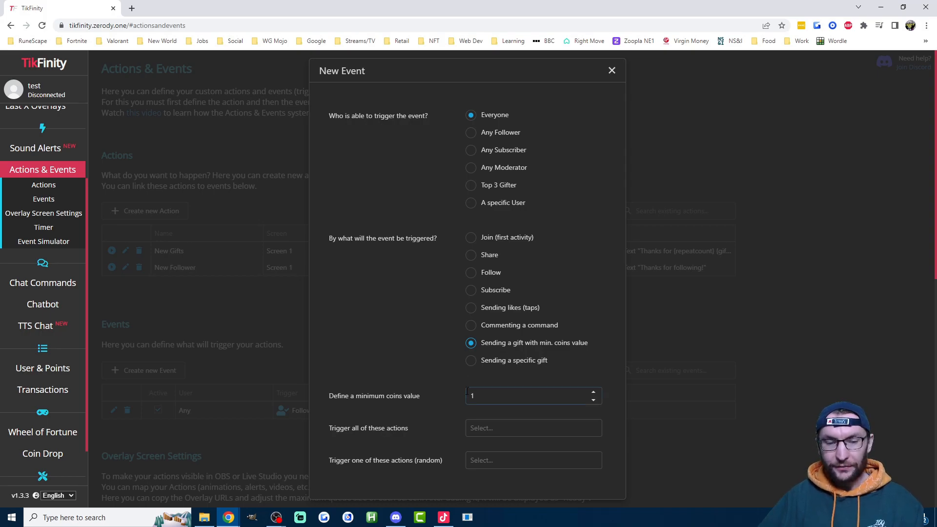
pyautogui.click(527, 397)
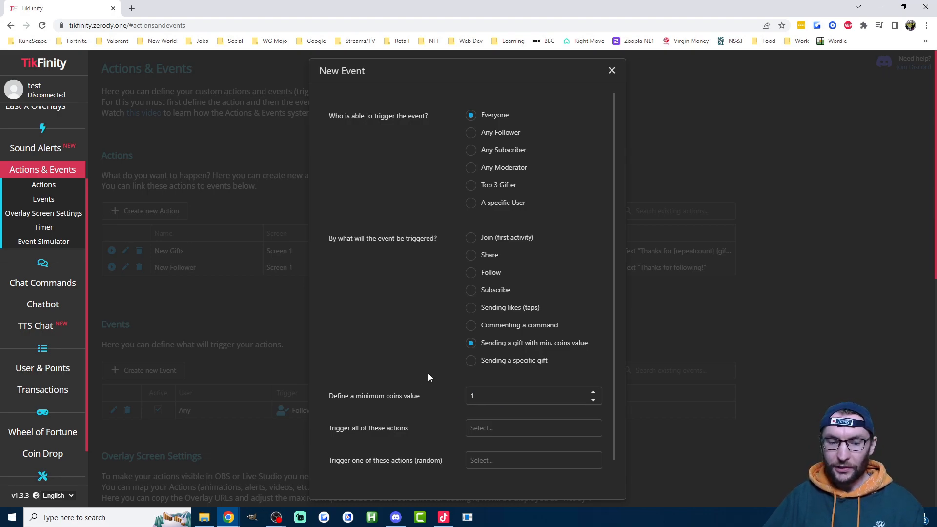
pyautogui.scroll(-3)
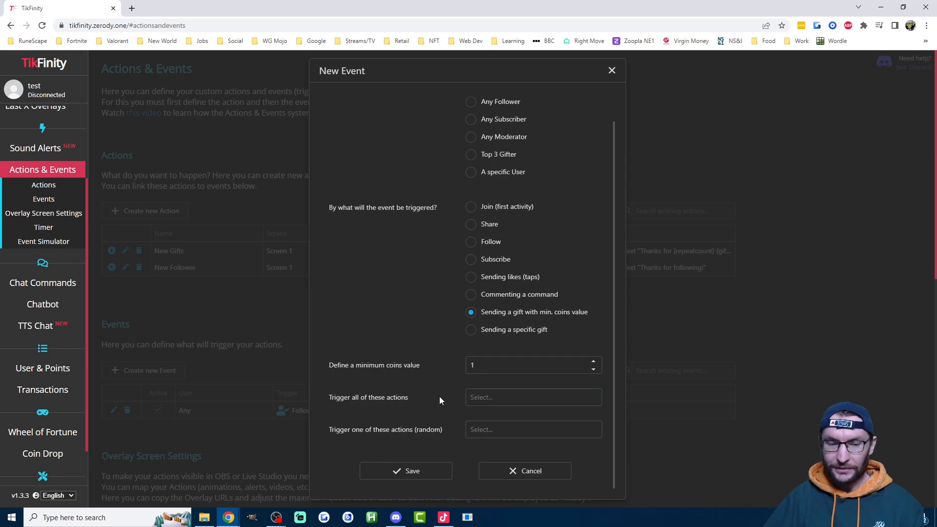
pyautogui.click(533, 397)
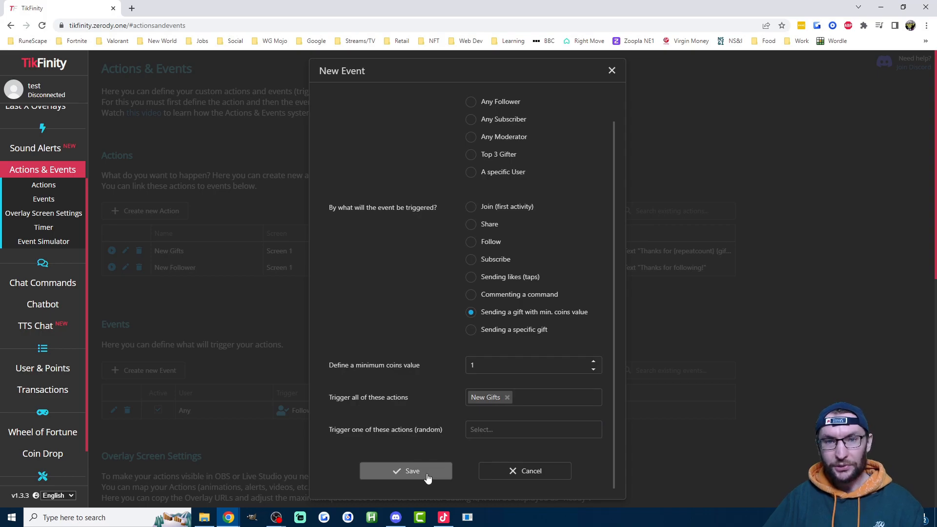
# Save the 1+ coin gift event, then bring TikTok LIVE Studio forward with its Add source list beside TikFinity.
pyautogui.click(407, 472)
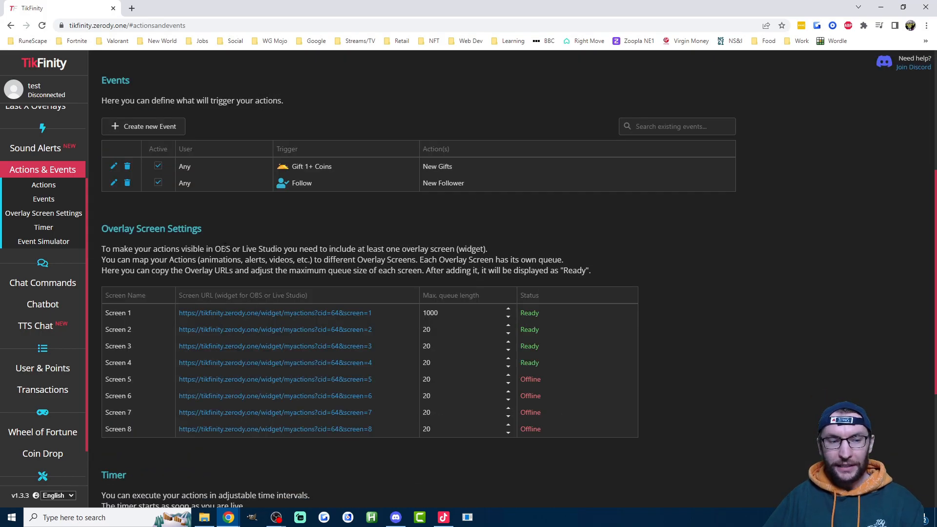
pyautogui.click(275, 312)
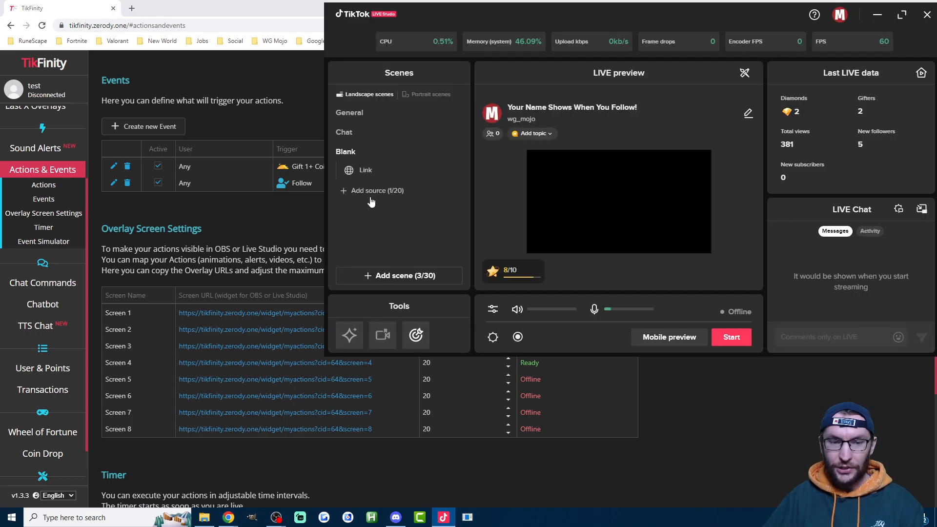
pyautogui.click(371, 191)
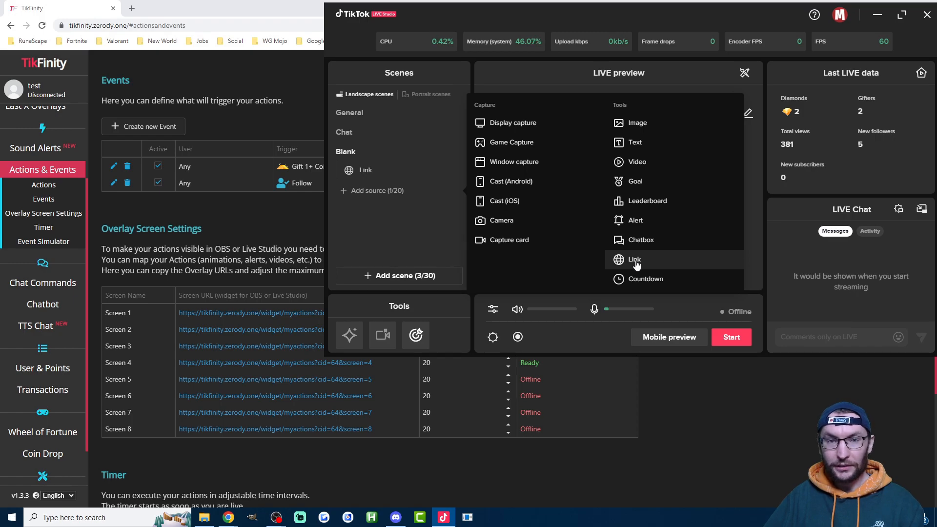
pyautogui.moveTo(391, 249)
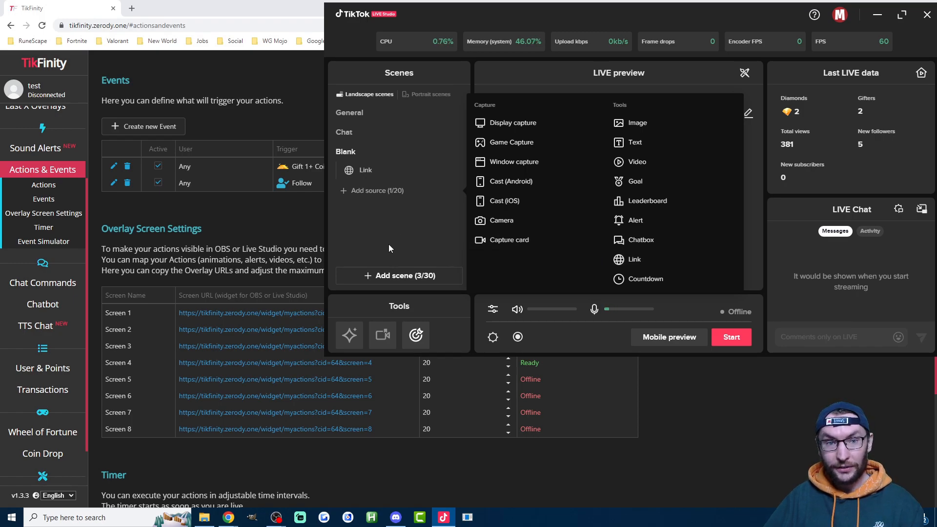
pyautogui.click(570, 486)
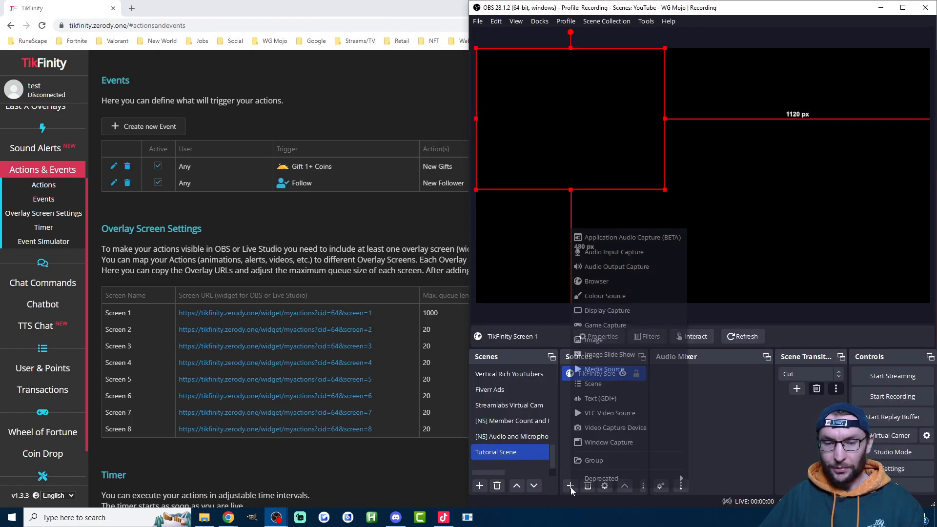
pyautogui.moveTo(604, 282)
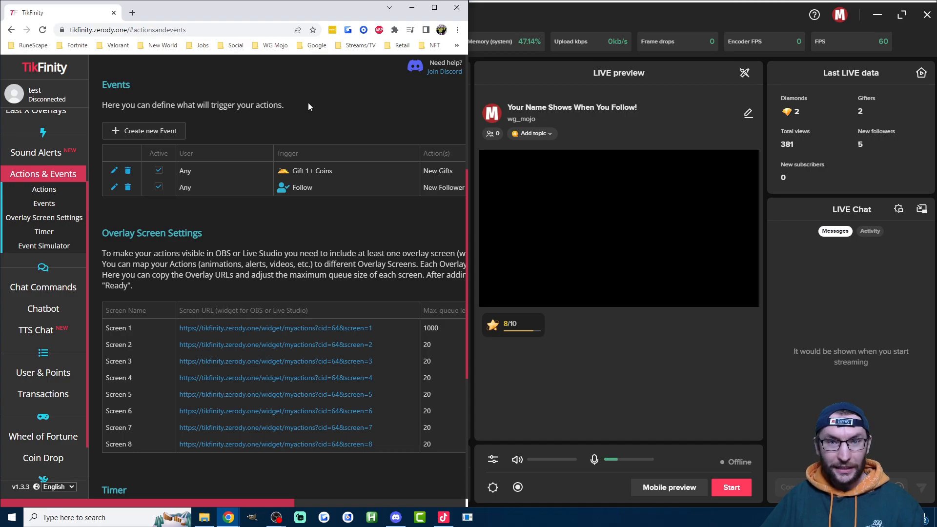
pyautogui.moveTo(336, 124)
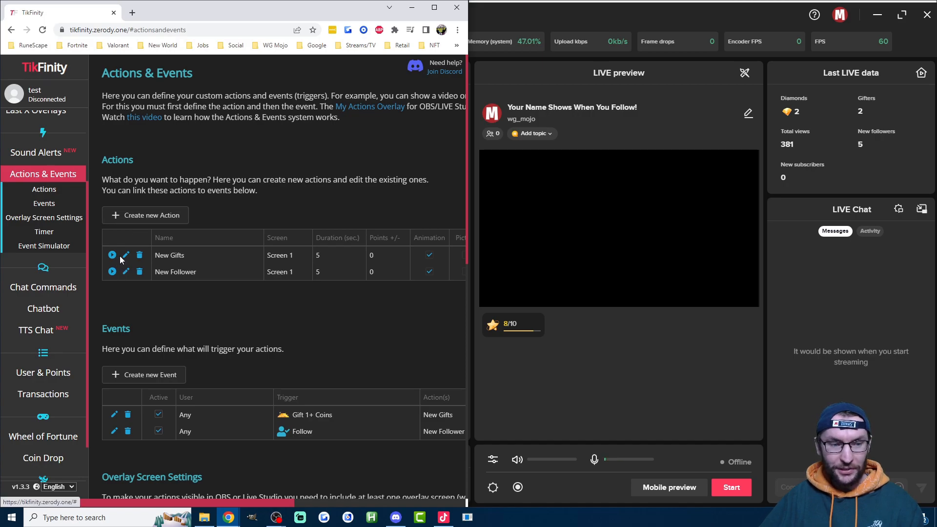
pyautogui.moveTo(112, 256)
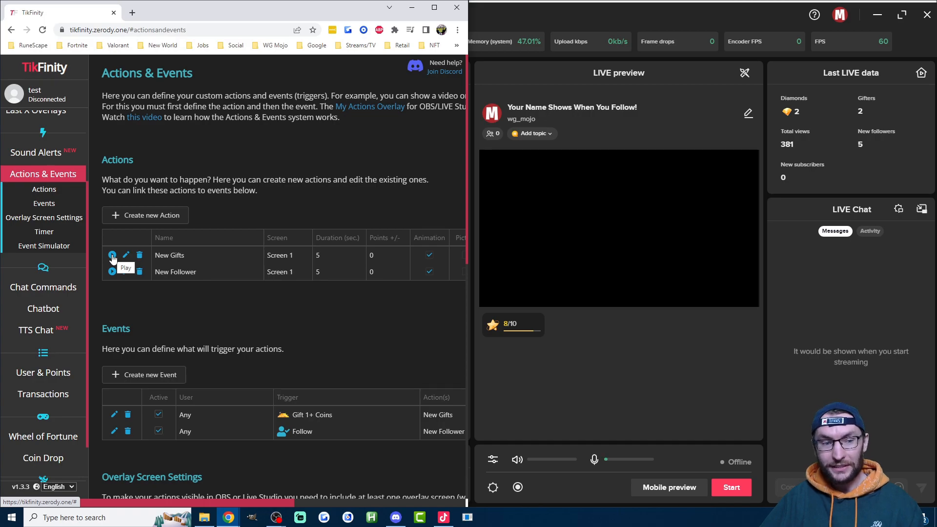
# Enable a custom resolution on the Link source and test-fire the New Gifts alert into the LIVE Studio preview.
pyautogui.click(112, 271)
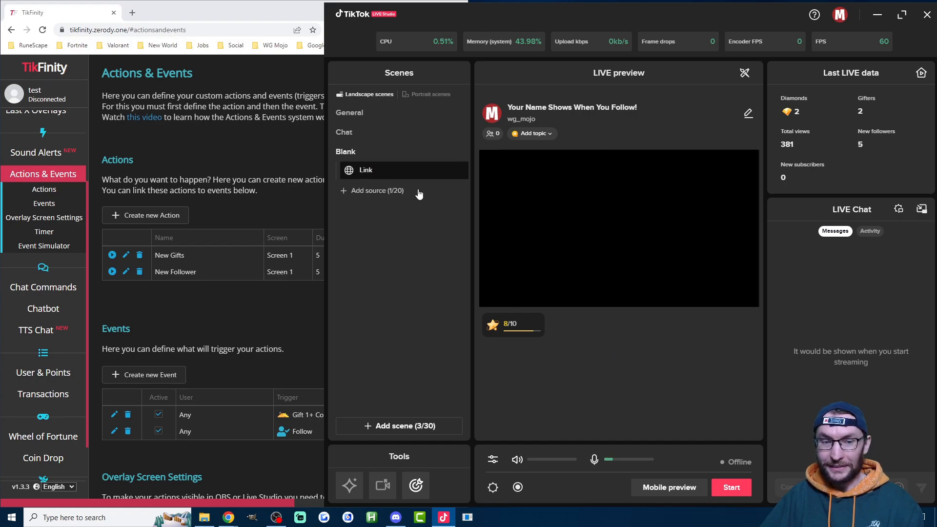
pyautogui.click(366, 170)
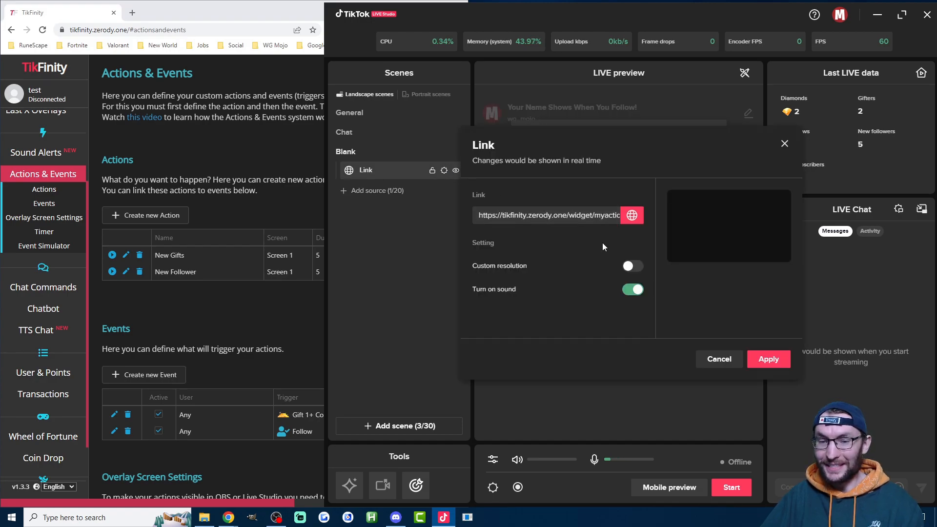
pyautogui.click(633, 266)
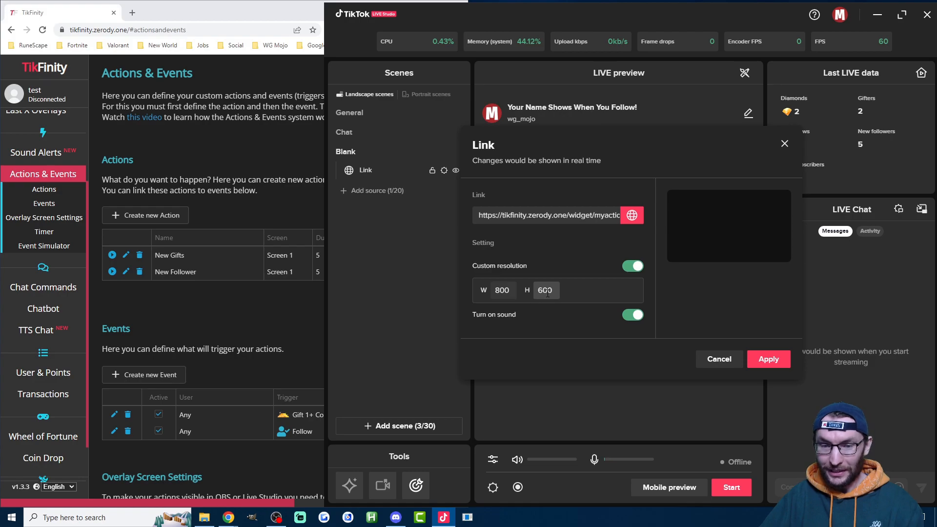
pyautogui.click(769, 359)
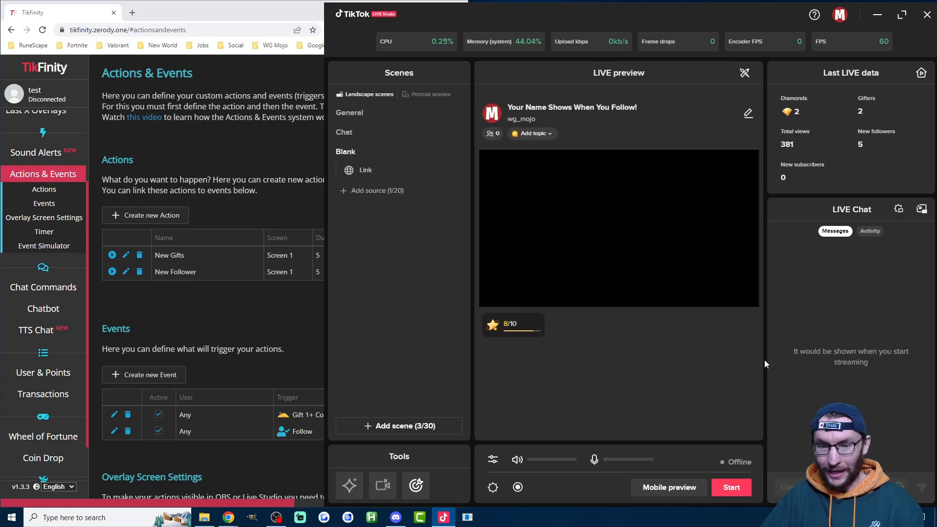
pyautogui.click(111, 256)
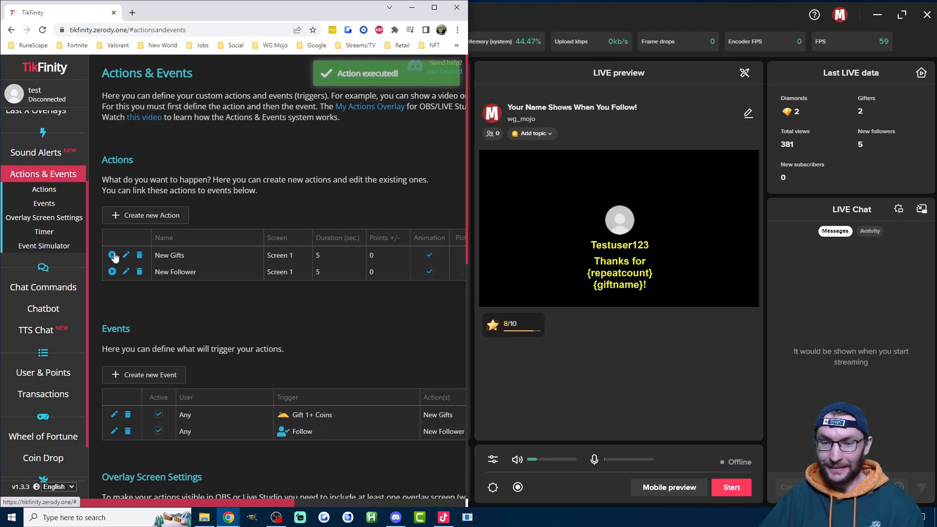
pyautogui.click(113, 256)
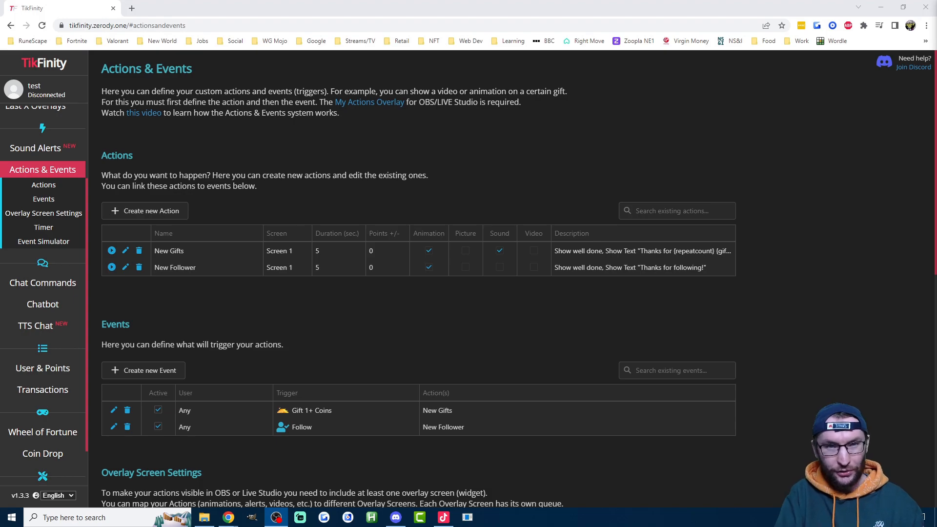
# Start a 'TikTok' action with the well done animation and a yellow 'Thanks for … {giftname}' alert.
pyautogui.click(144, 211)
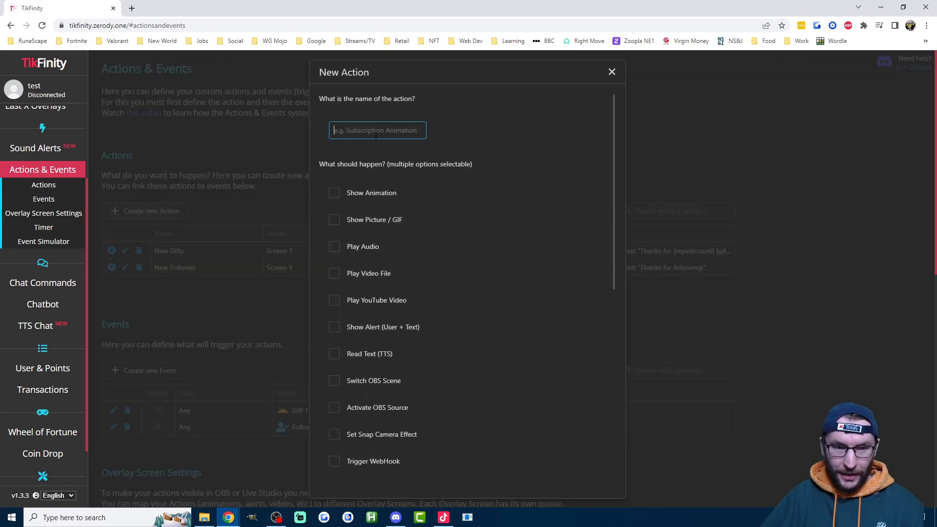
pyautogui.write('TikTok Universe')
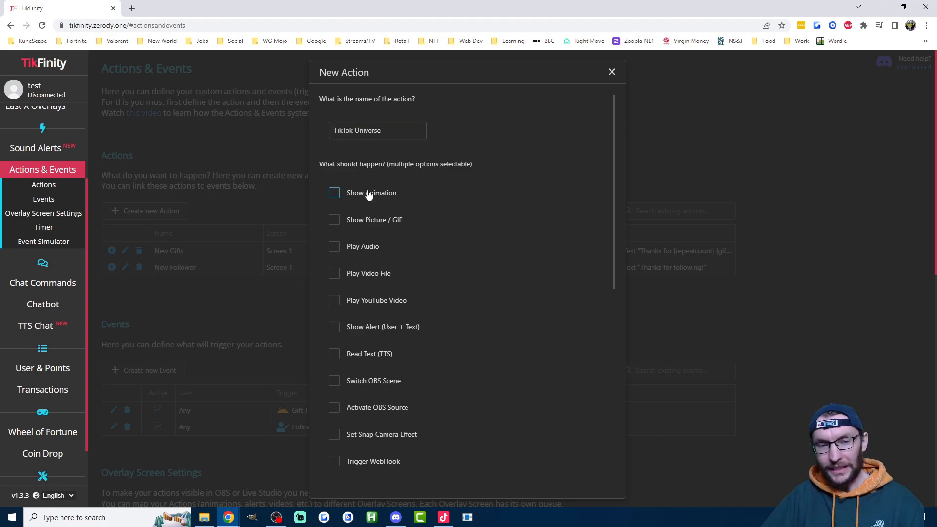
pyautogui.click(334, 192)
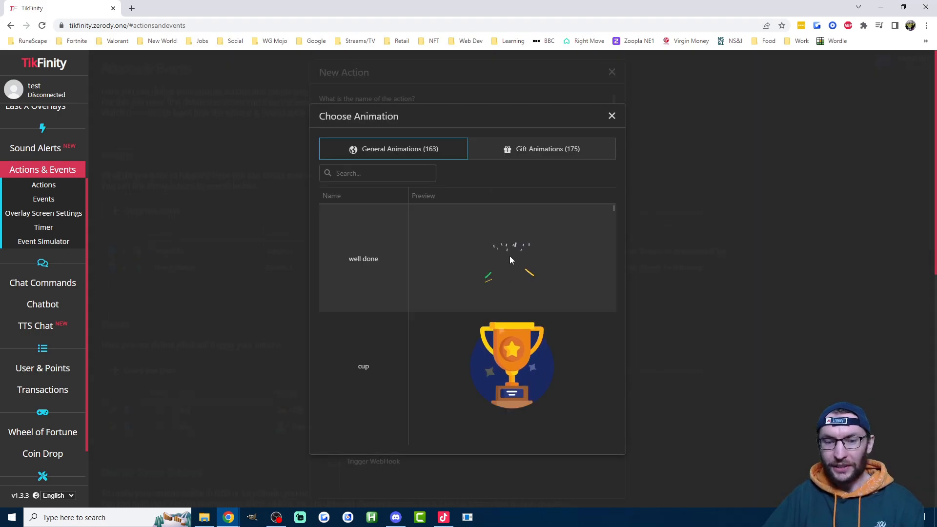
pyautogui.click(364, 259)
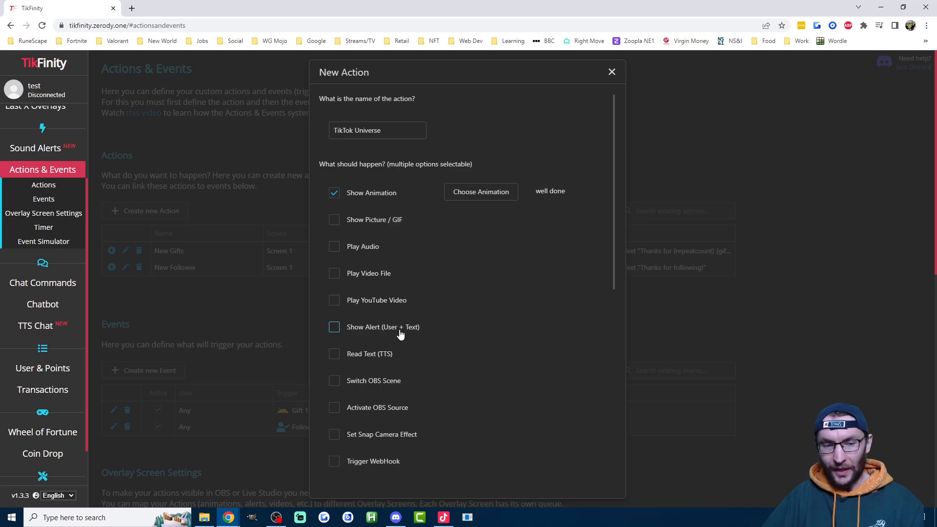
pyautogui.click(334, 327)
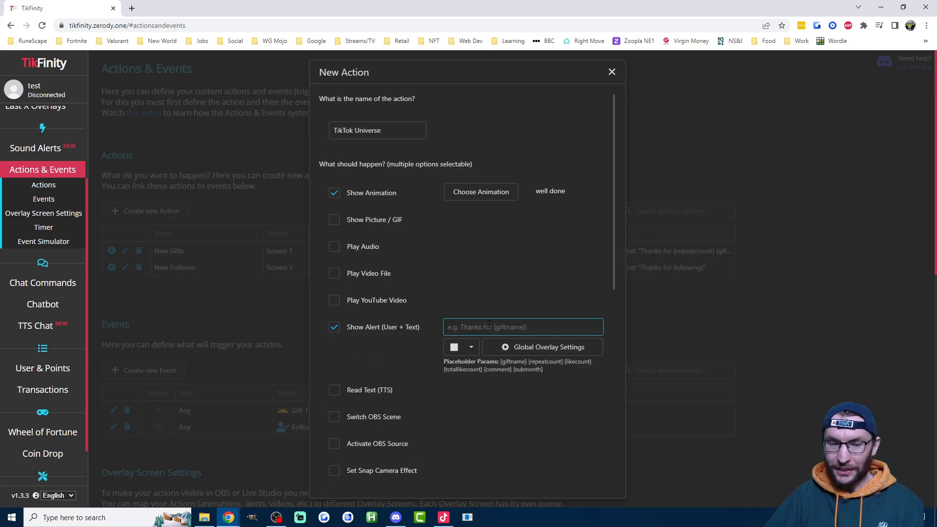
pyautogui.write('Thanks')
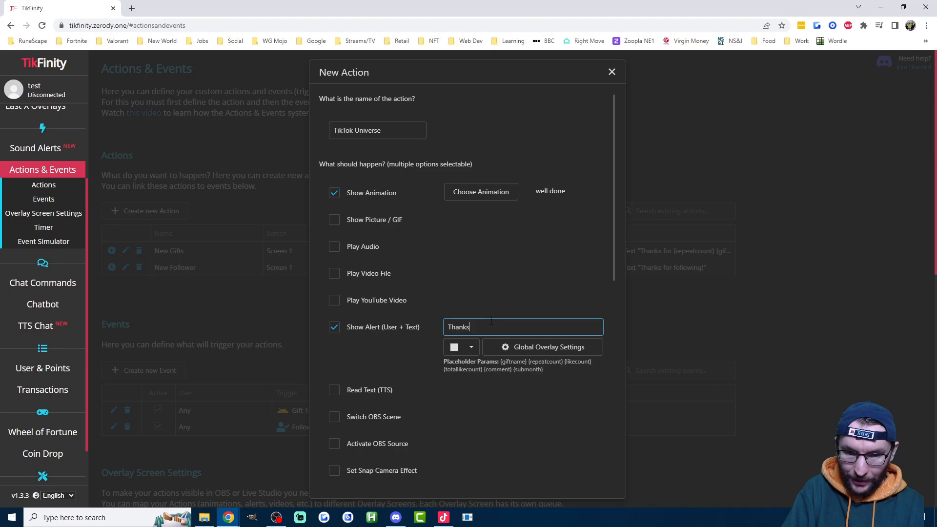
pyautogui.write('for {repeatcount')
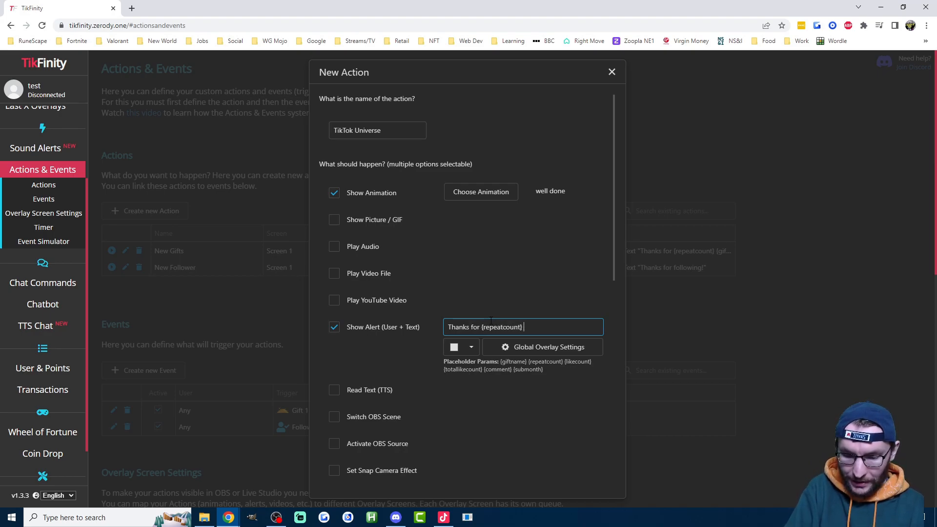
pyautogui.write('{giftname}!')
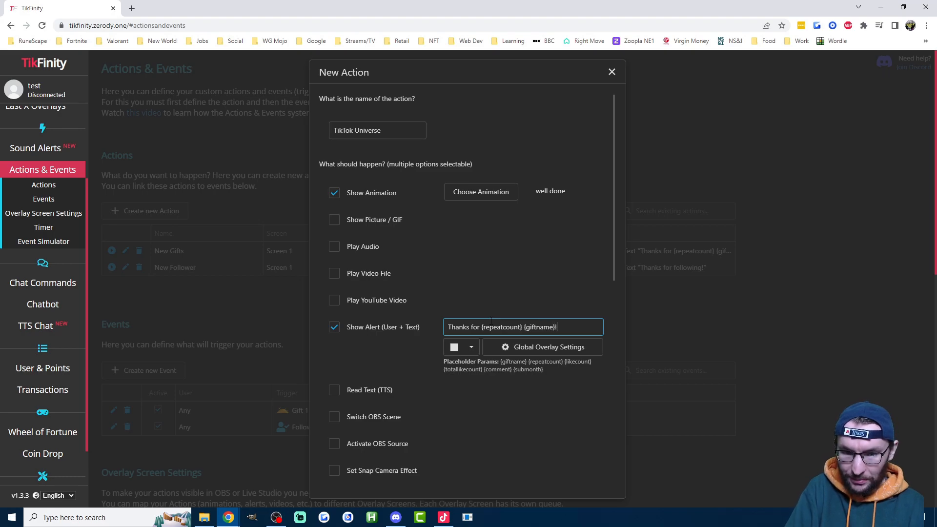
pyautogui.click(470, 348)
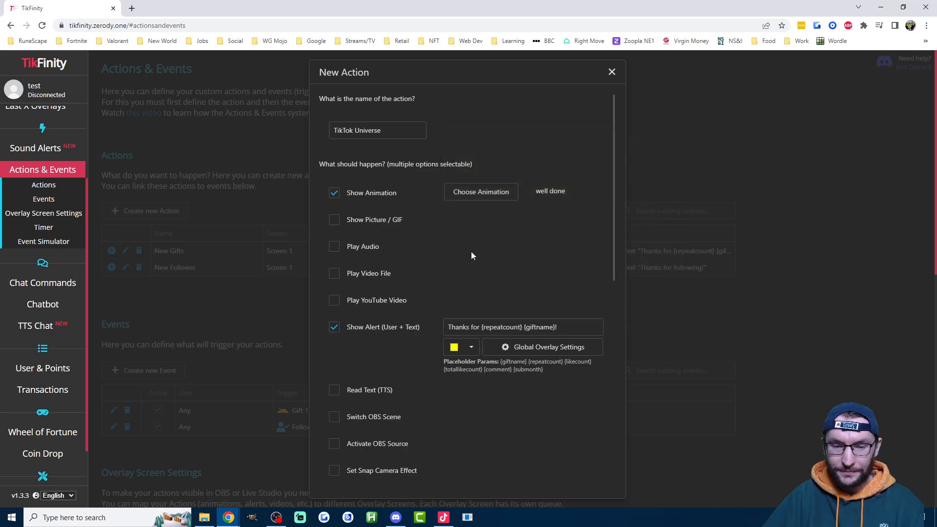
pyautogui.moveTo(392, 387)
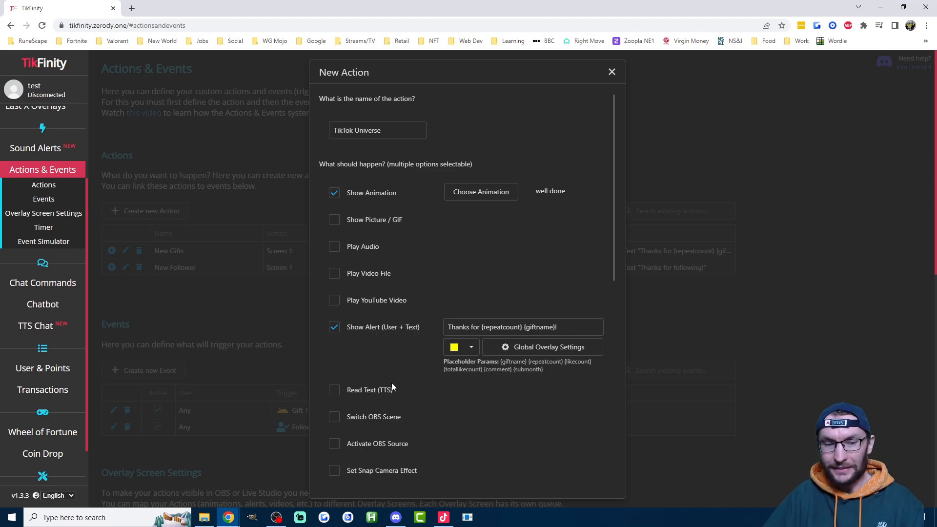
# Have the action play the Thomas the train BASS BOOSTED.mp4 video and save it.
pyautogui.click(334, 273)
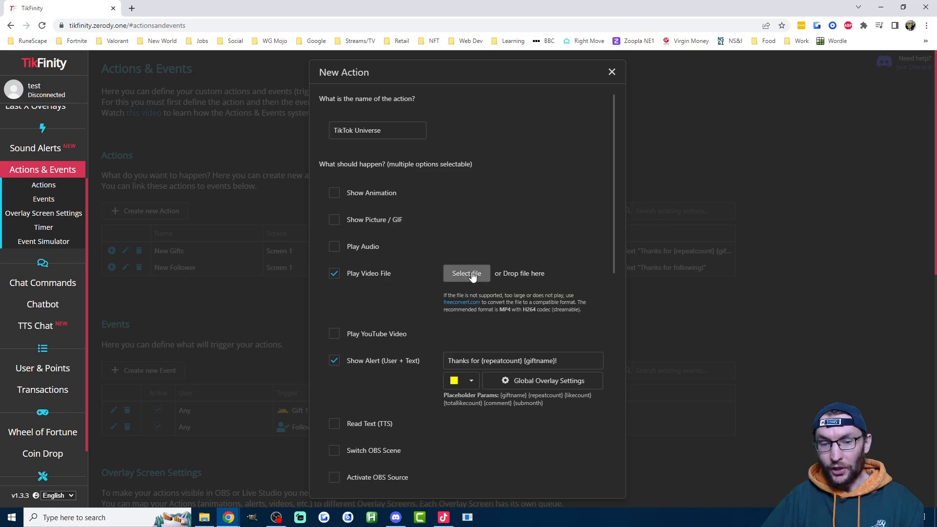
pyautogui.click(467, 273)
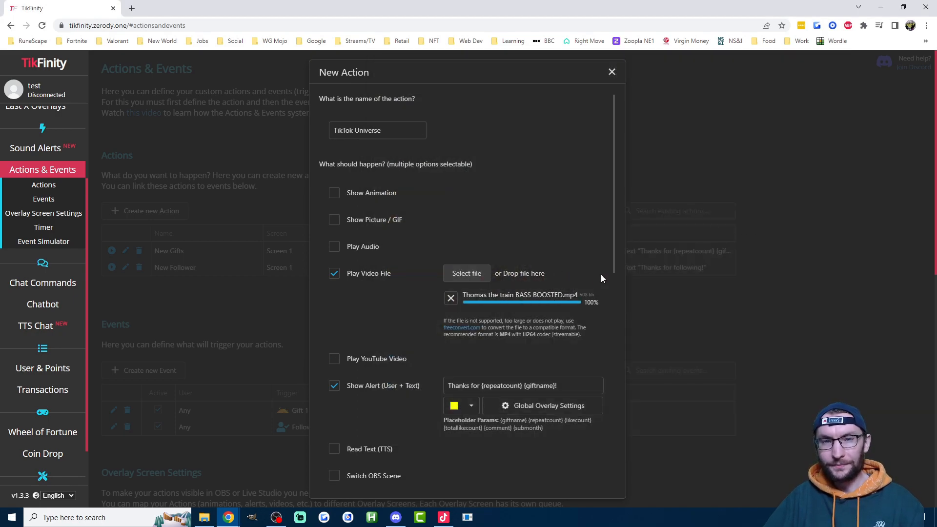
pyautogui.scroll(-3)
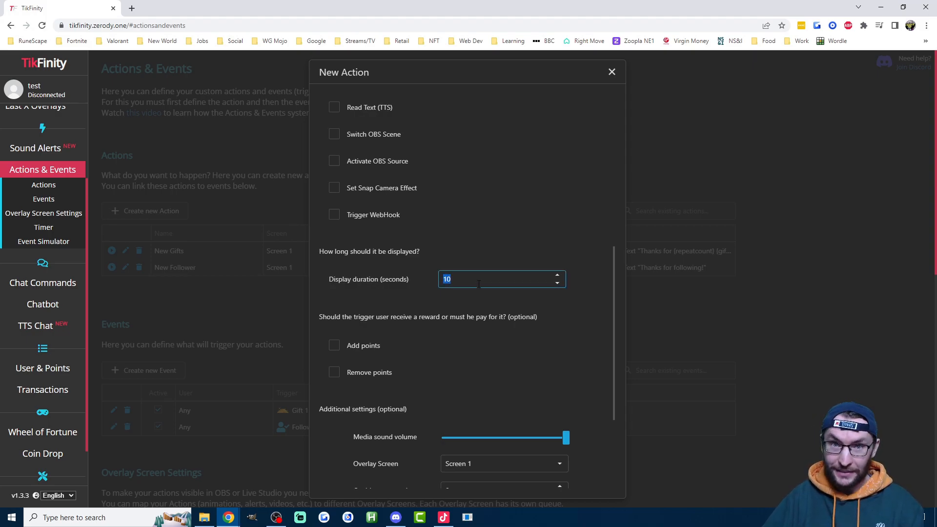
pyautogui.scroll(-3)
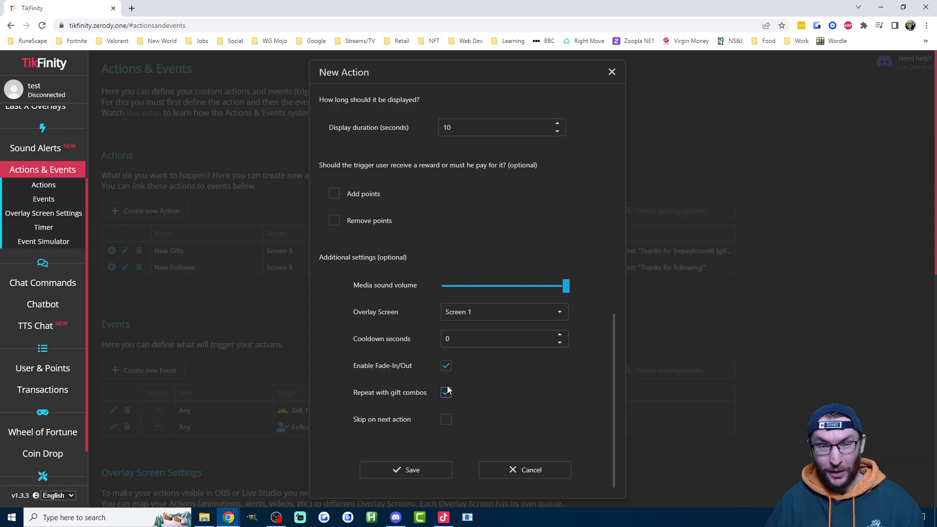
pyautogui.click(407, 469)
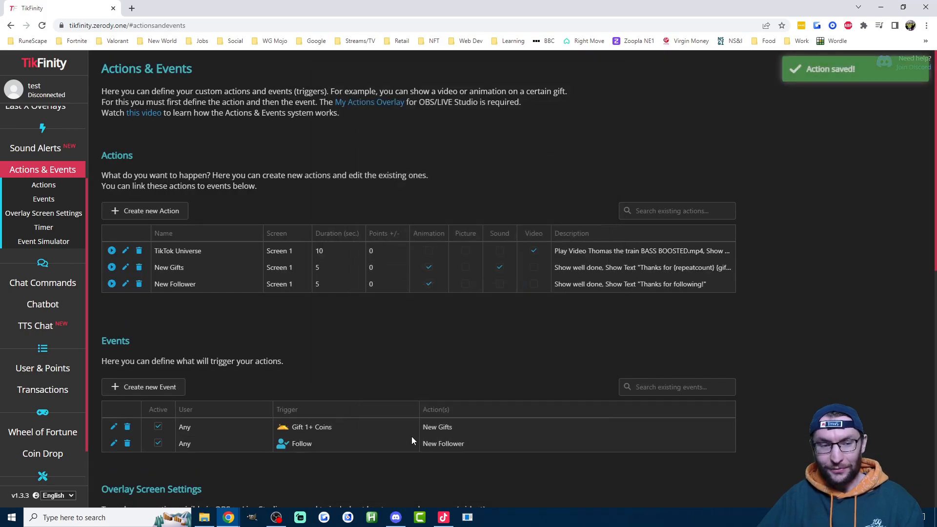
pyautogui.moveTo(155, 386)
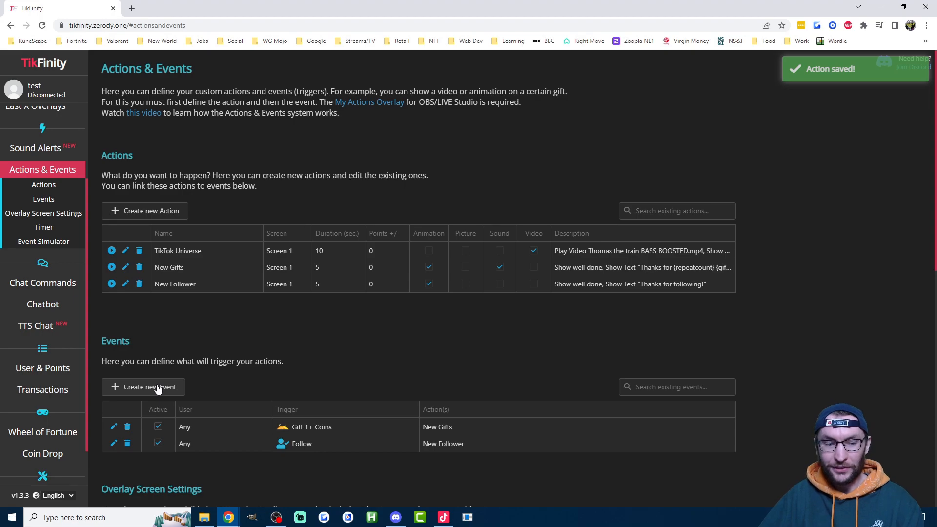
# Create an event firing on the TikTok Universe gift that triggers the TikTok Universe action.
pyautogui.click(143, 387)
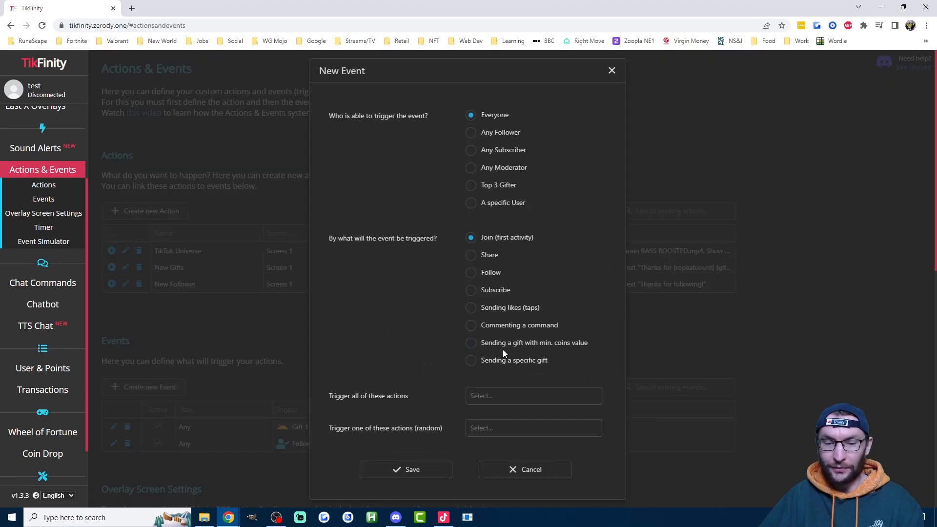
pyautogui.click(470, 360)
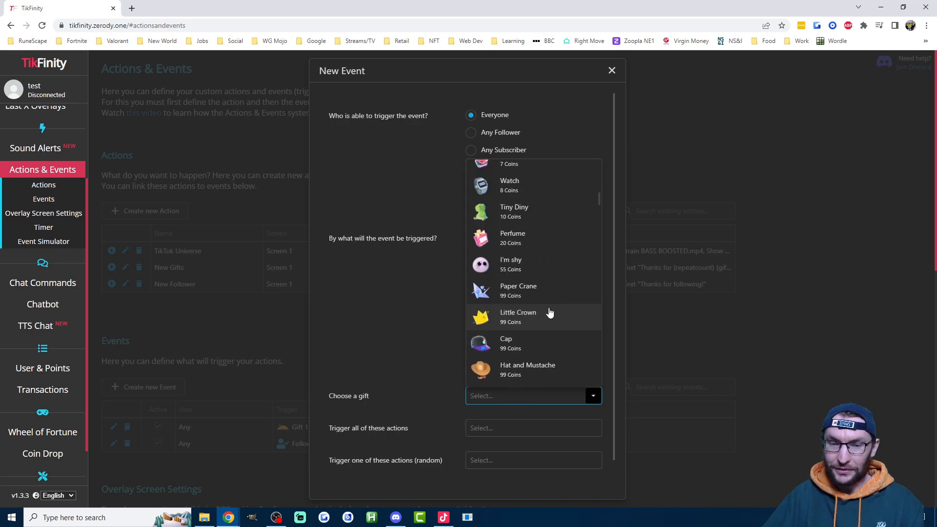
pyautogui.write('univ')
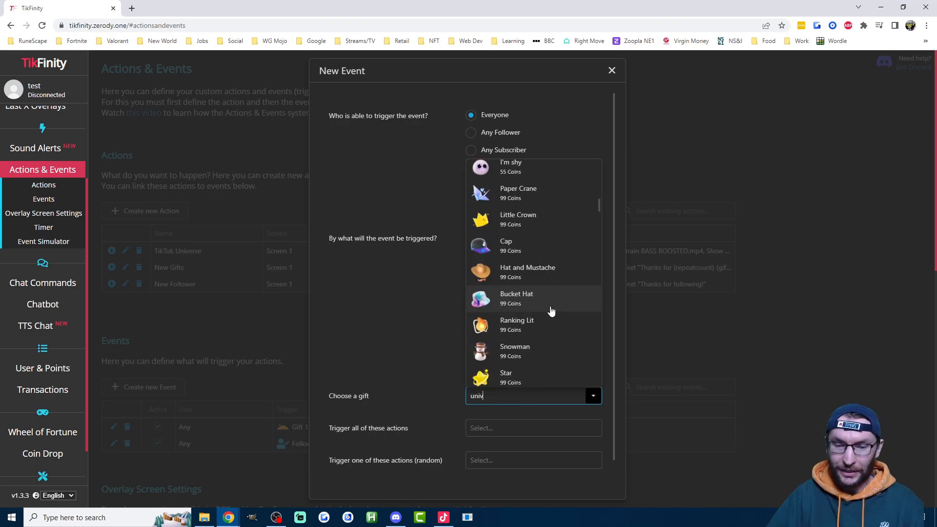
pyautogui.click(533, 396)
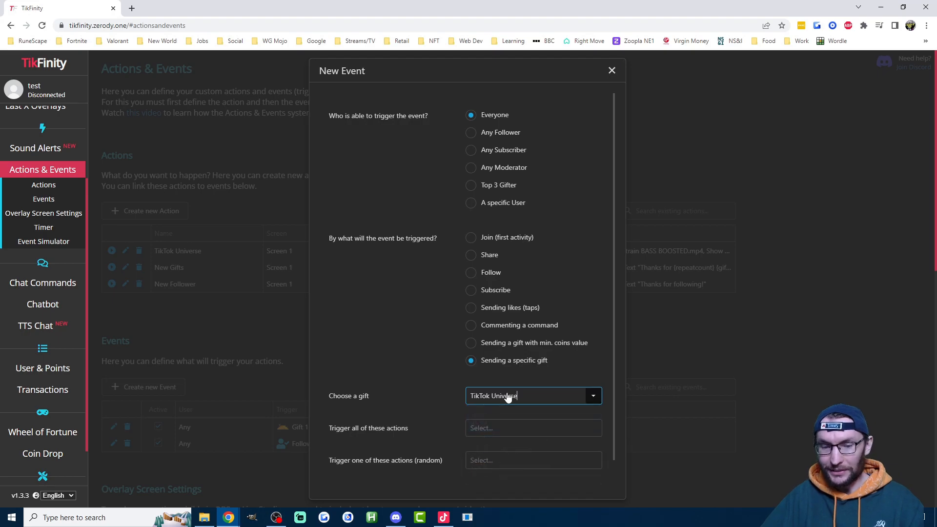
pyautogui.click(533, 428)
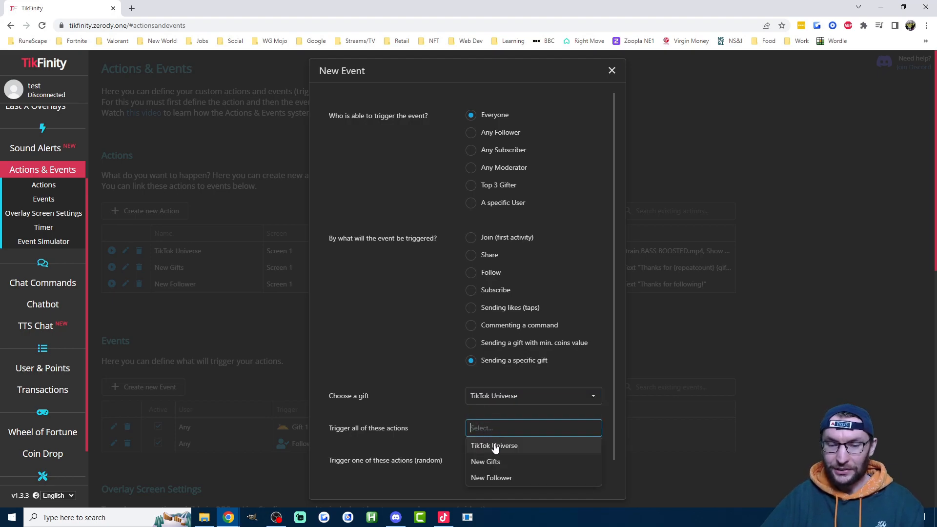
pyautogui.click(494, 445)
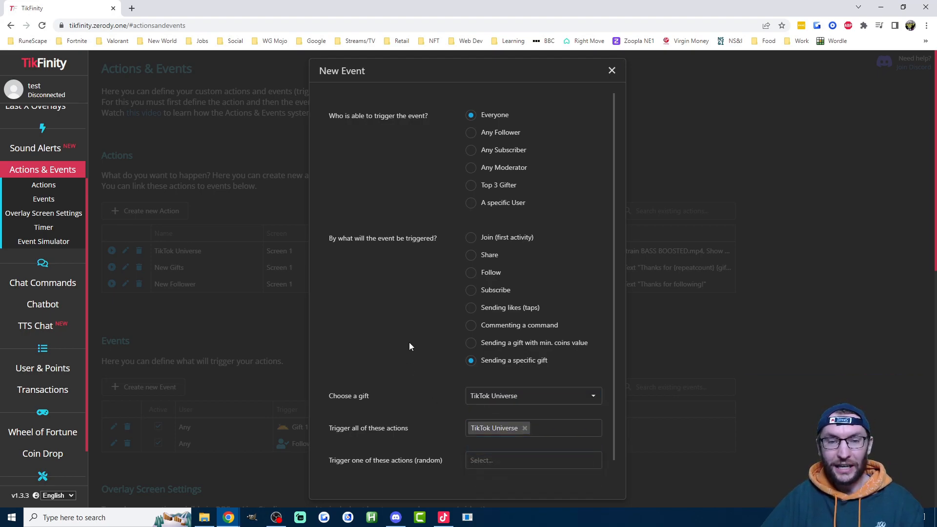
pyautogui.moveTo(420, 339)
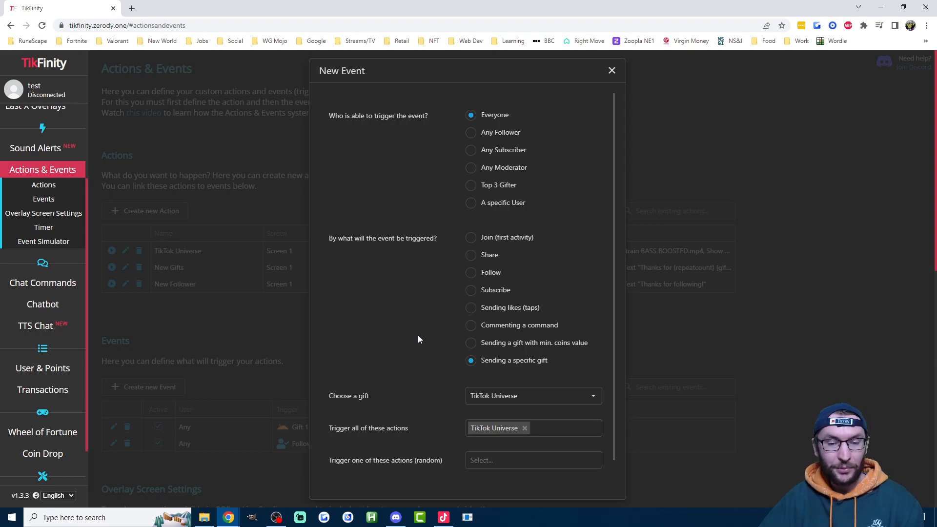
# Save the event, copy an overlay screen URL and bring TikTok LIVE Studio forward.
pyautogui.scroll(-3)
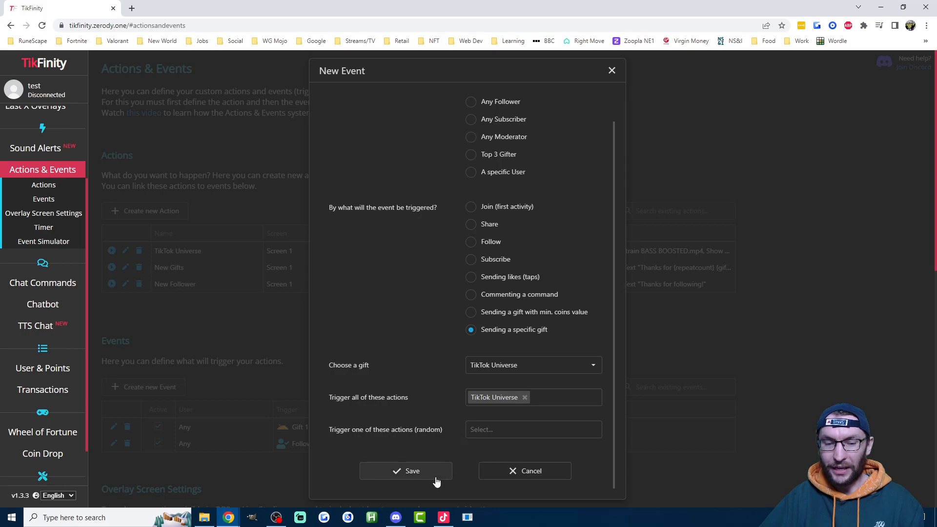
pyautogui.click(406, 472)
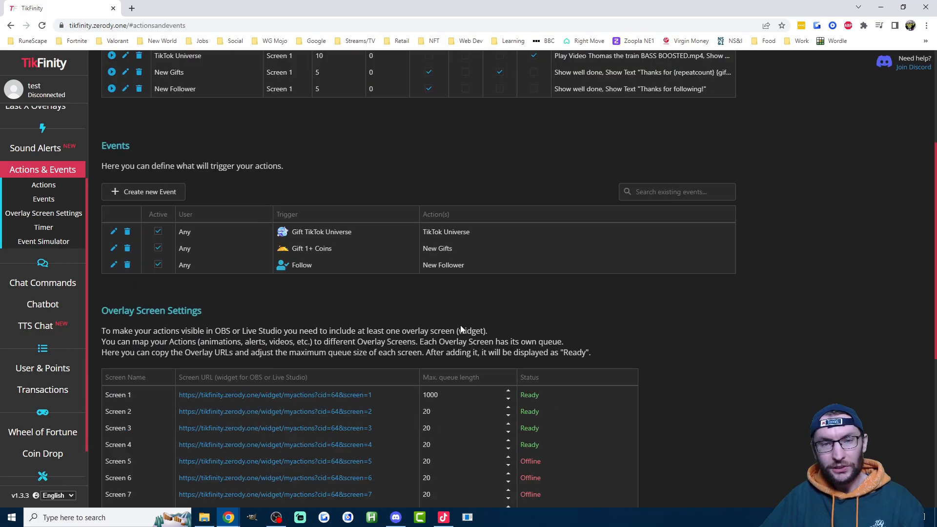
pyautogui.click(276, 394)
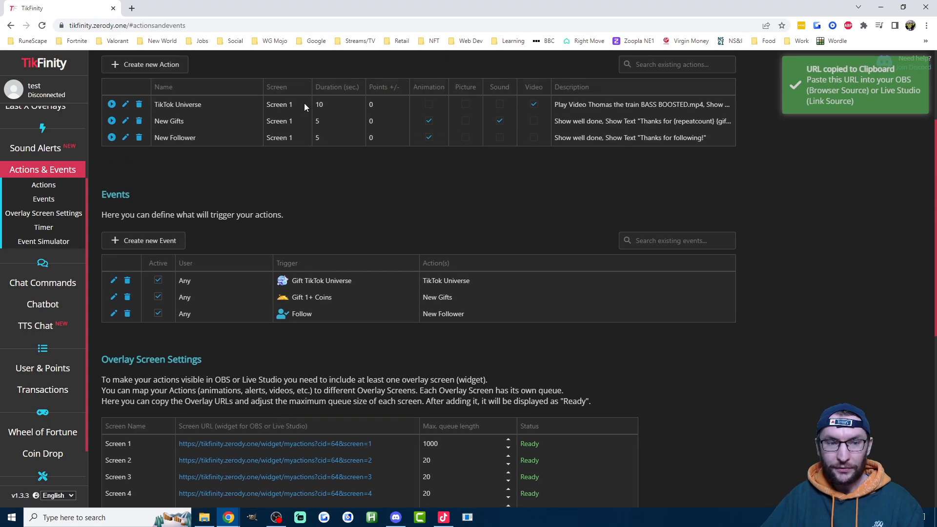
pyautogui.click(444, 518)
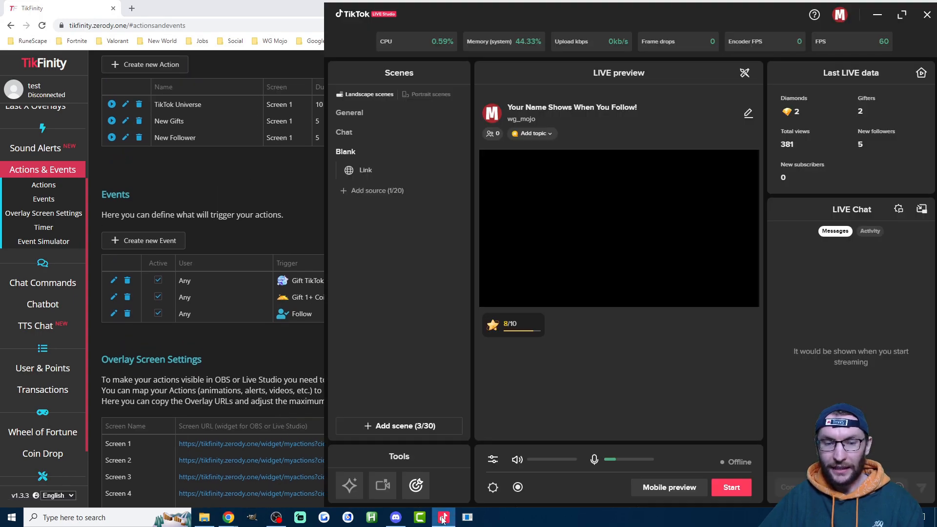
# Add a Browser source to the Tutorial Scene and test-play the TikTok Universe action.
pyautogui.click(377, 191)
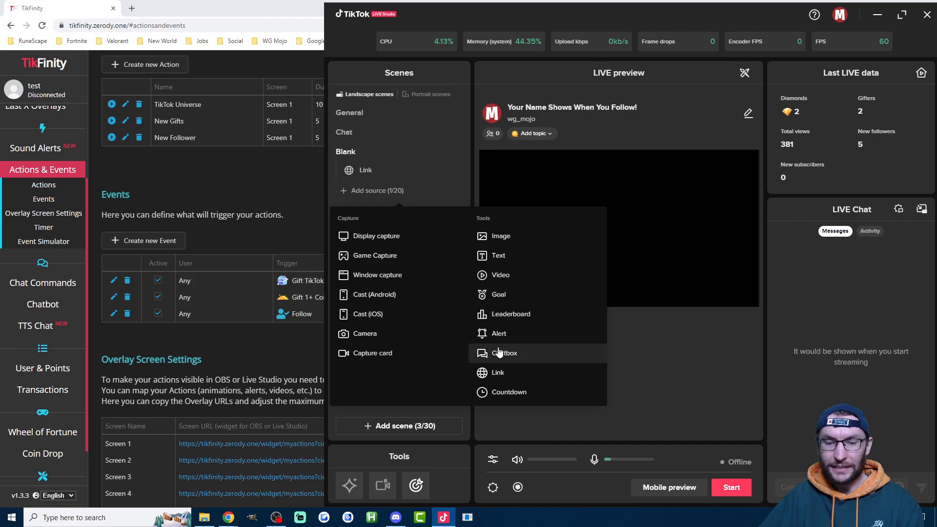
pyautogui.moveTo(503, 377)
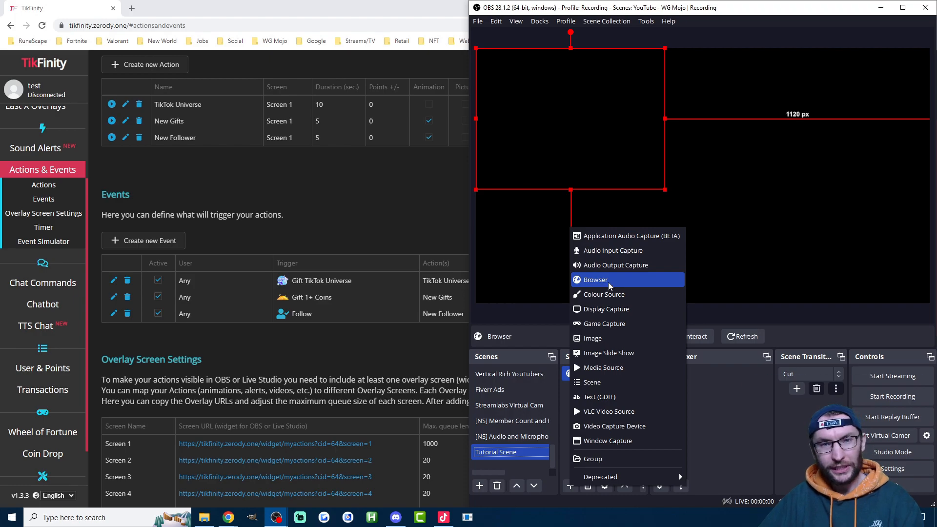
pyautogui.click(596, 279)
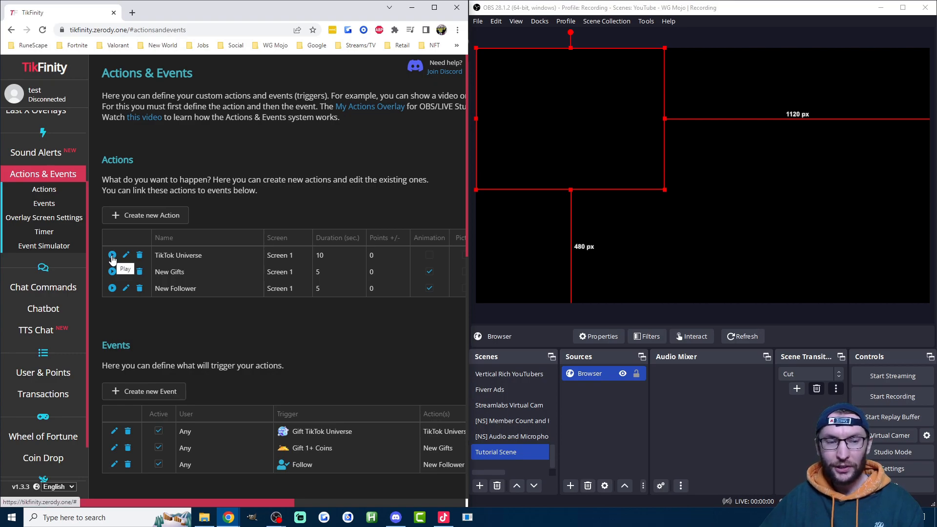
pyautogui.click(111, 255)
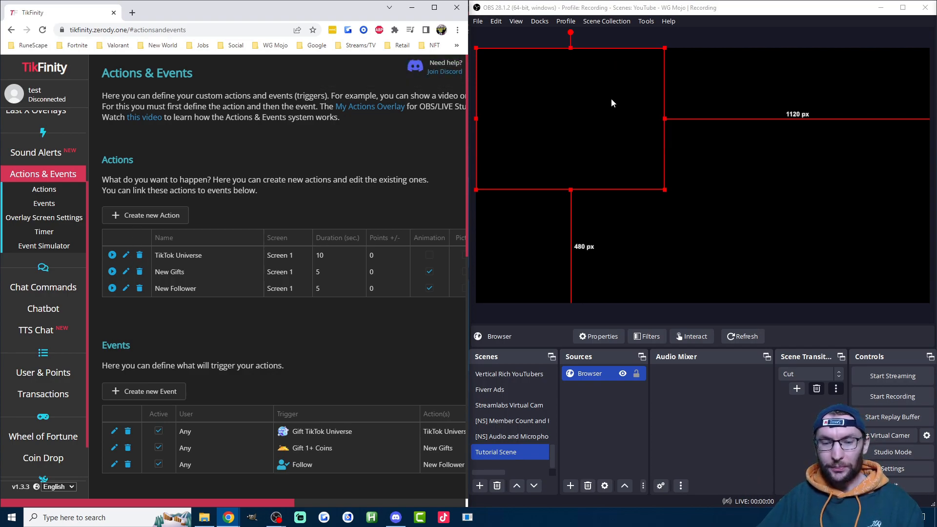
pyautogui.rightClick(590, 373)
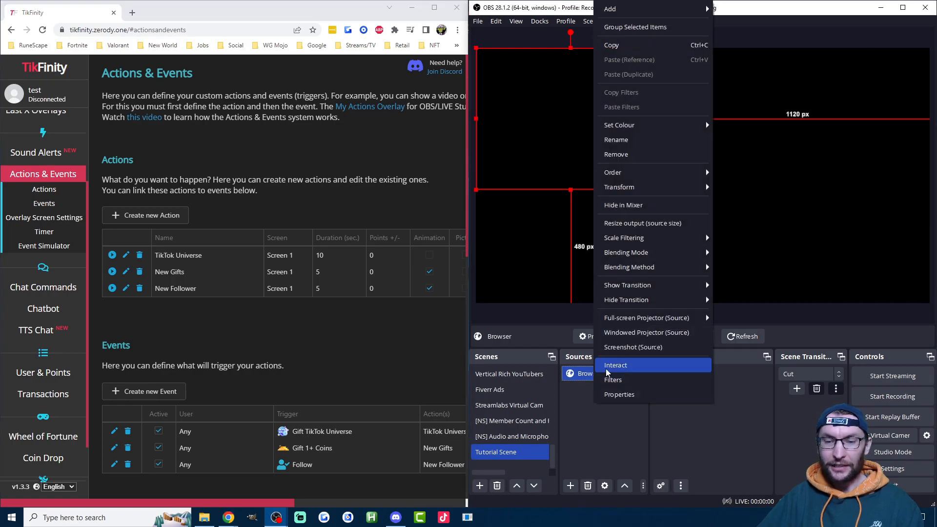
# Set the Browser source properties to height 1080 for a 1920×1080 overlay.
pyautogui.click(619, 395)
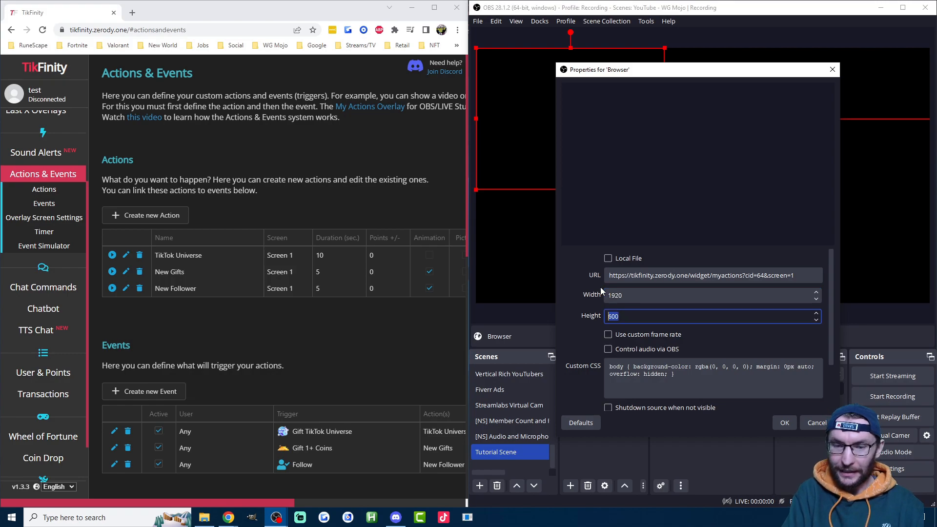
pyautogui.write('1080')
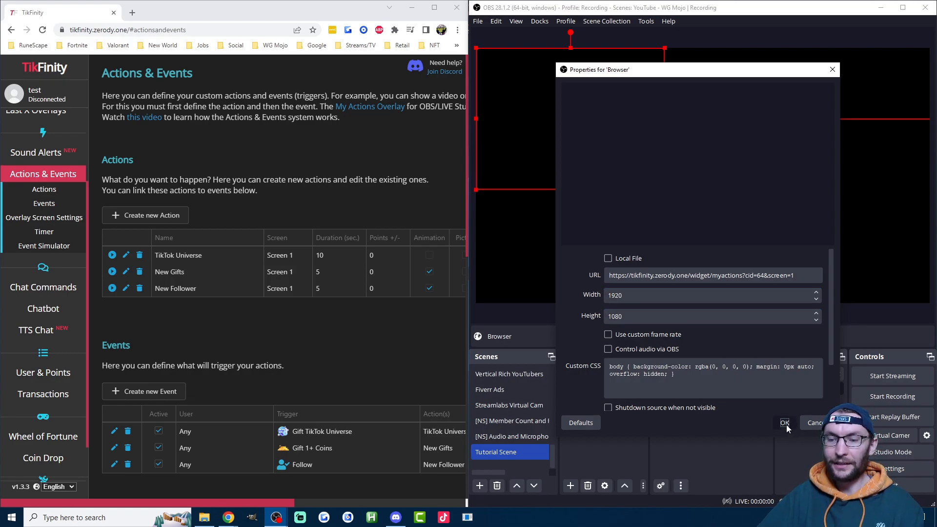
pyautogui.click(785, 421)
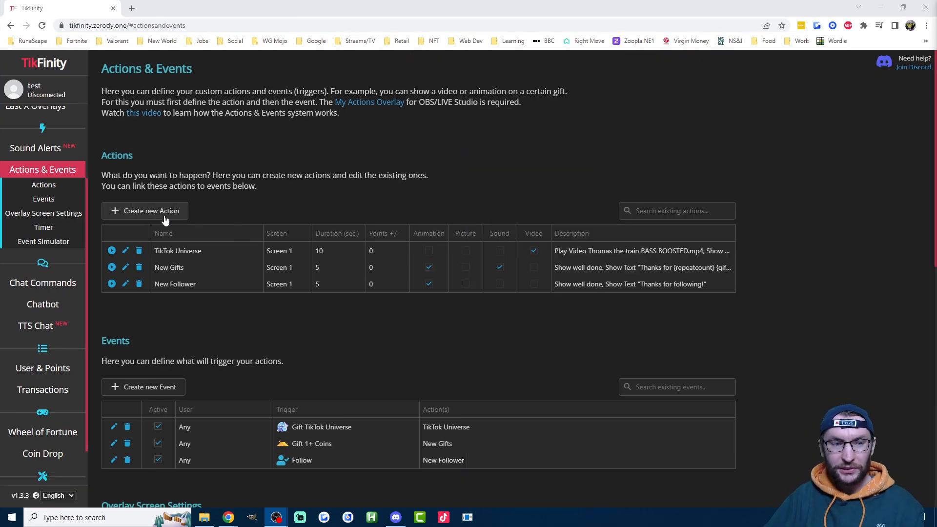
# Start a 'New Sub' action showing the well done animation.
pyautogui.click(151, 211)
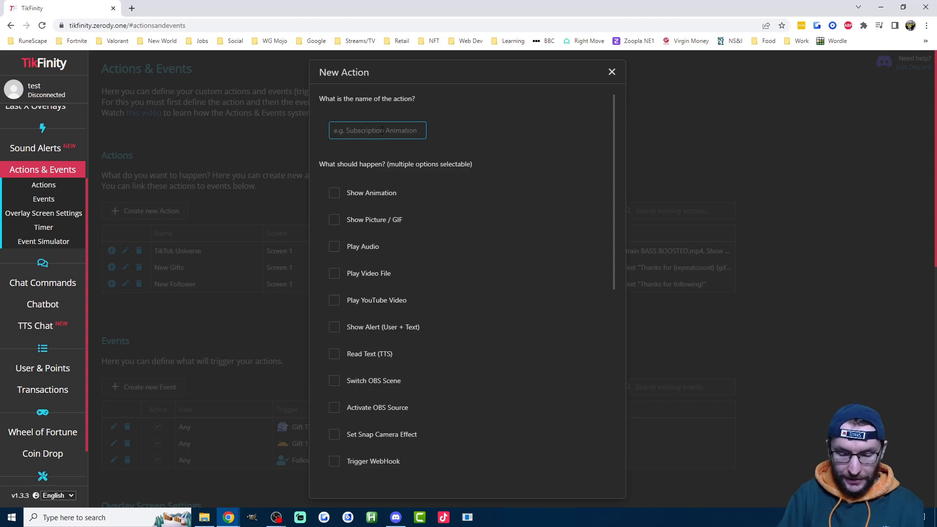
pyautogui.write('New Sub')
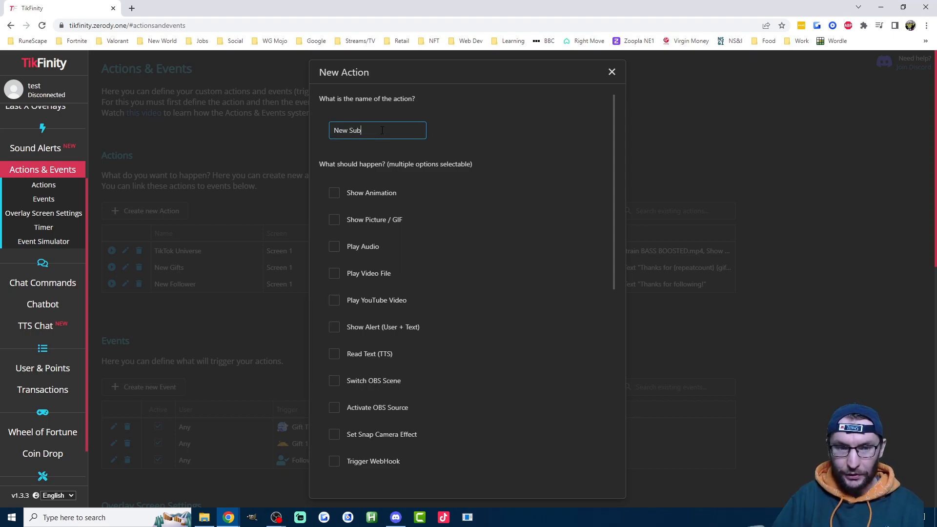
pyautogui.click(334, 192)
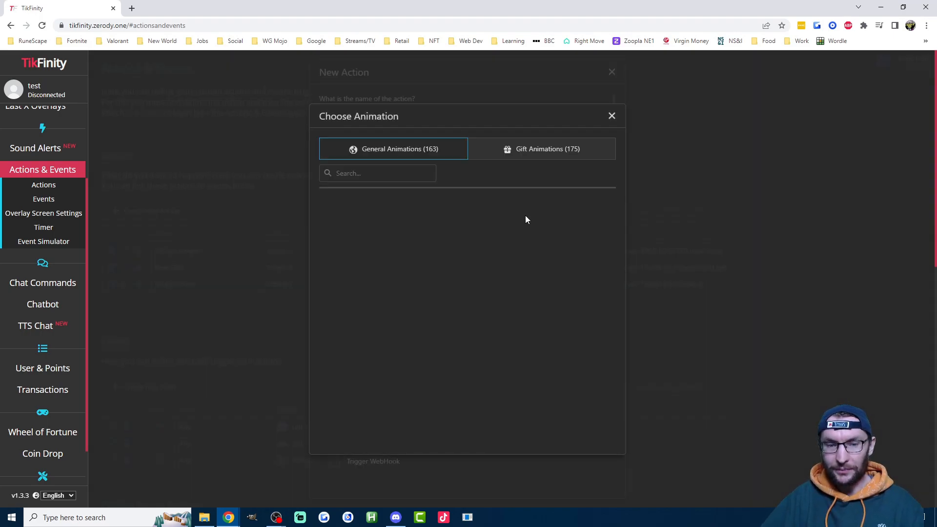
pyautogui.click(611, 115)
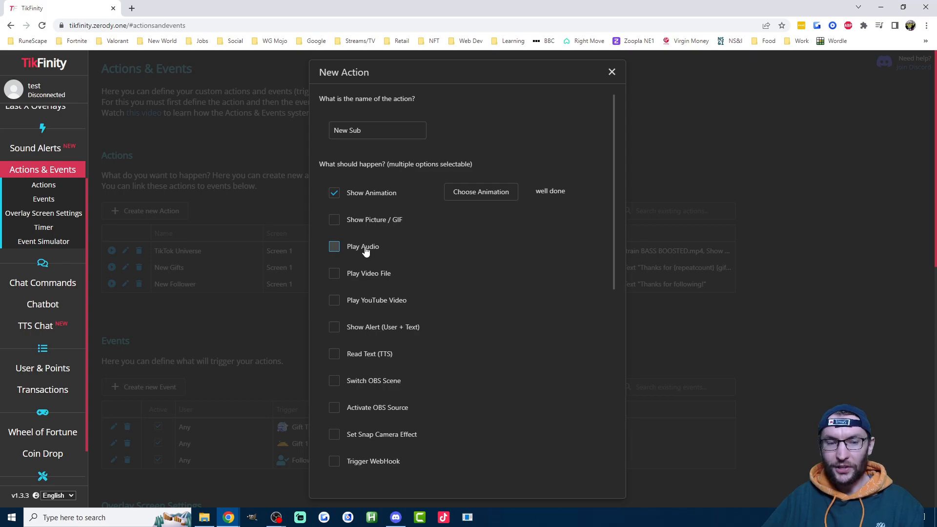
# Enable audio playback and browse the sound library for Anime Wow.
pyautogui.click(334, 246)
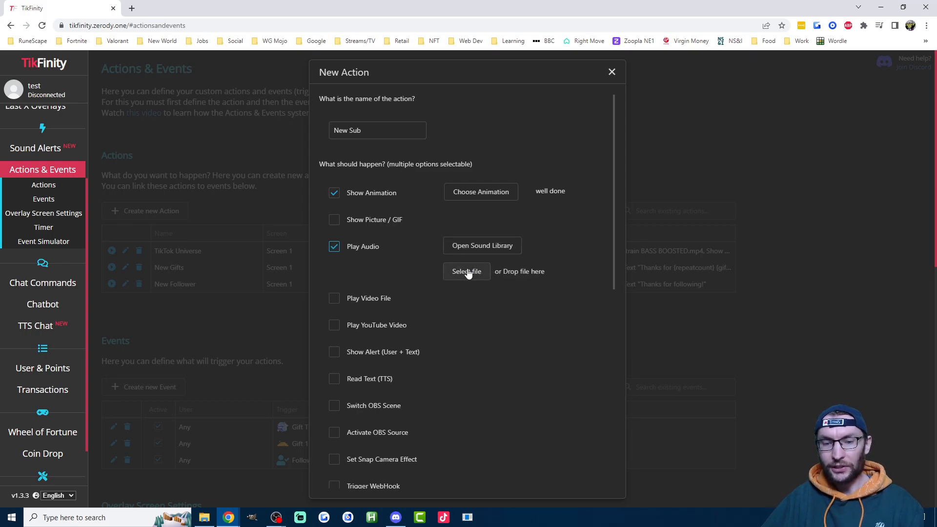
pyautogui.moveTo(483, 264)
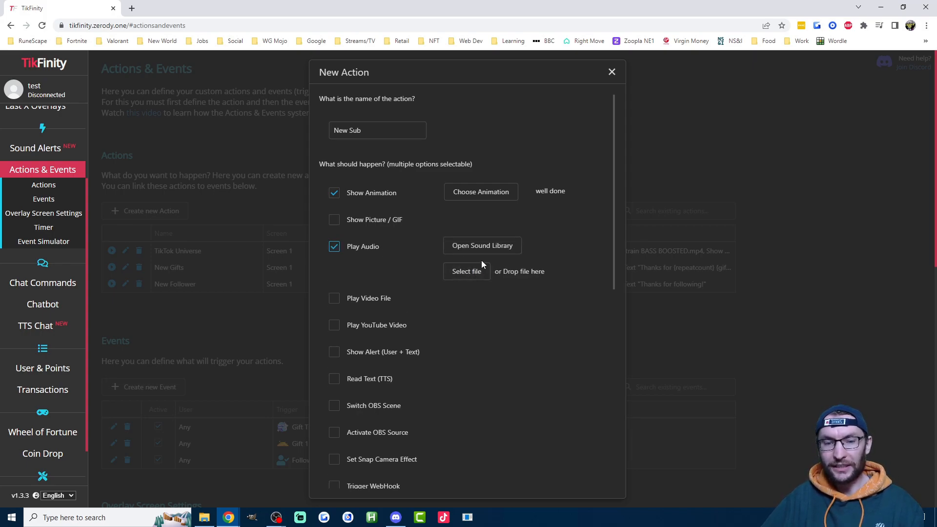
pyautogui.click(482, 246)
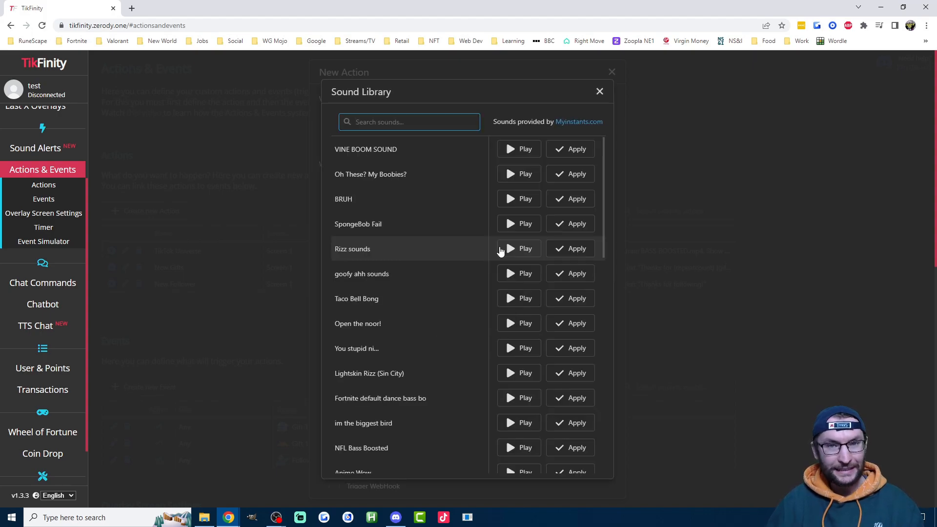
pyautogui.scroll(-3)
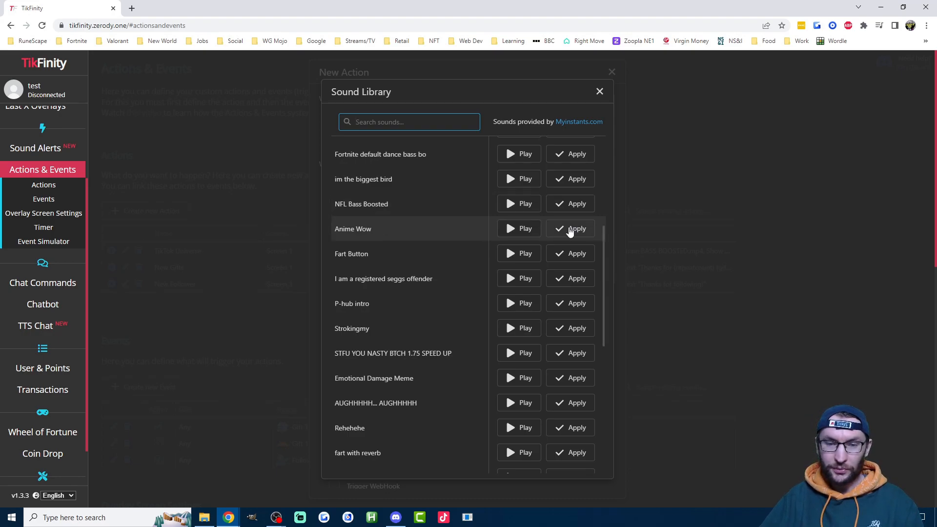
pyautogui.moveTo(378, 228)
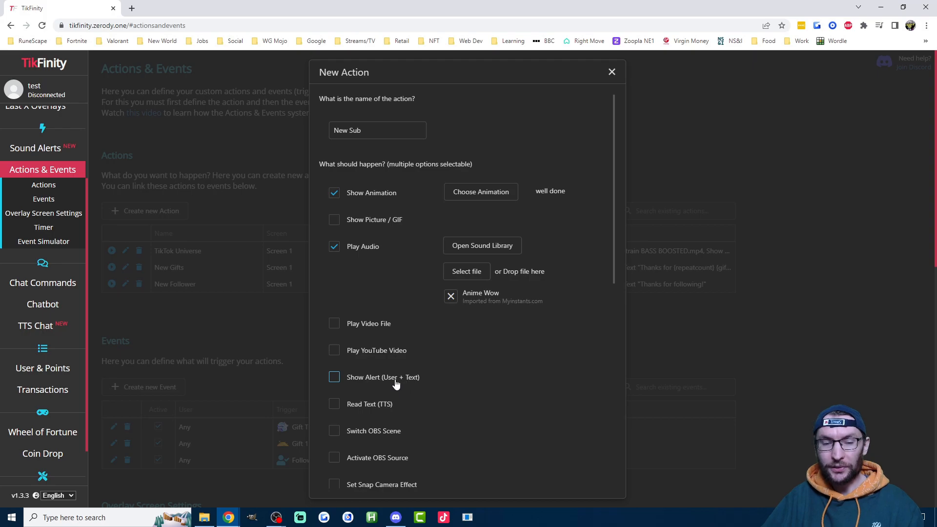
# Add a yellow 'Thanks for {submonth} month sub!' alert to New Sub and save the action.
pyautogui.click(334, 377)
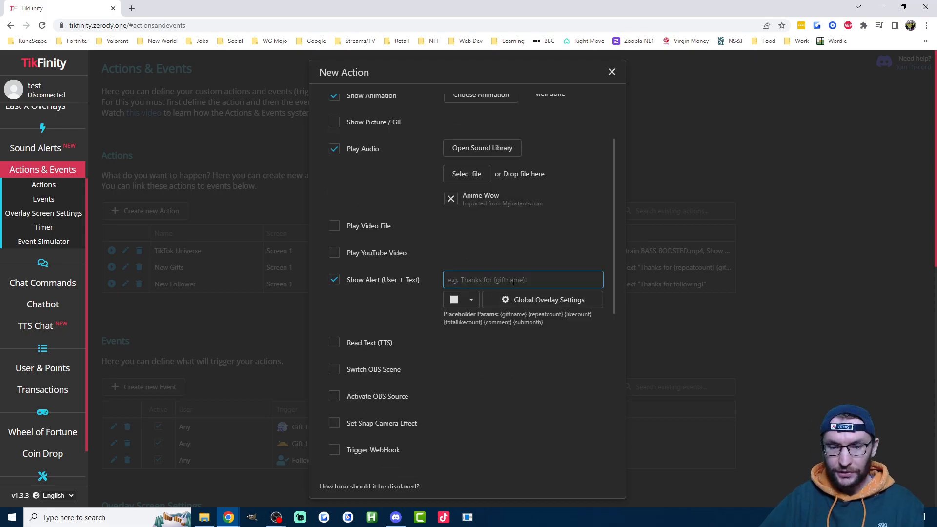
pyautogui.doubleClick(528, 322)
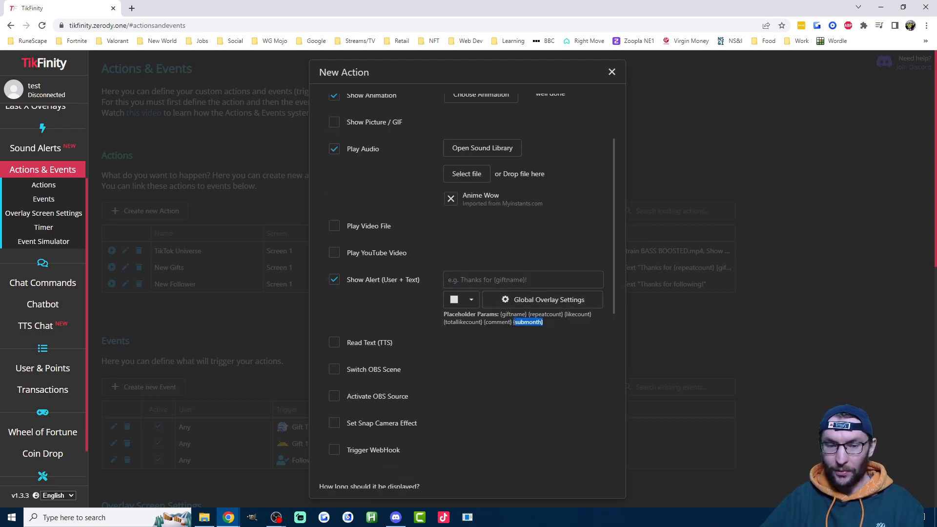
pyautogui.click(523, 280)
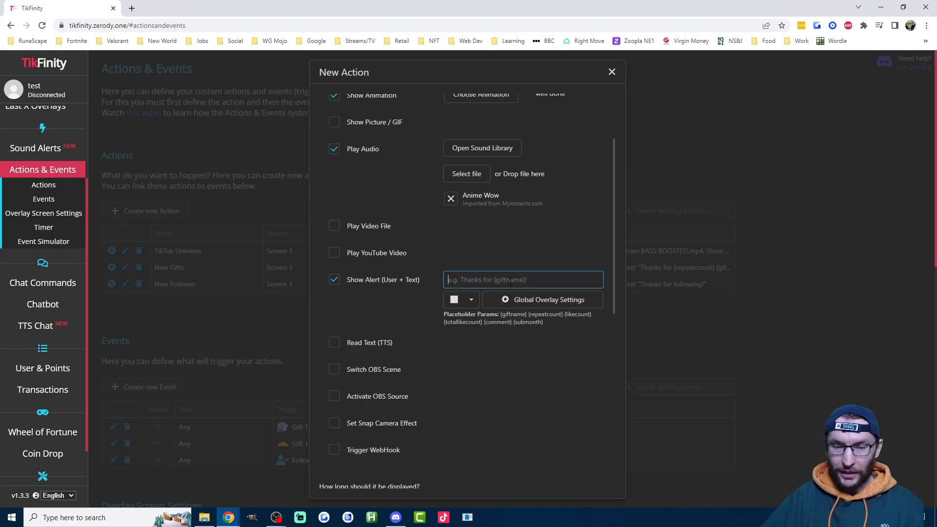
pyautogui.write('Thanks for the')
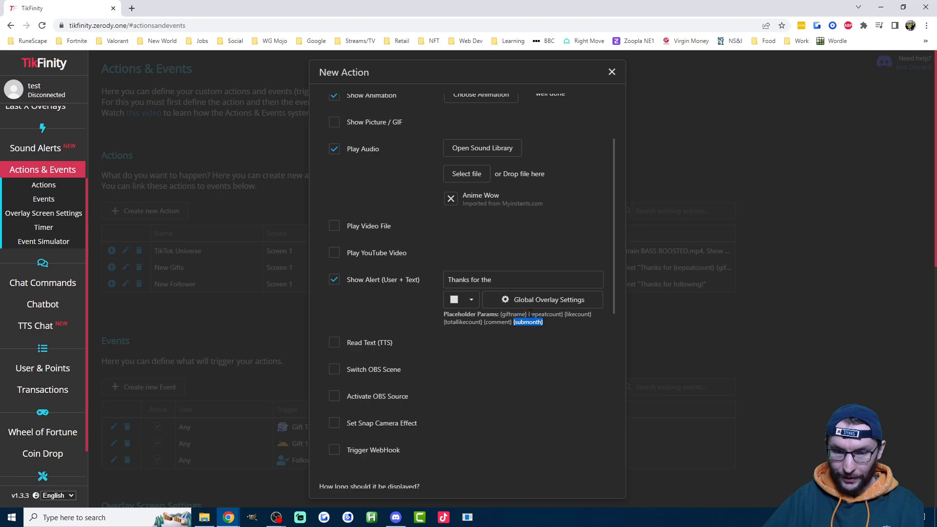
pyautogui.write('{submonth} month')
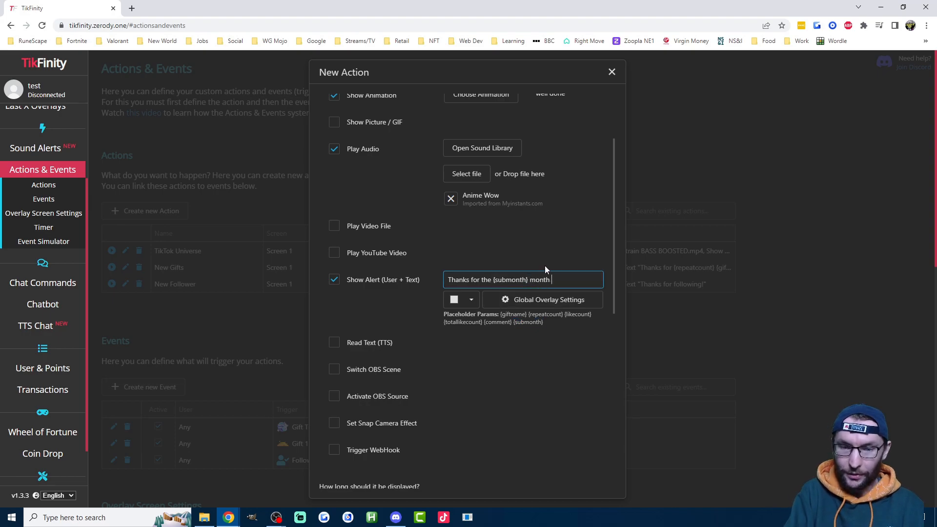
pyautogui.write('sub!')
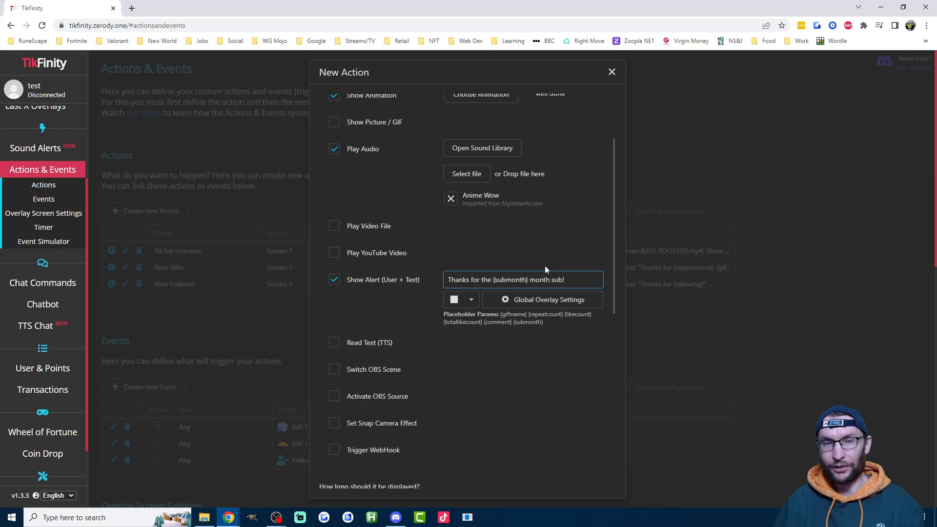
pyautogui.click(471, 299)
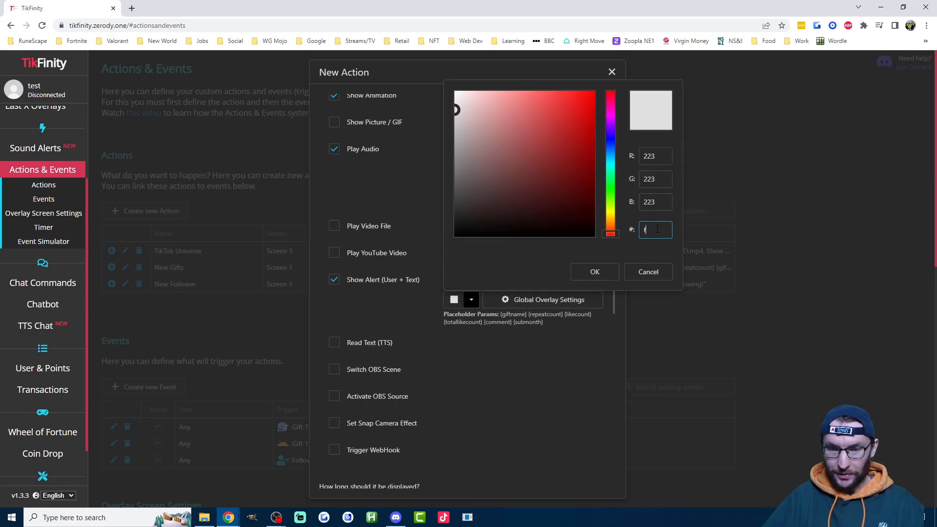
pyautogui.click(595, 271)
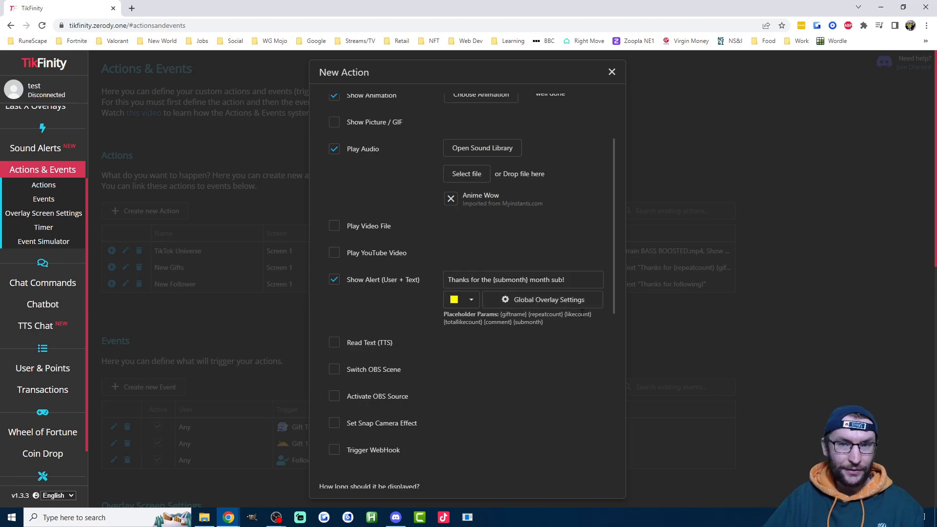
pyautogui.scroll(-3)
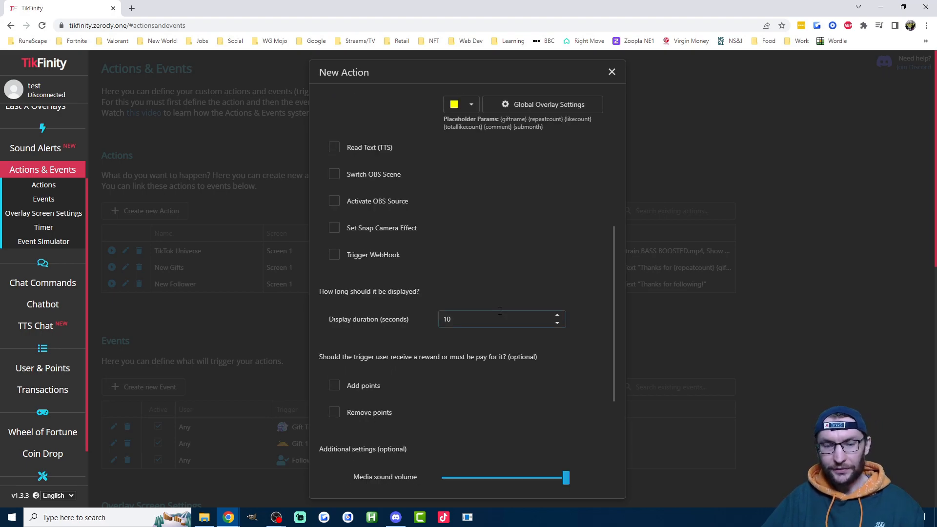
pyautogui.scroll(-3)
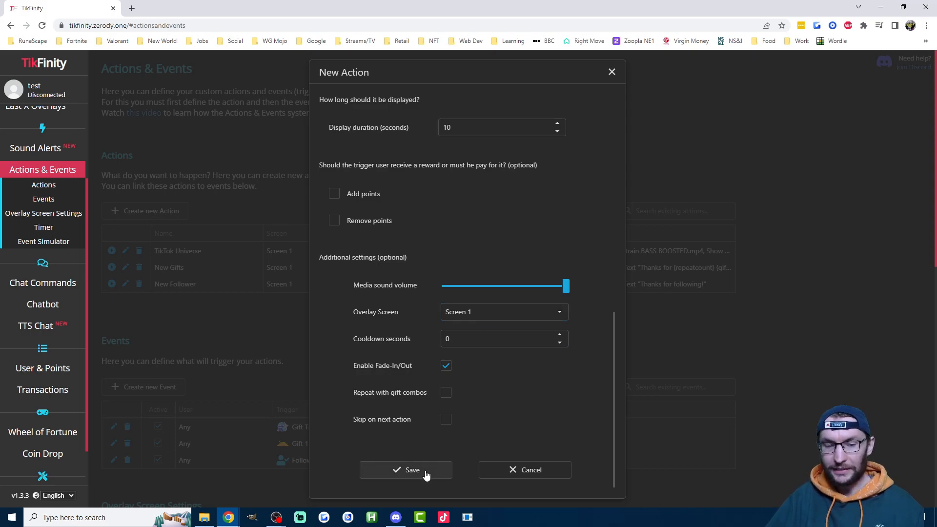
pyautogui.click(406, 470)
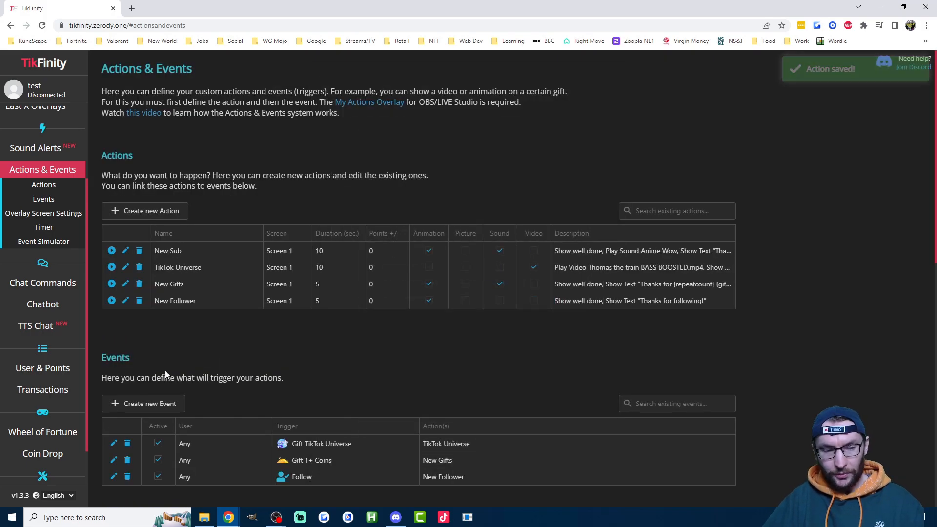
# Create a Subscribe-triggered event for any user that runs the New Sub action and save it.
pyautogui.click(144, 404)
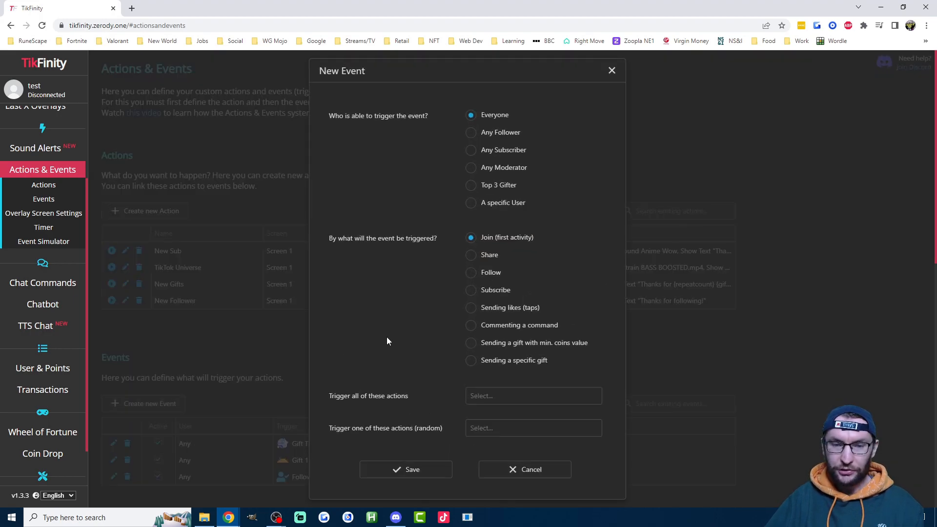
pyautogui.moveTo(453, 117)
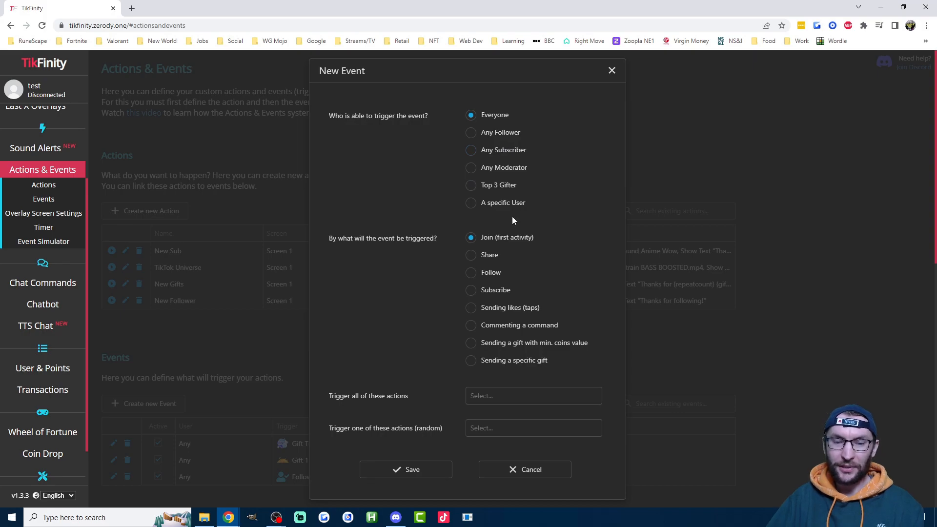
pyautogui.click(470, 290)
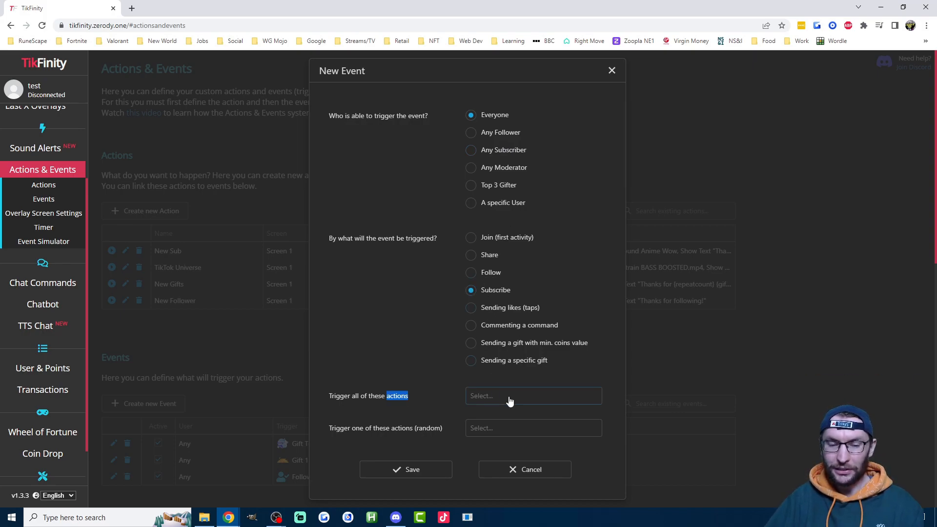
pyautogui.click(533, 397)
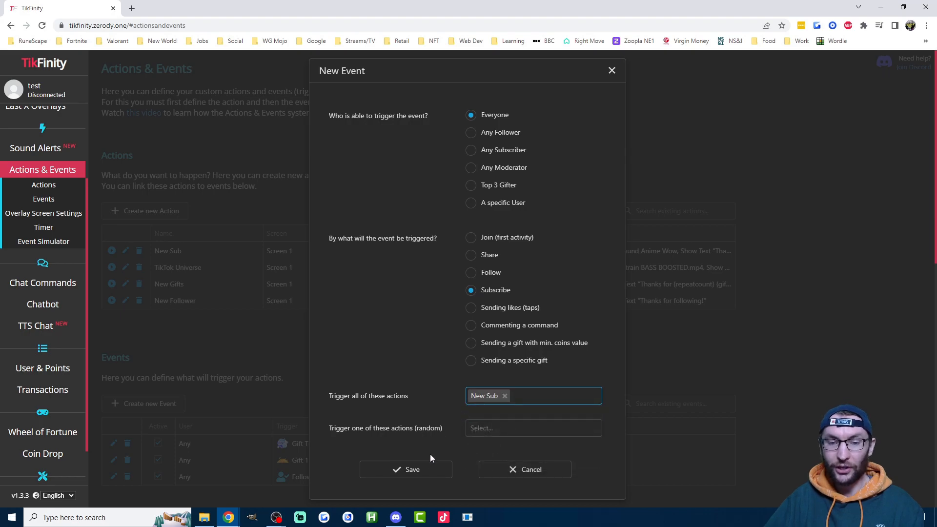
pyautogui.click(406, 470)
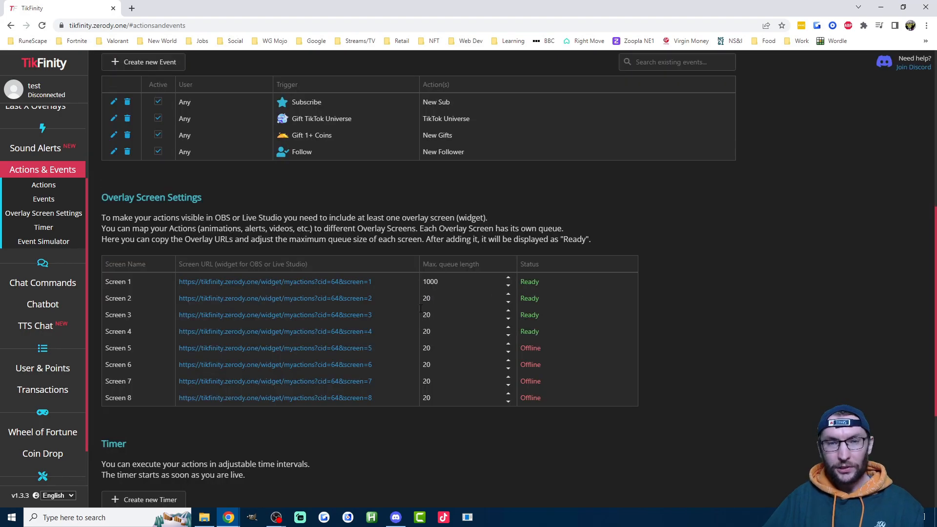
# Return to the Actions list and show it beside the OBS Studio preview.
pyautogui.click(262, 281)
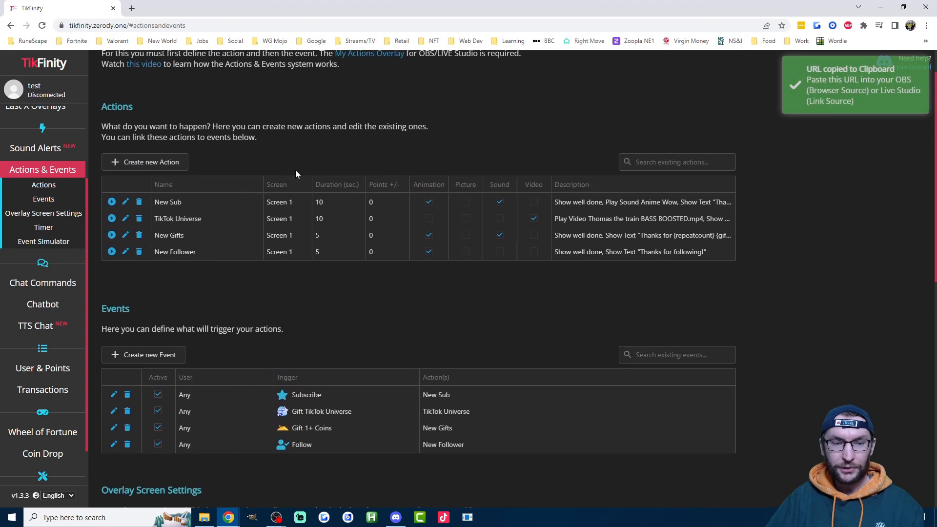
pyautogui.doubleClick(168, 202)
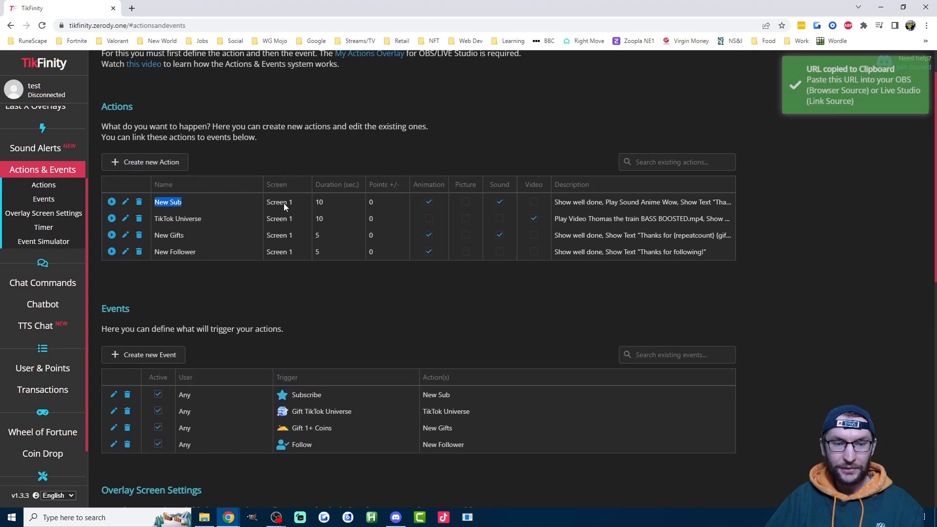
pyautogui.scroll(-3)
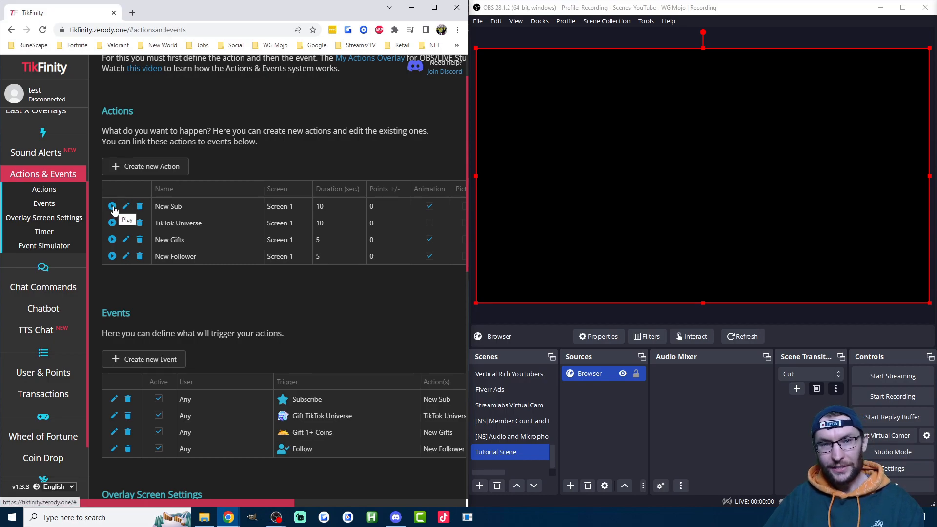
# Test-play the New Sub alert and rename the OBS browser source to 'TikFinity Screen 1'.
pyautogui.click(112, 206)
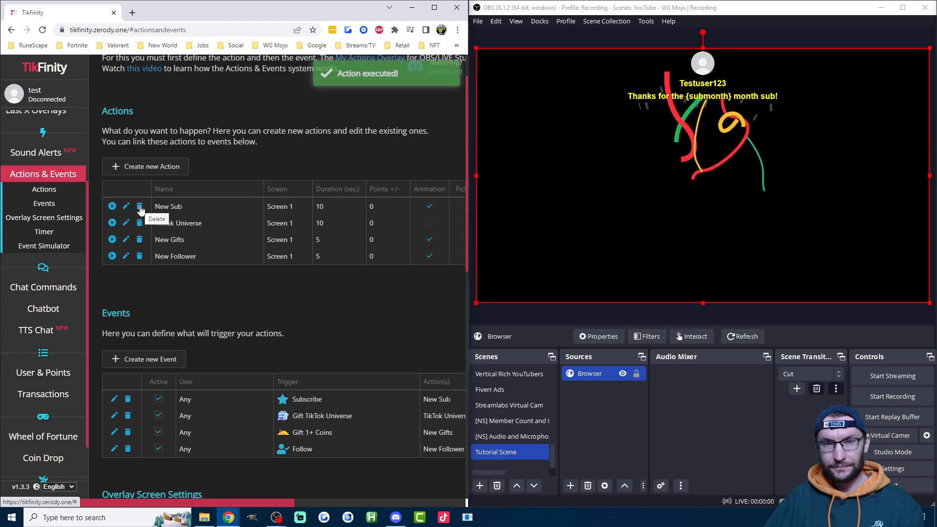
pyautogui.moveTo(241, 250)
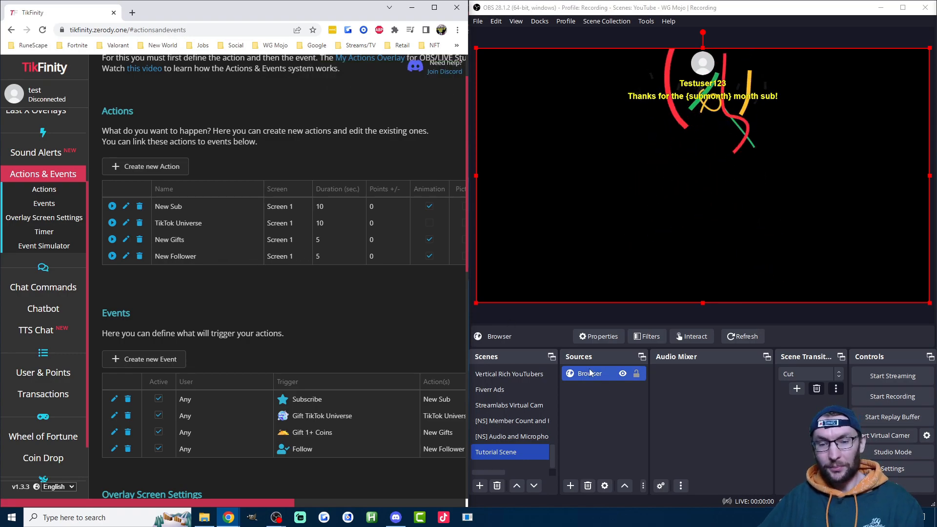
pyautogui.click(598, 336)
pyautogui.write('TikFinity Screen 1')
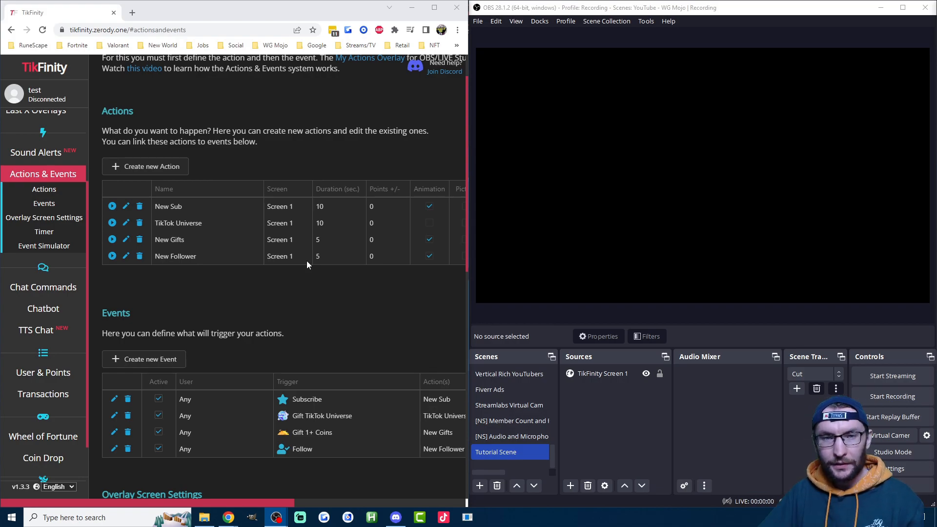
# Assign the New Follower action to overlay Screen 2 and view the screen URL list.
pyautogui.click(302, 255)
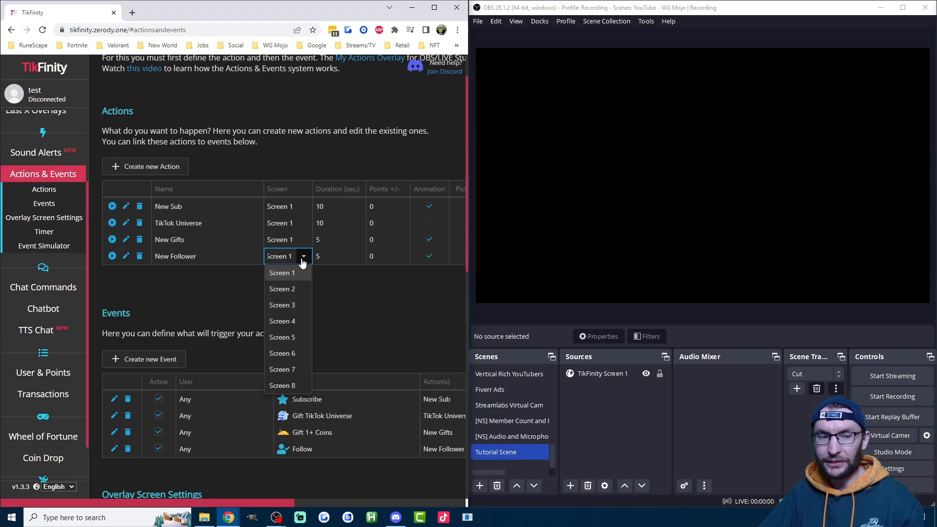
pyautogui.moveTo(294, 293)
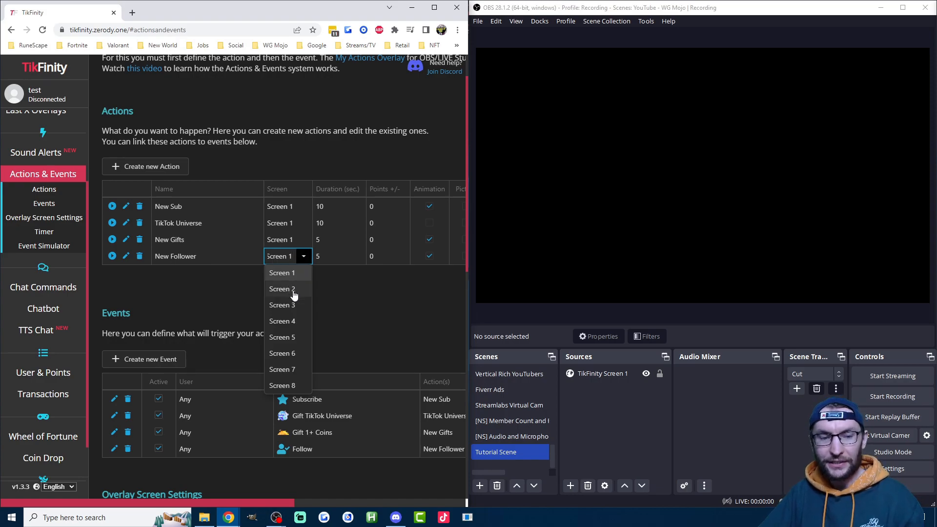
pyautogui.click(281, 289)
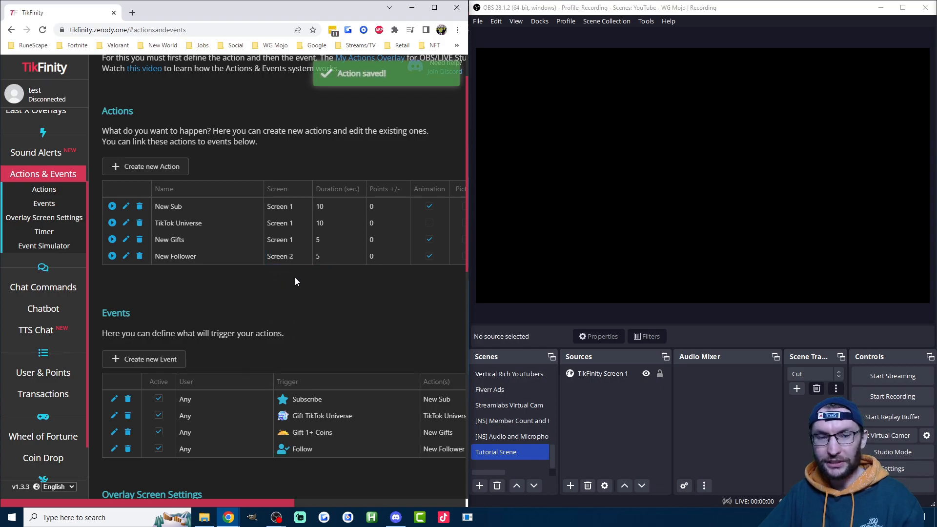
pyautogui.scroll(-3)
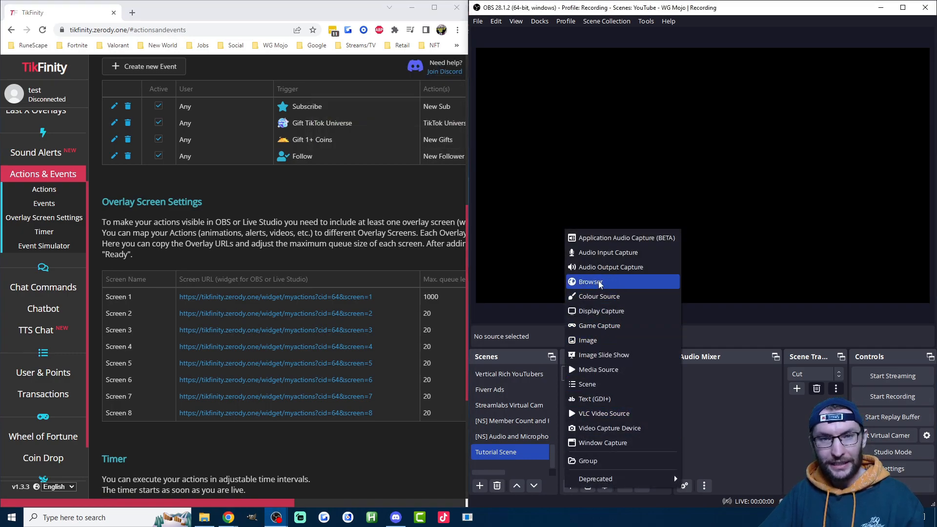
pyautogui.moveTo(777, 250)
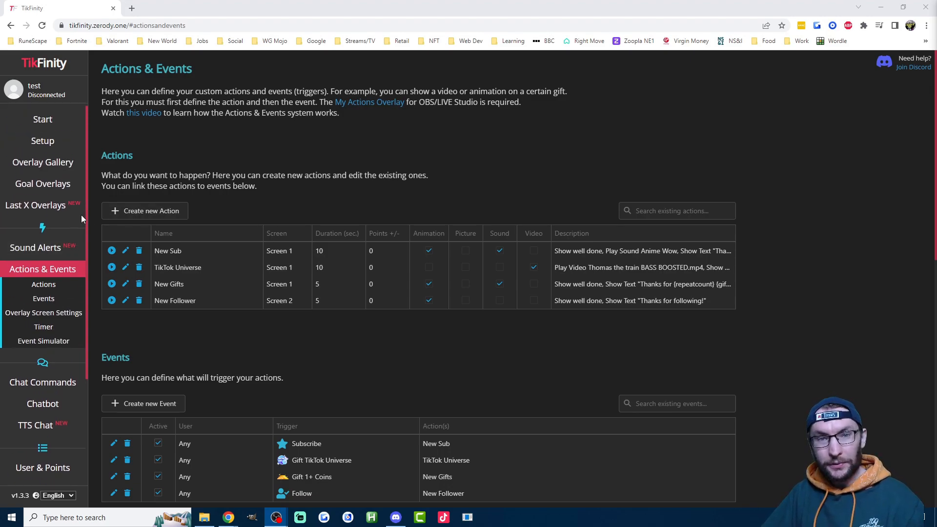
# Browse the Likes, Shares, Follows and Viewer goals, keeping Double Goal when Likes is reached.
pyautogui.click(43, 184)
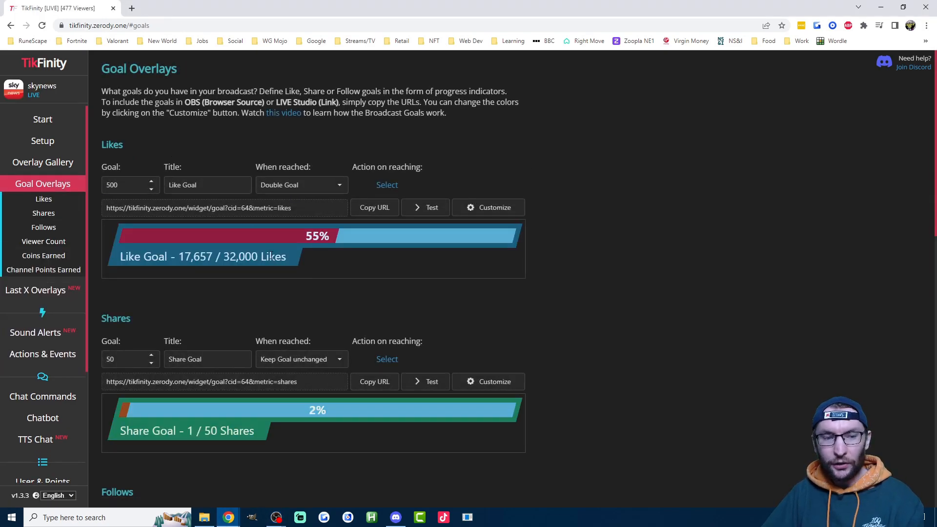
pyautogui.scroll(-3)
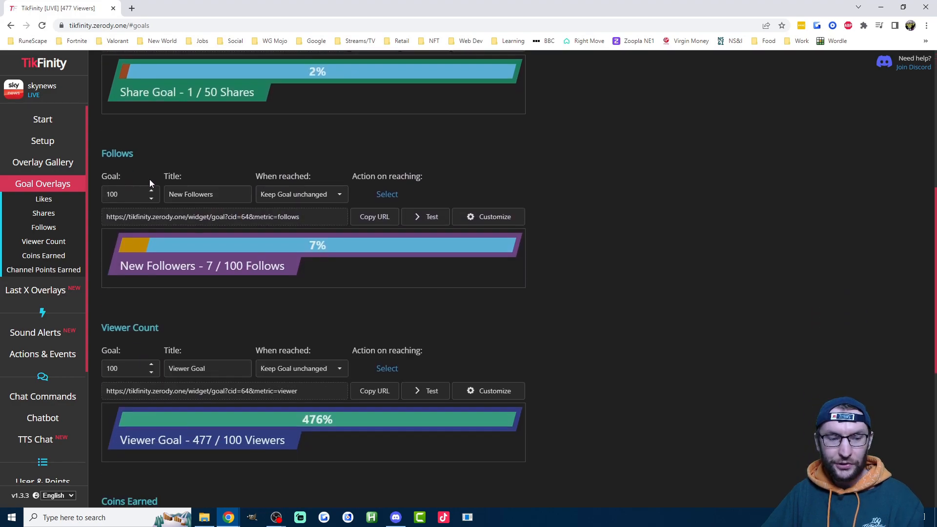
pyautogui.scroll(-3)
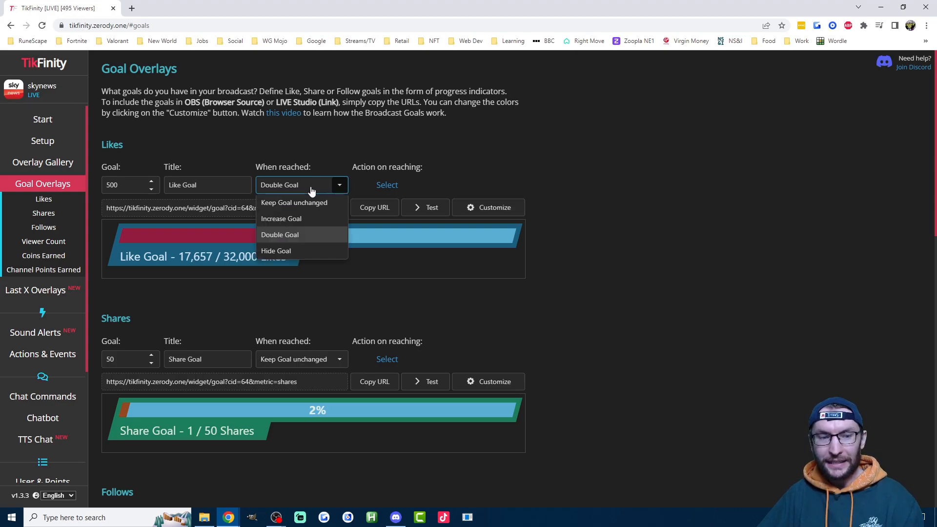
pyautogui.moveTo(294, 238)
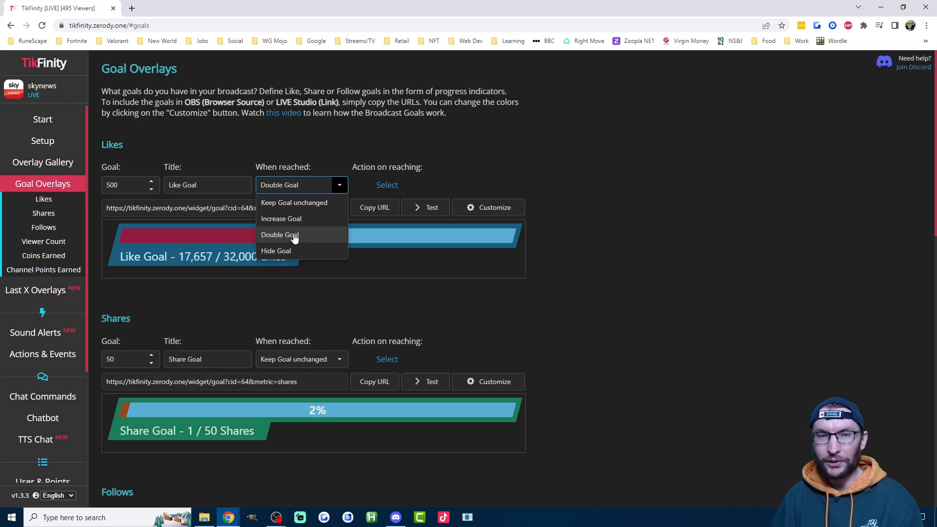
pyautogui.moveTo(308, 254)
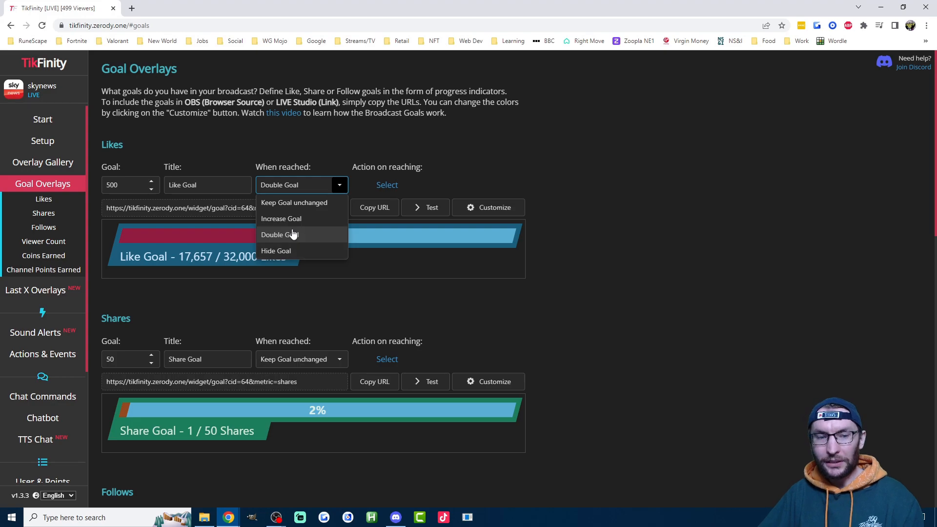
pyautogui.moveTo(299, 221)
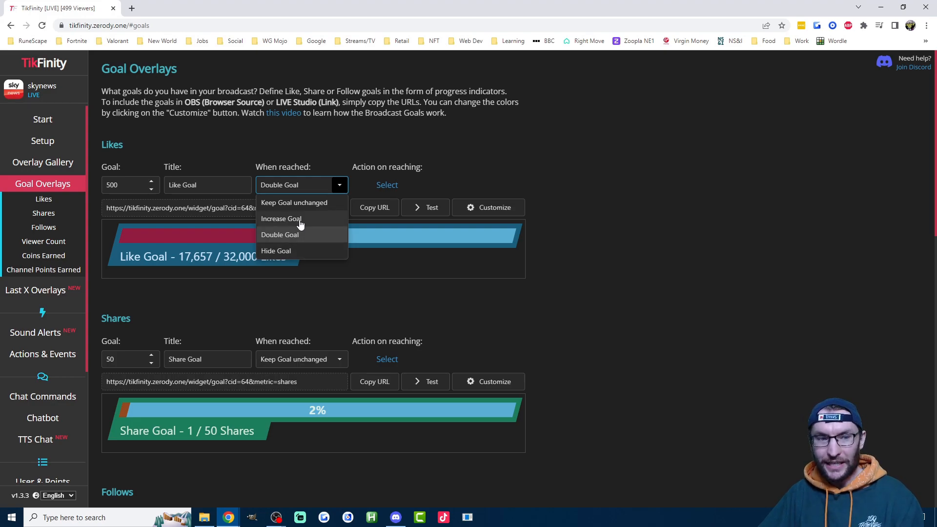
pyautogui.moveTo(354, 209)
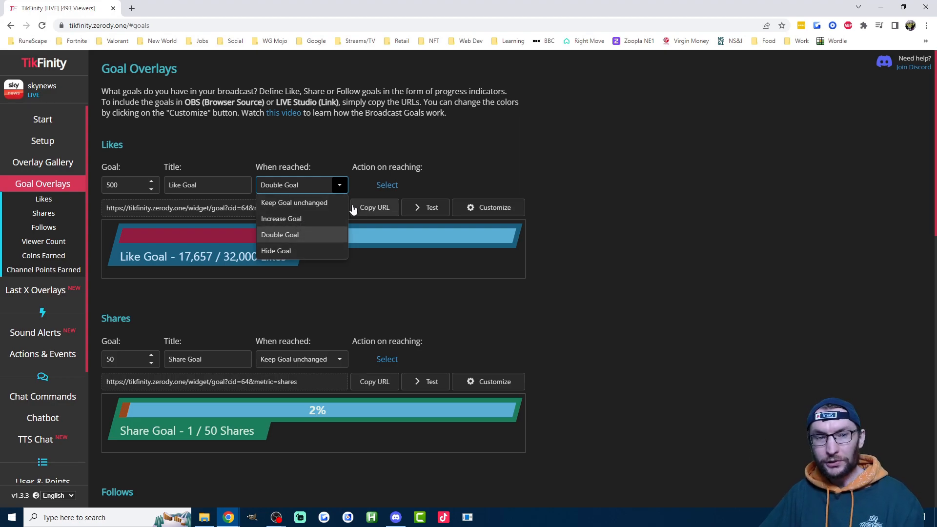
pyautogui.click(279, 235)
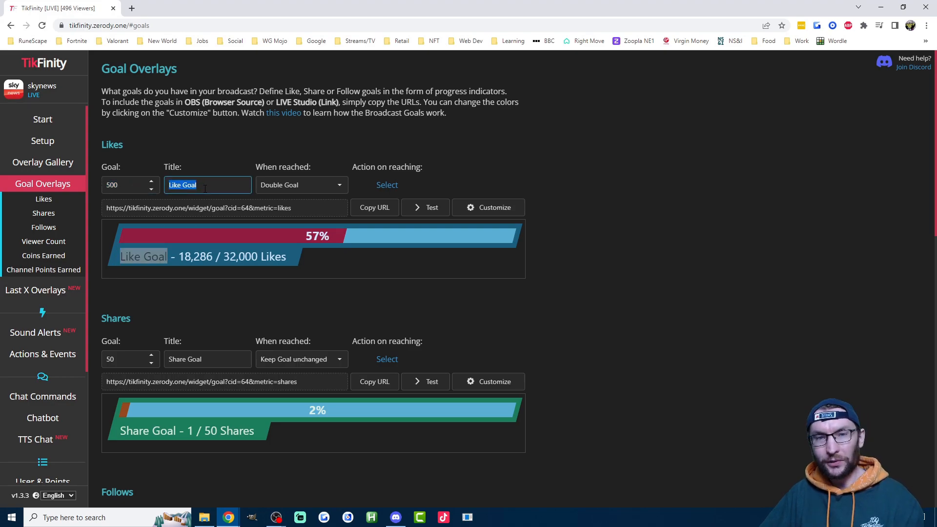
# Review the Likes goal's overlay appearance settings and close them unchanged.
pyautogui.click(488, 207)
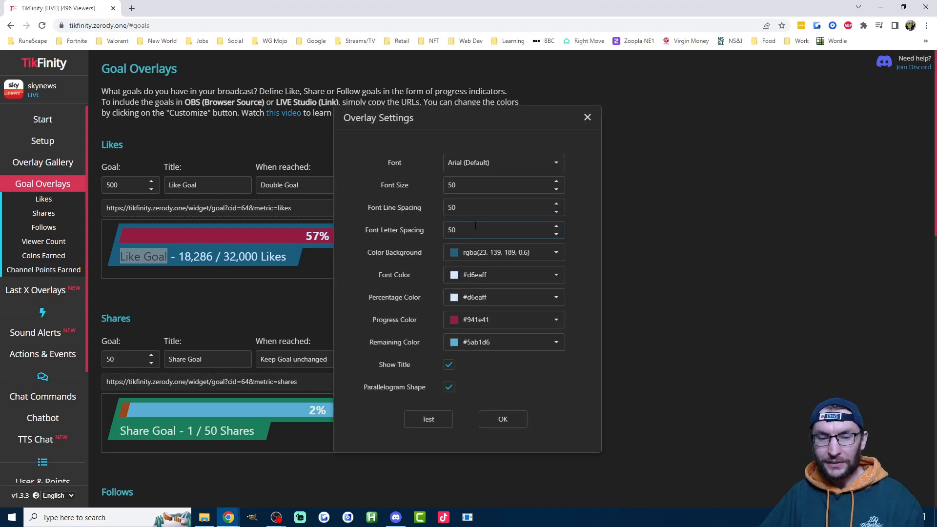
pyautogui.click(587, 118)
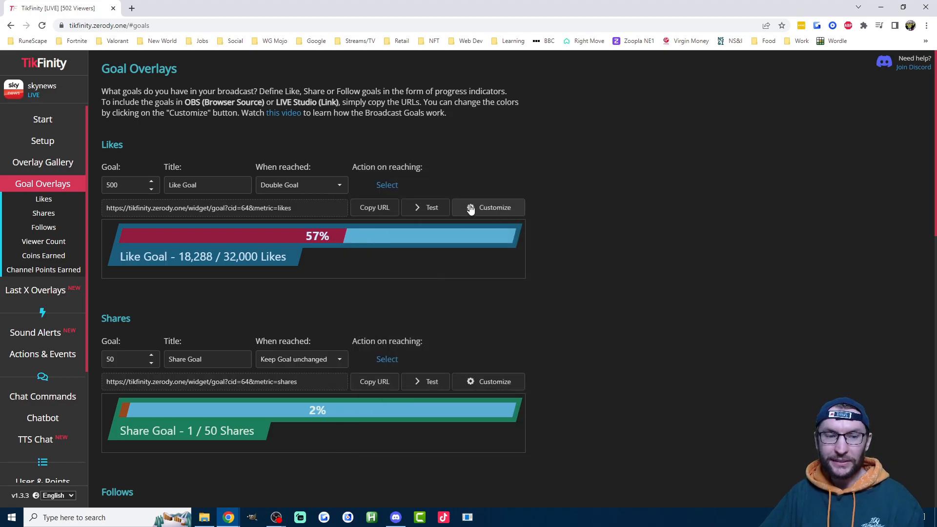
pyautogui.moveTo(378, 216)
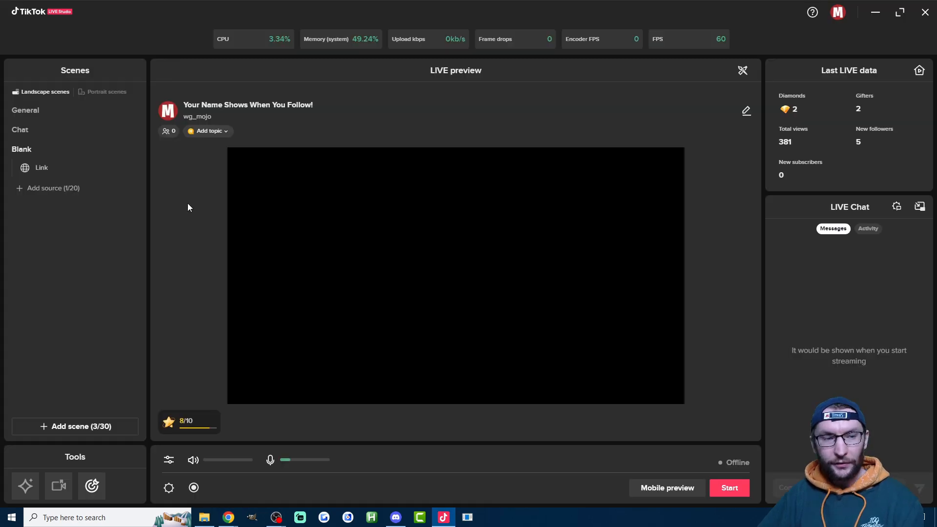
# Add the Likes goal URL as a 600 by 600 Link source and reposition the bar in the scene.
pyautogui.click(47, 189)
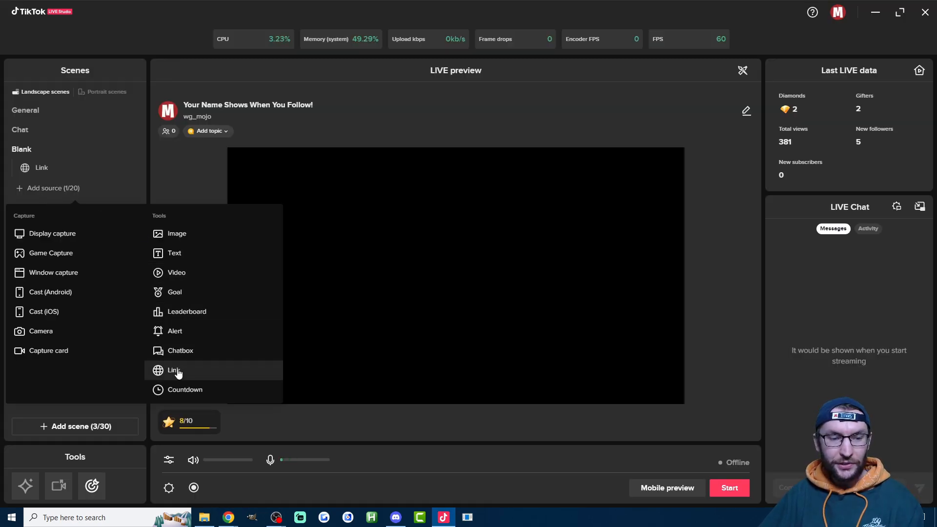
pyautogui.click(174, 370)
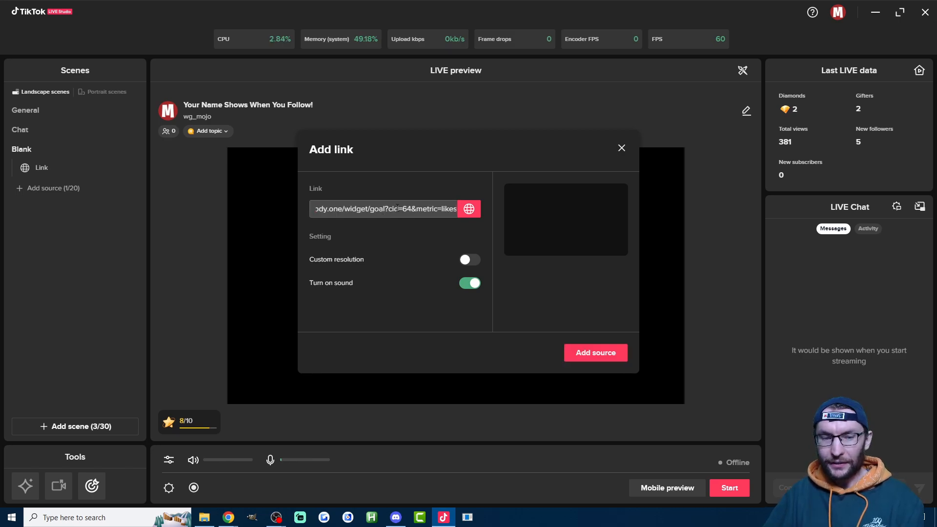
pyautogui.click(470, 260)
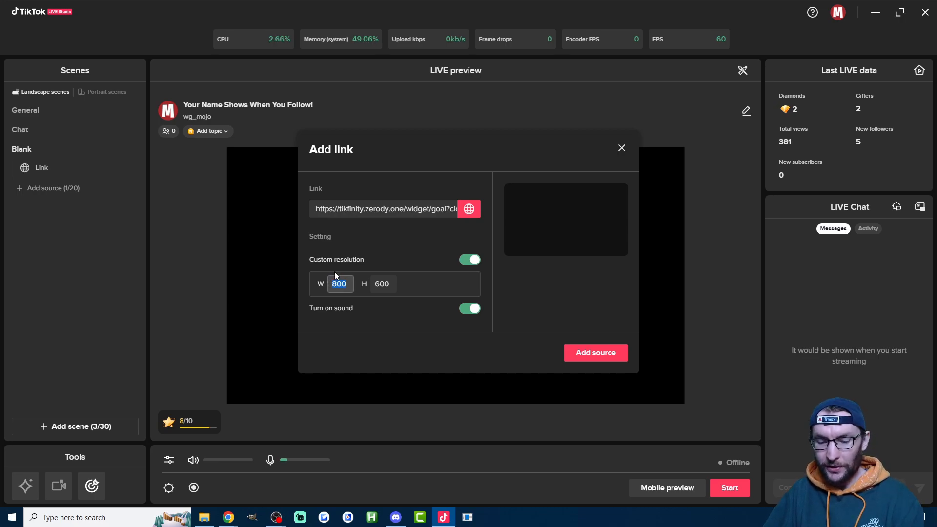
pyautogui.click(596, 354)
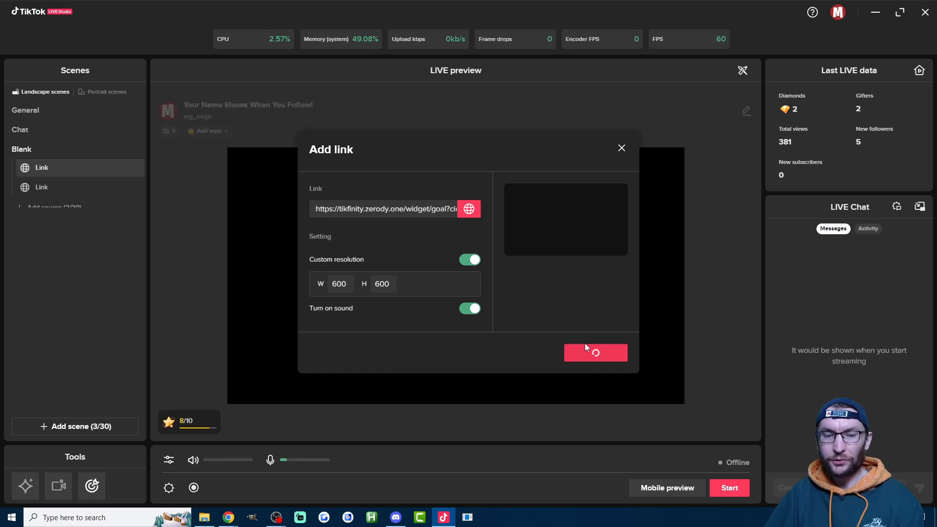
pyautogui.click(595, 353)
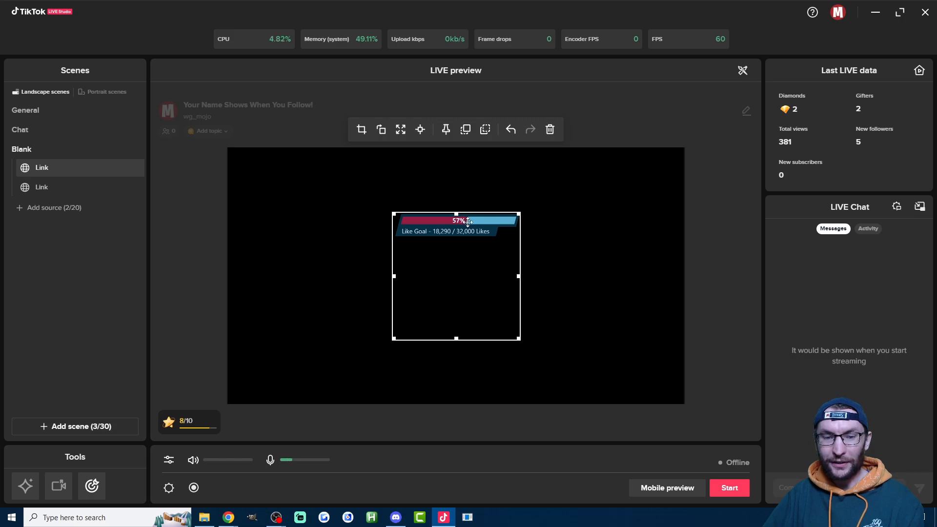
pyautogui.moveTo(456, 275); pyautogui.dragTo(346, 237)
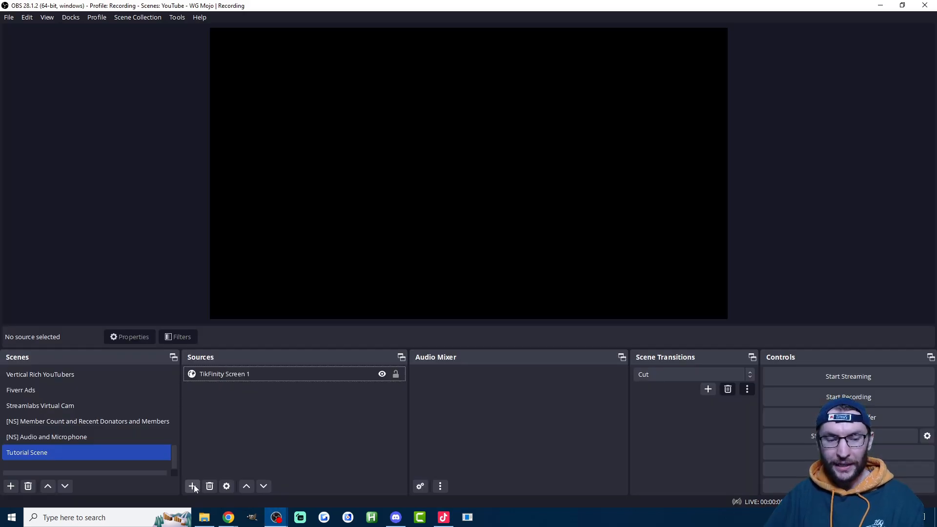
# Create a 'Like Goal' browser source with the likes goal URL at 600 by 600.
pyautogui.click(191, 486)
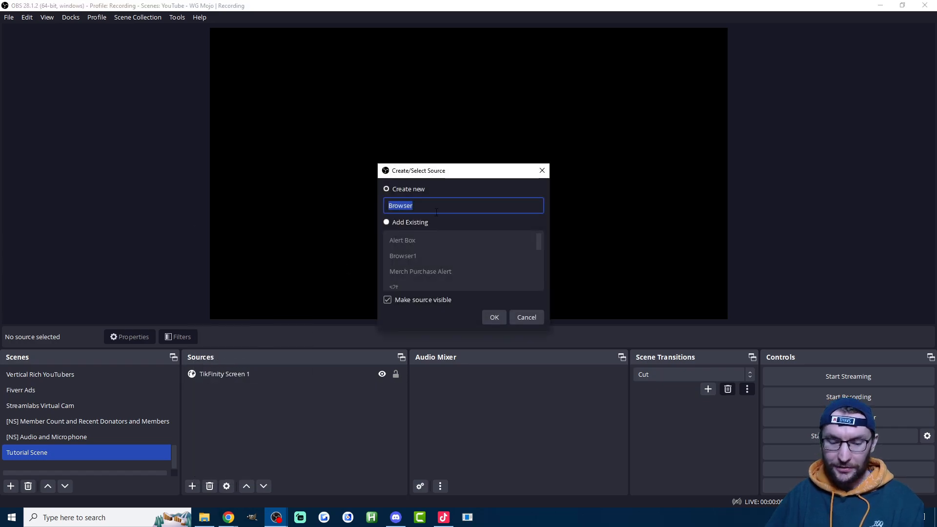
pyautogui.write('Like Goal')
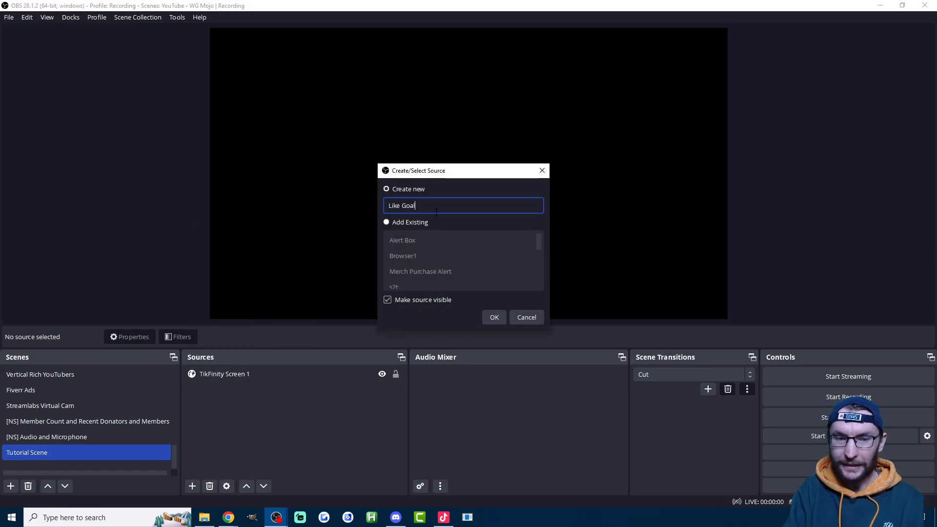
pyautogui.click(494, 317)
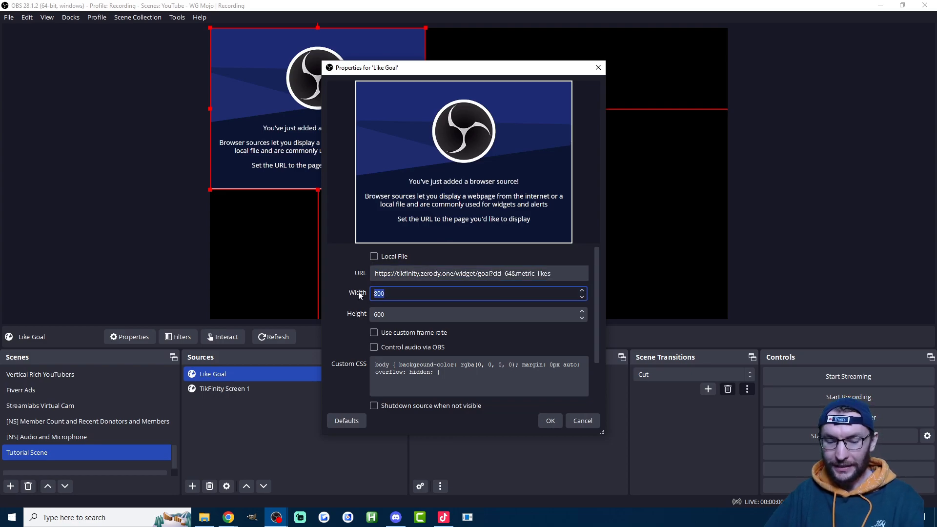
pyautogui.write('600')
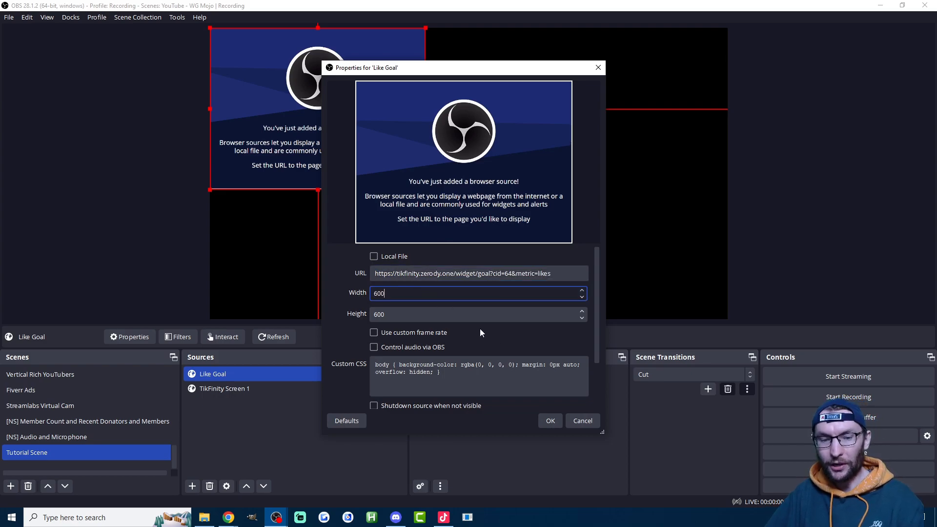
pyautogui.scroll(-3)
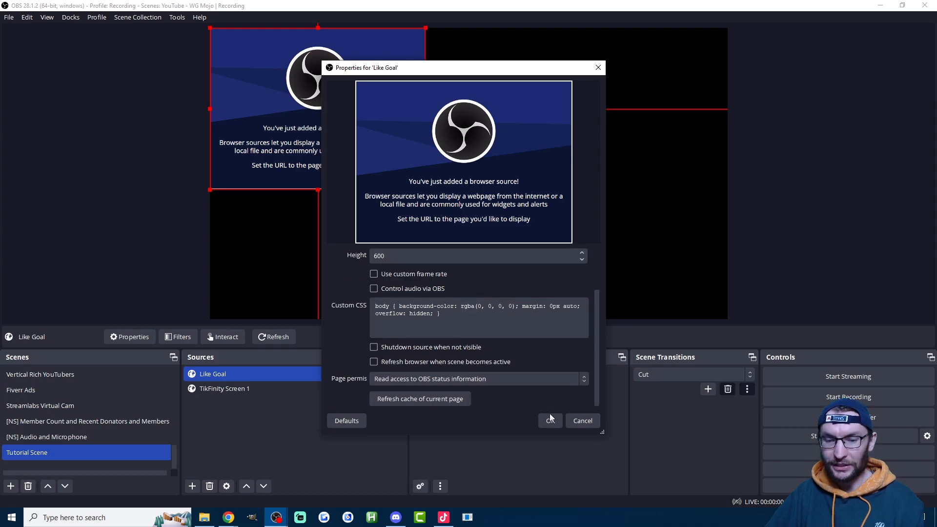
pyautogui.click(551, 421)
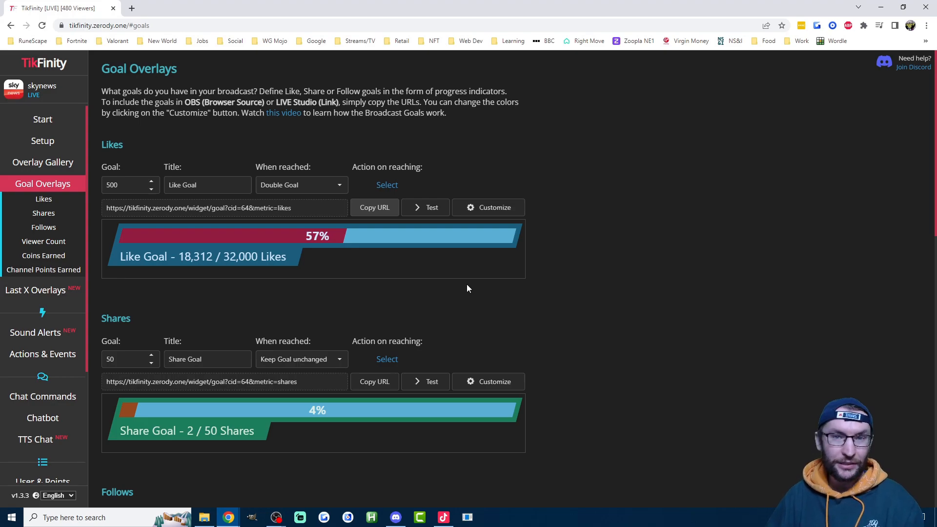
pyautogui.moveTo(464, 209)
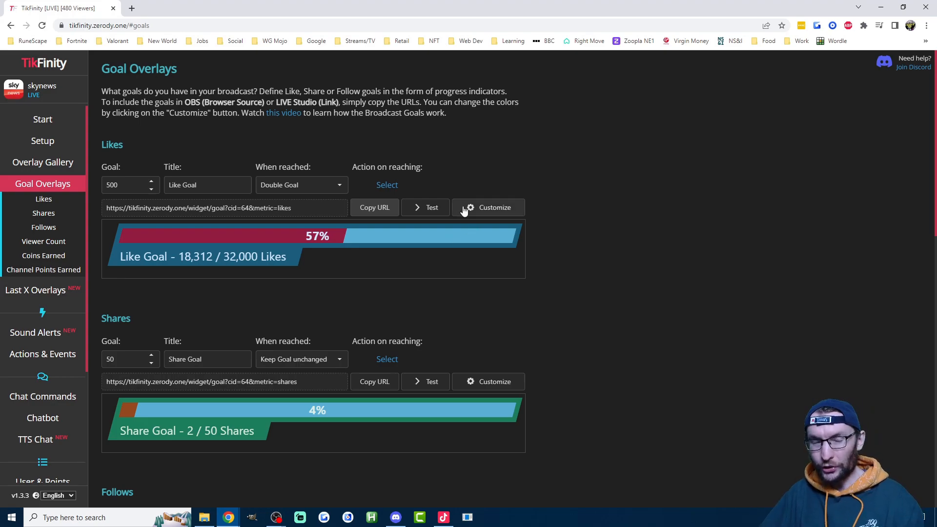
pyautogui.moveTo(248, 154)
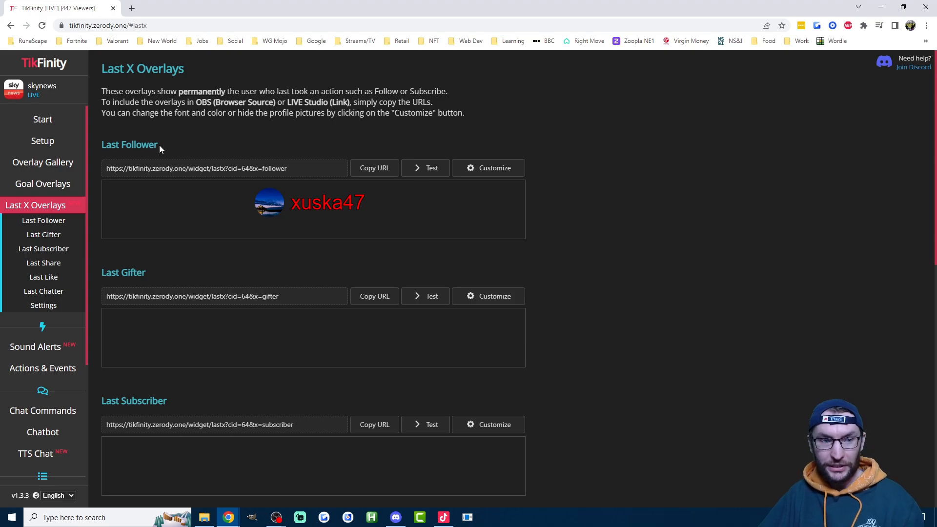
# Hide Show Username on the Last Like overlay and copy its URL.
pyautogui.scroll(-3)
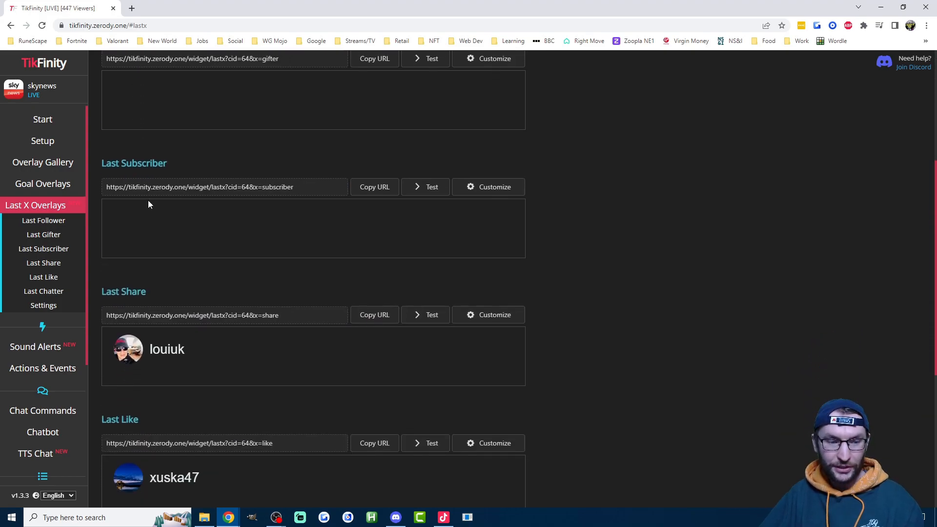
pyautogui.scroll(-3)
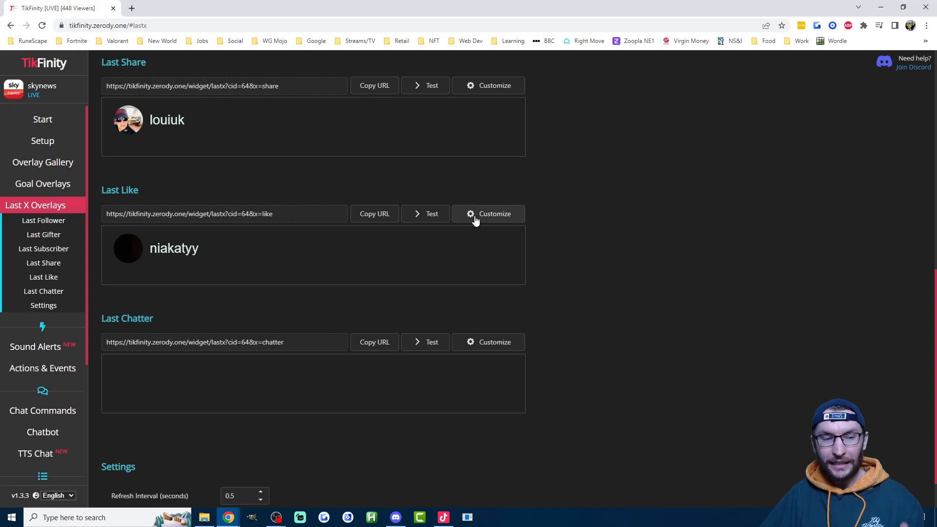
pyautogui.moveTo(494, 224)
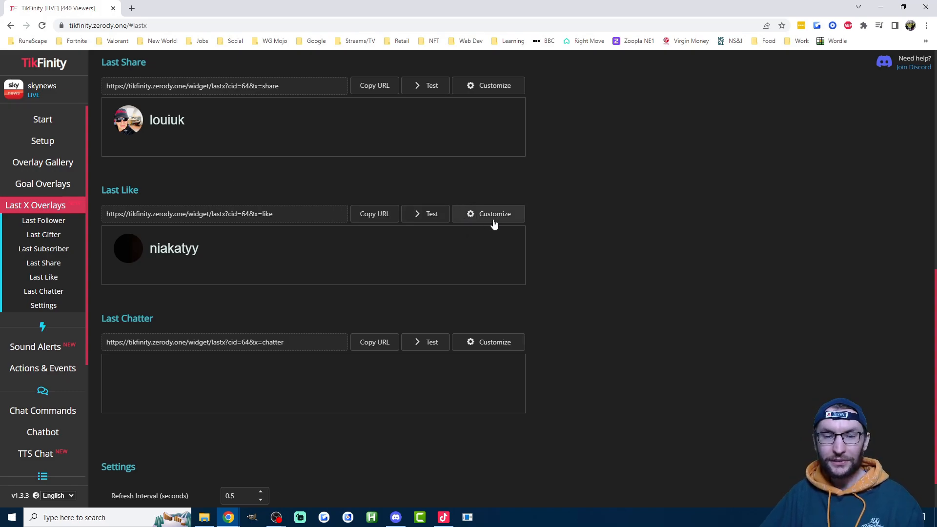
pyautogui.click(494, 214)
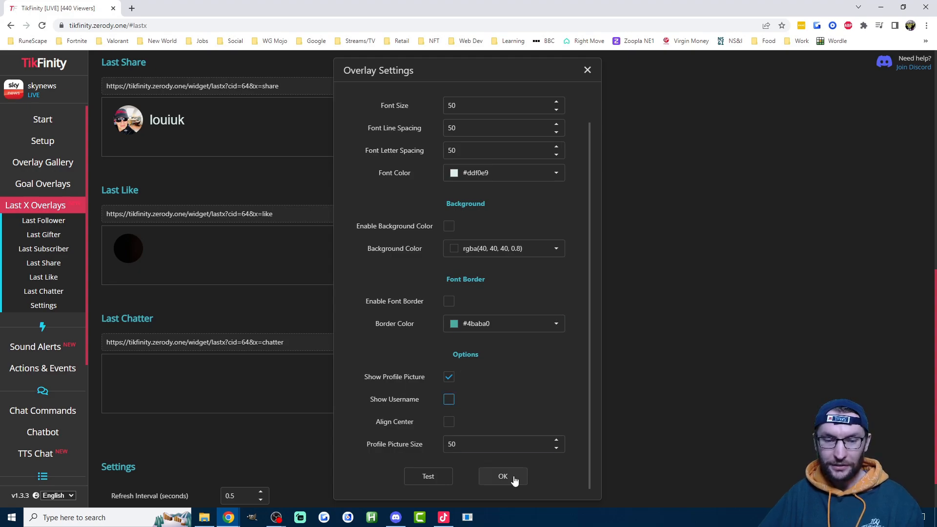
pyautogui.click(503, 476)
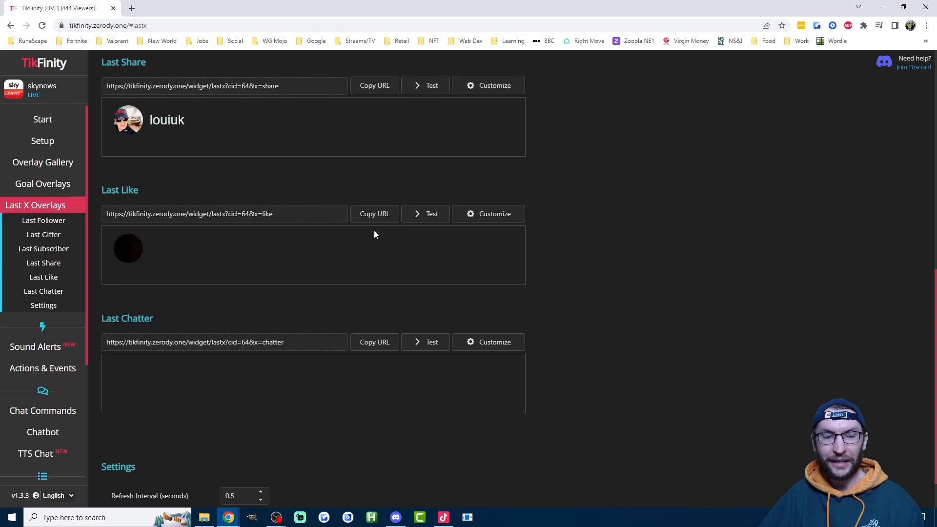
pyautogui.click(375, 213)
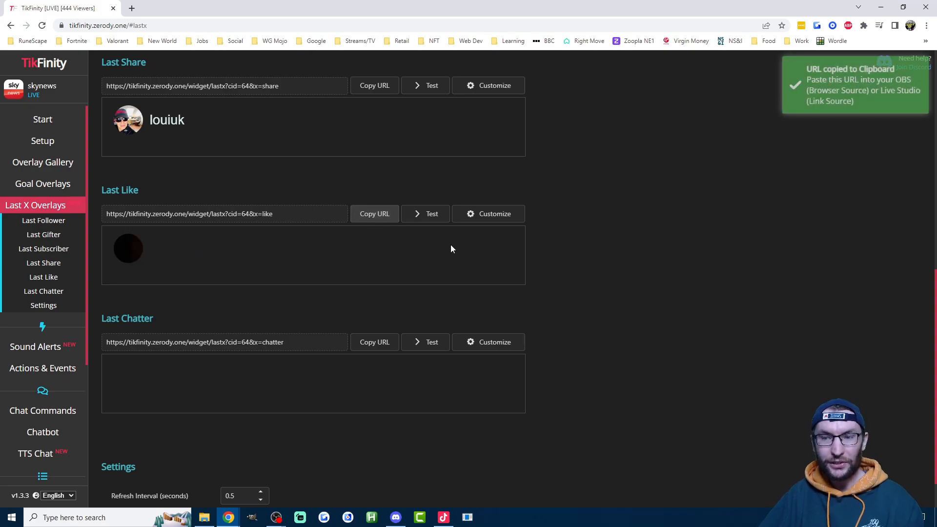
pyautogui.moveTo(424, 275)
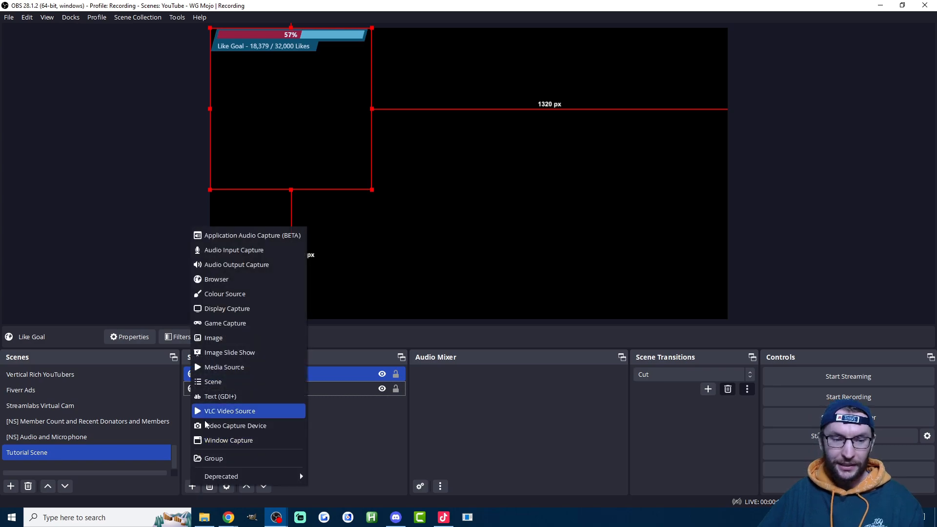
# Create a 100 by 100 'Last Like' browser source using the lastx like widget URL.
pyautogui.click(217, 279)
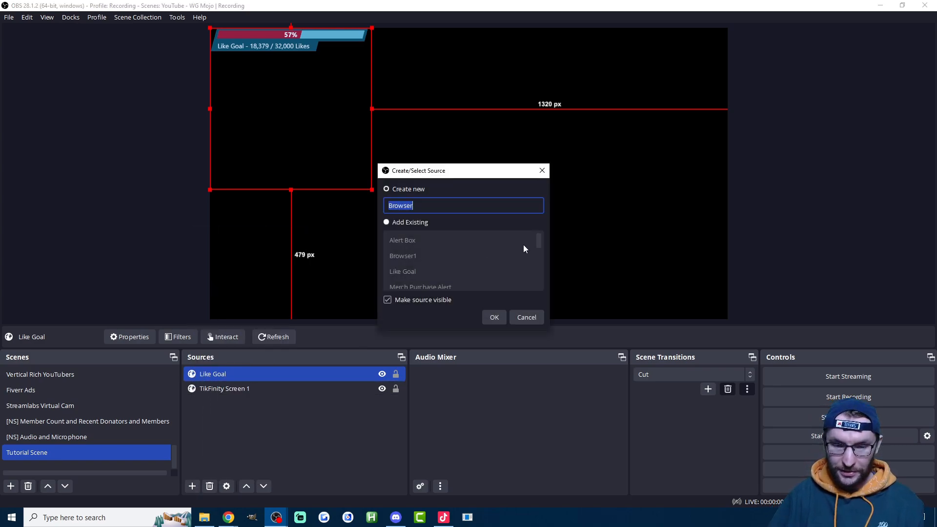
pyautogui.write('Last L')
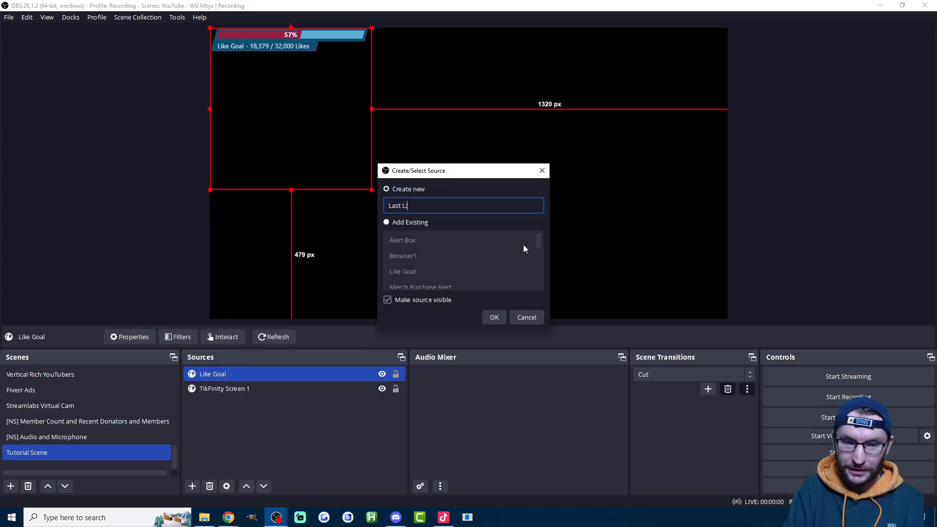
pyautogui.click(495, 317)
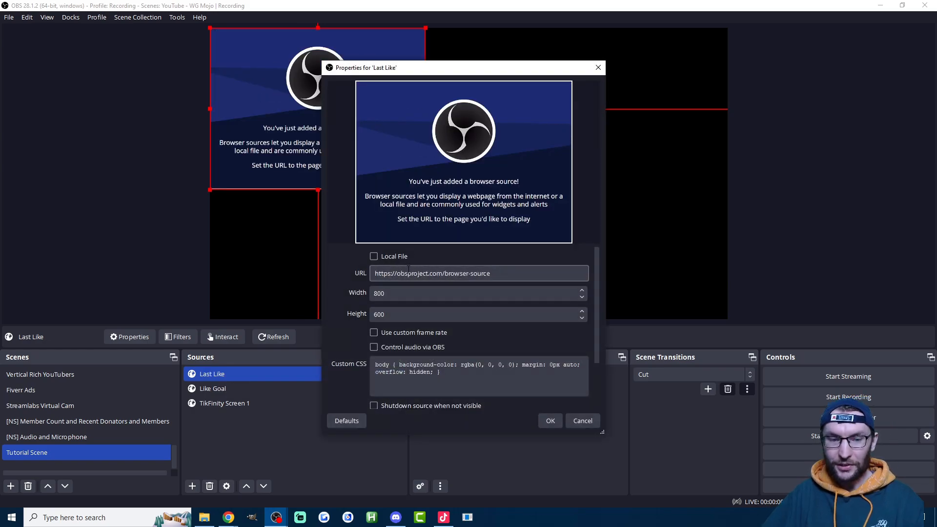
pyautogui.write('https://tikfinity.zerody.one/widget/lastx?cid=64&x=like')
pyautogui.click(478, 313)
pyautogui.write('100')
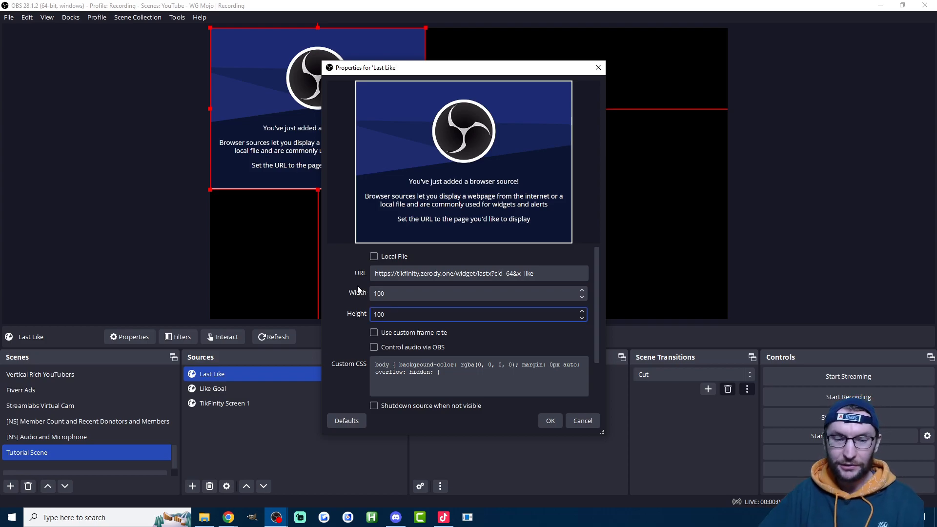
pyautogui.click(550, 421)
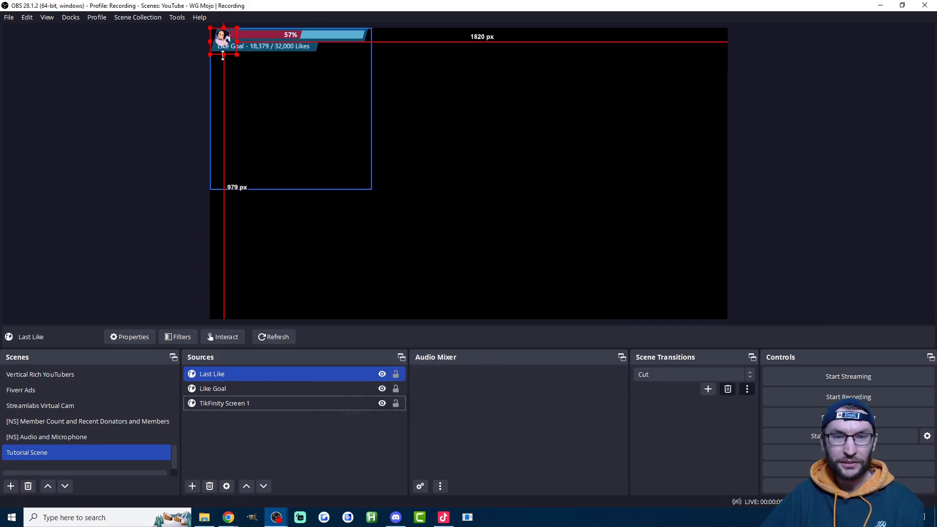
# Place the like picture at the canvas top-left and preview the layout.
pyautogui.click(129, 337)
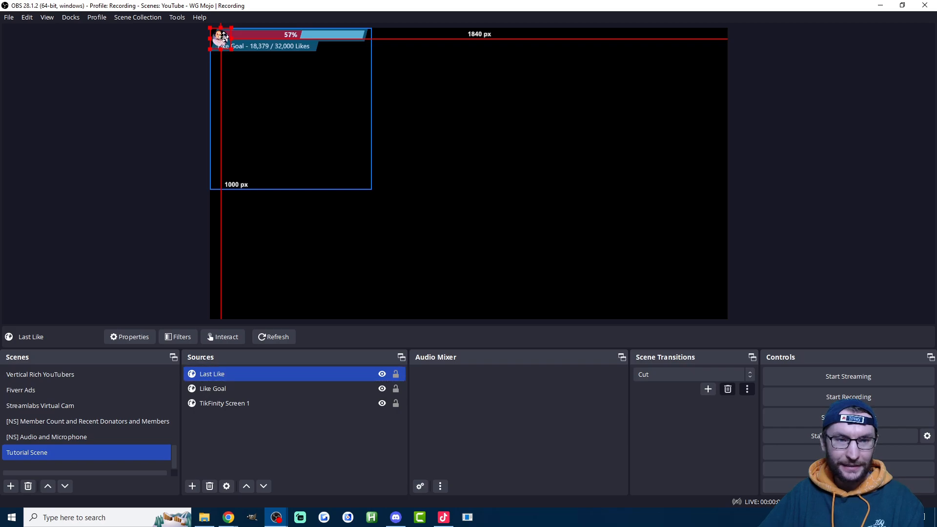
pyautogui.click(129, 337)
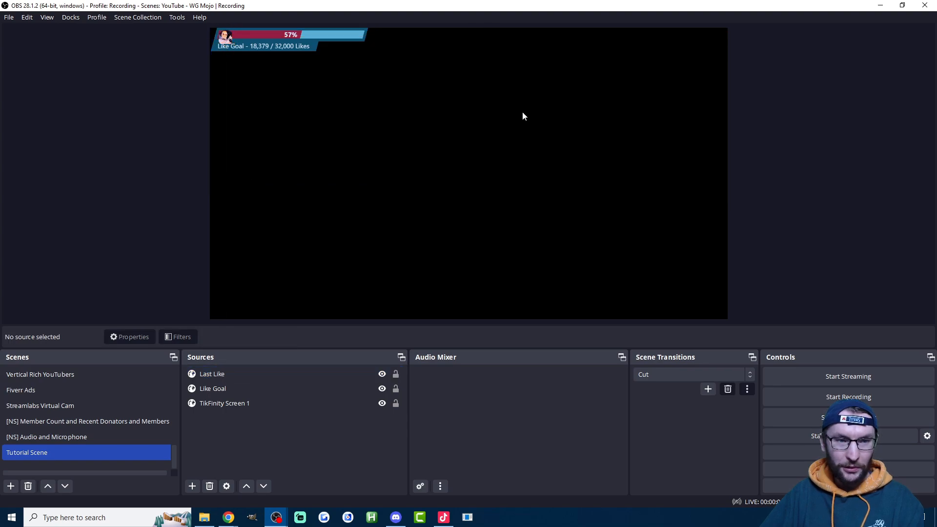
pyautogui.moveTo(508, 177)
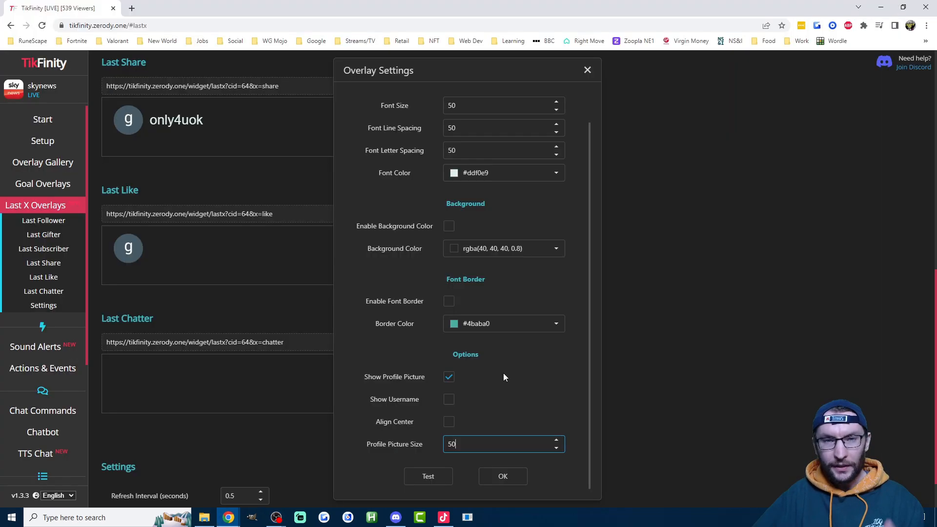
pyautogui.moveTo(571, 449)
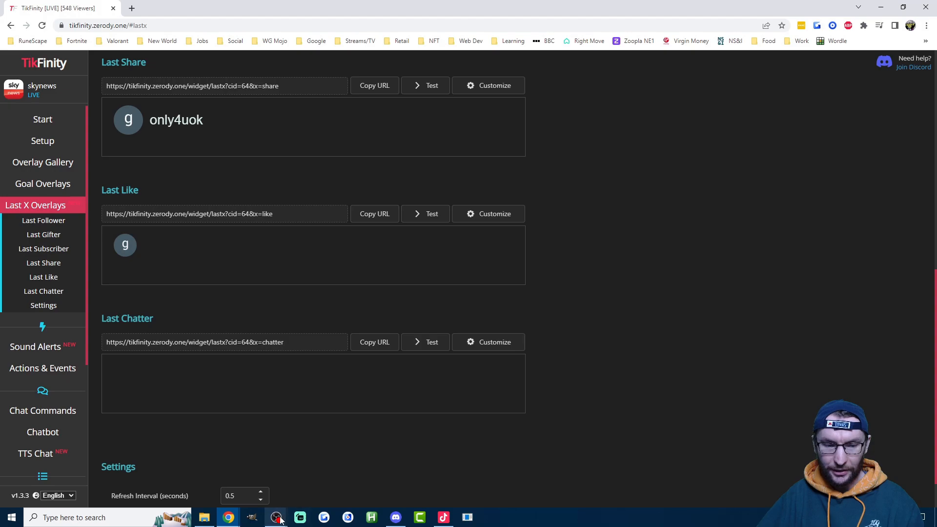
pyautogui.click(276, 517)
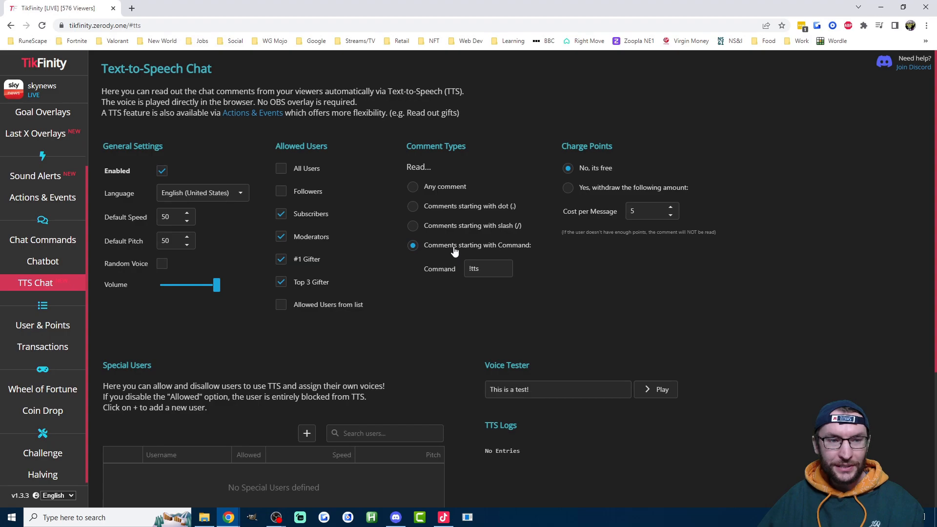
pyautogui.moveTo(466, 237)
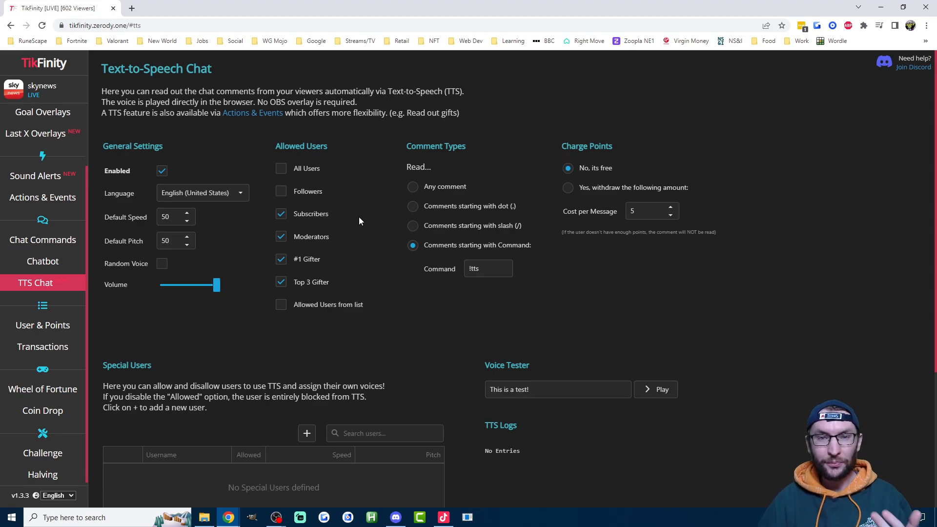
pyautogui.moveTo(241, 147)
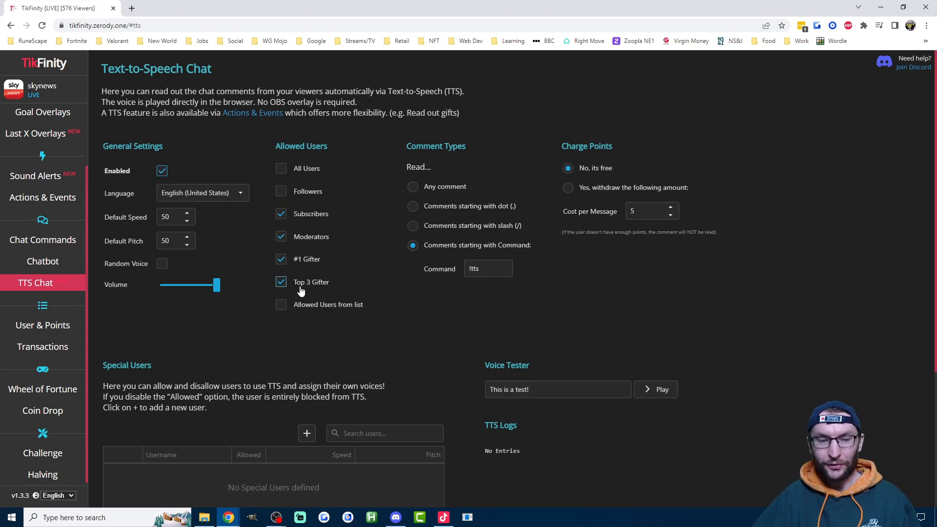
# Allow users from the allowed list to use TTS alongside subscribers, moderators and top gifters.
pyautogui.click(281, 305)
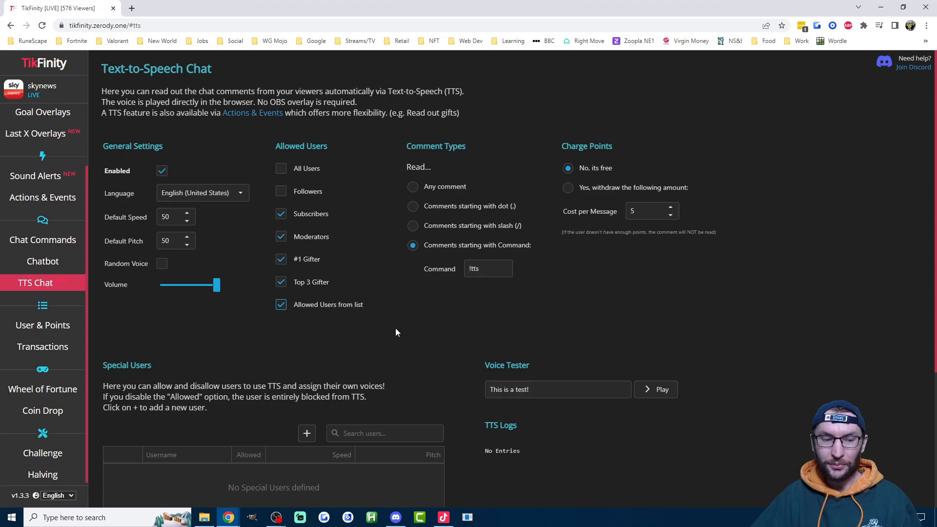
pyautogui.click(385, 434)
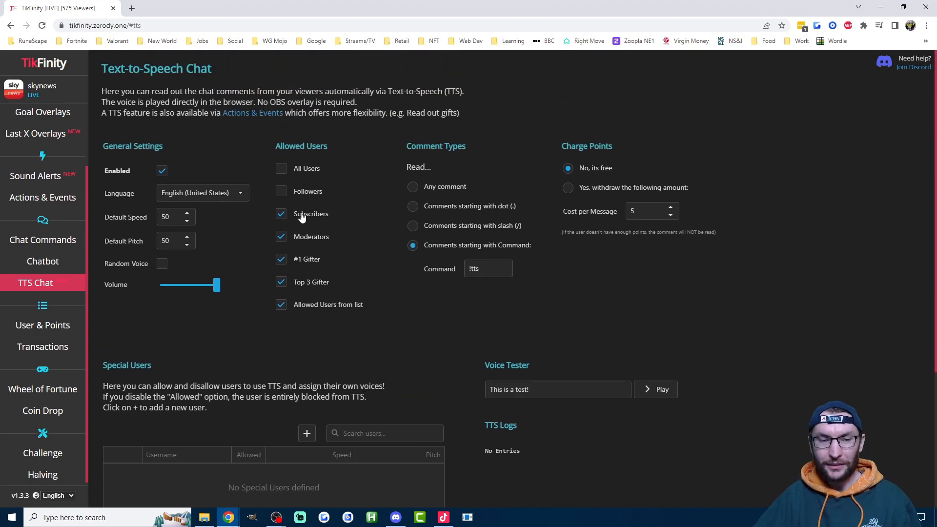
pyautogui.moveTo(311, 256)
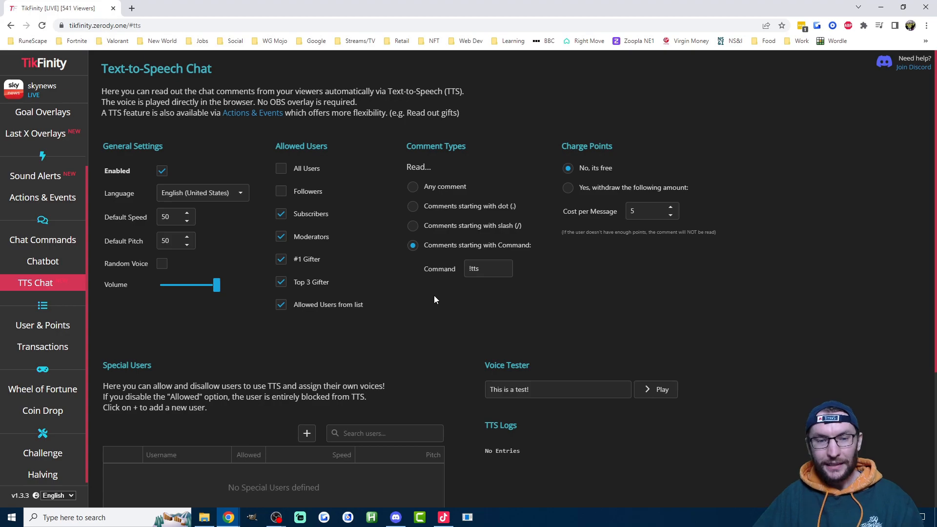
pyautogui.moveTo(427, 186)
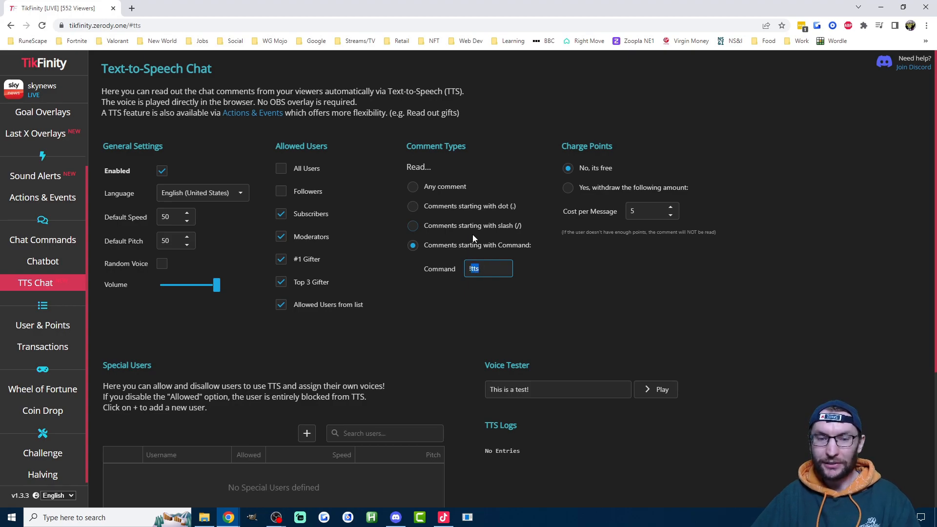
pyautogui.moveTo(487, 243)
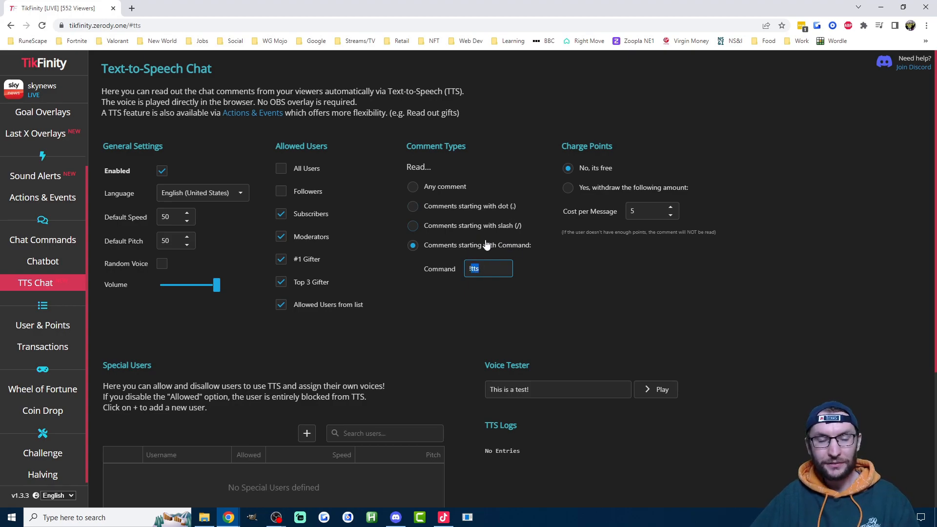
pyautogui.click(488, 268)
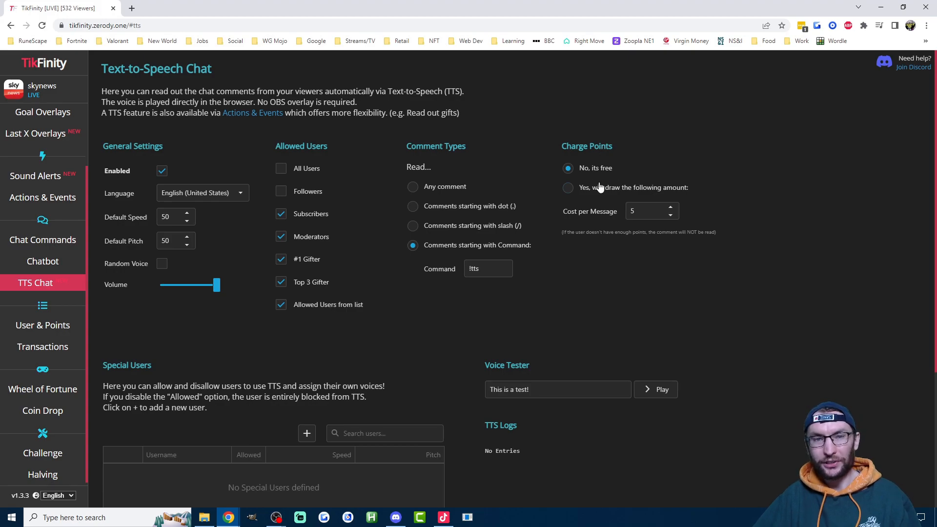
# Set the TTS Max Queue Length to 23 and play the Voice Tester sample.
pyautogui.scroll(-3)
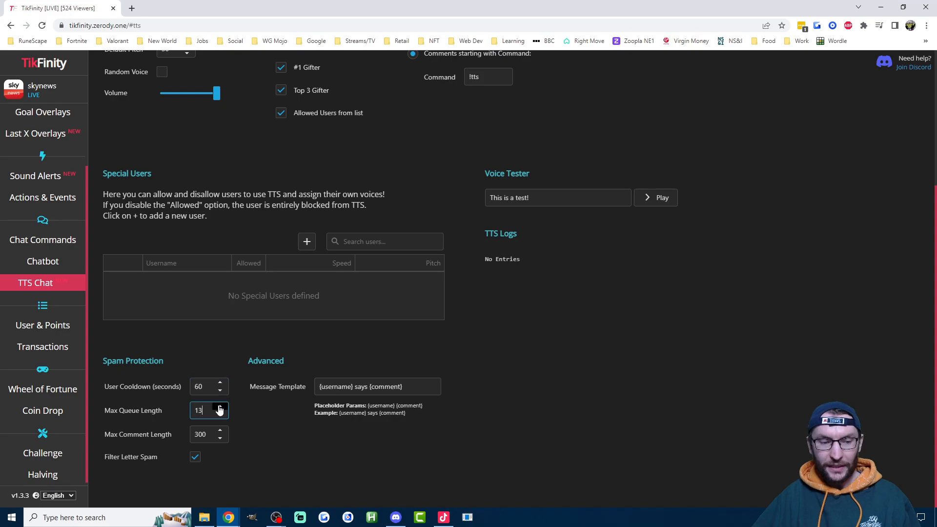
pyautogui.write('23')
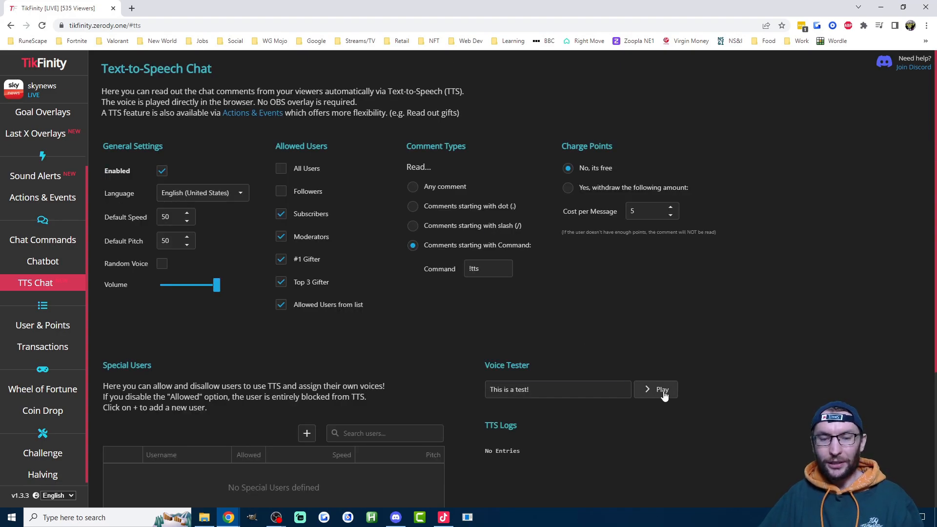
pyautogui.click(656, 389)
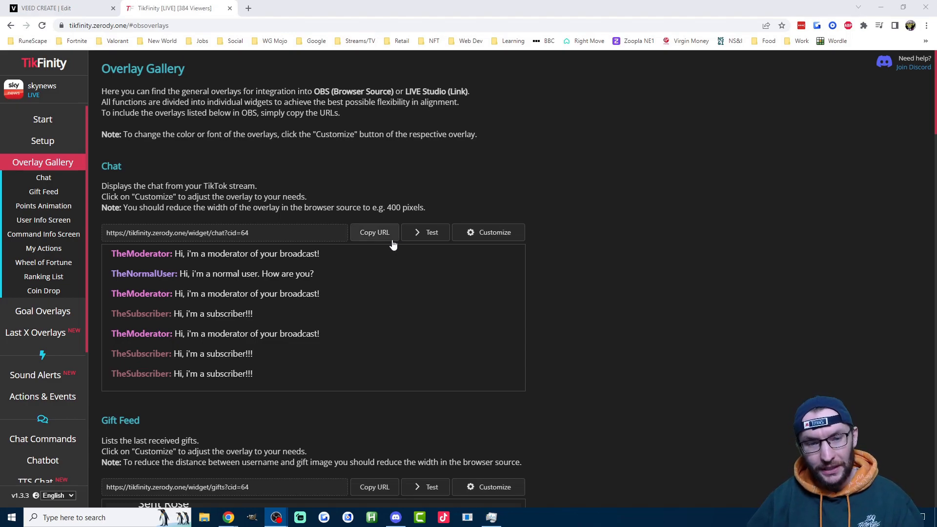
# Copy the Chat overlay URL, glance at its Customize settings, then copy the Gift Feed overlay URL.
pyautogui.click(375, 232)
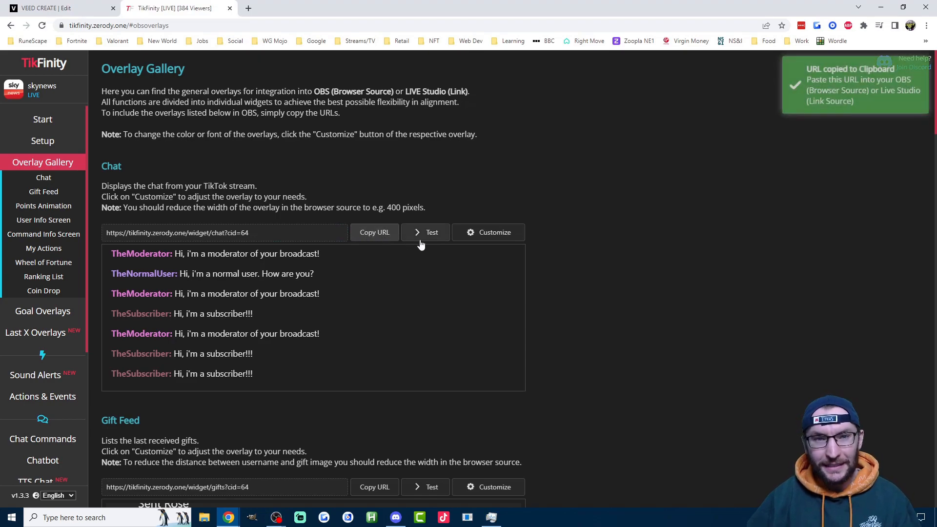
pyautogui.moveTo(421, 236)
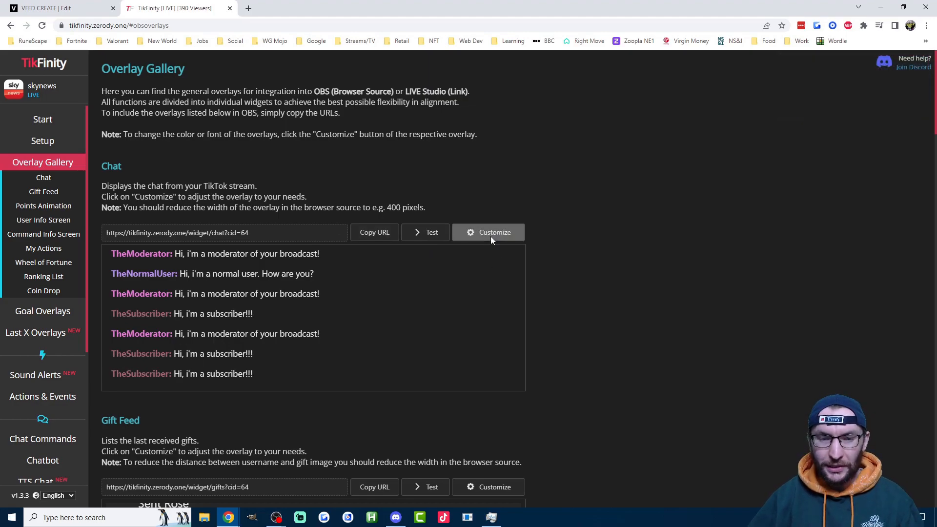
pyautogui.click(488, 232)
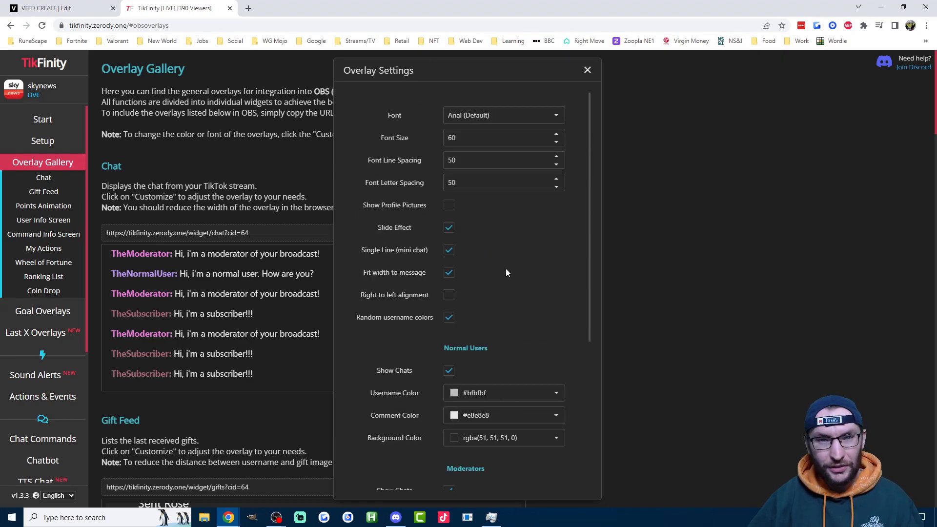
pyautogui.click(587, 69)
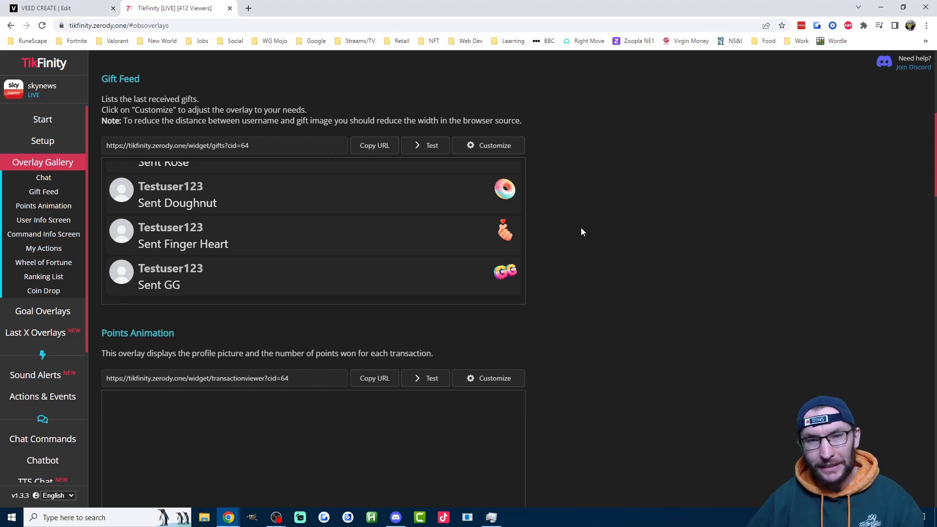
pyautogui.moveTo(568, 217)
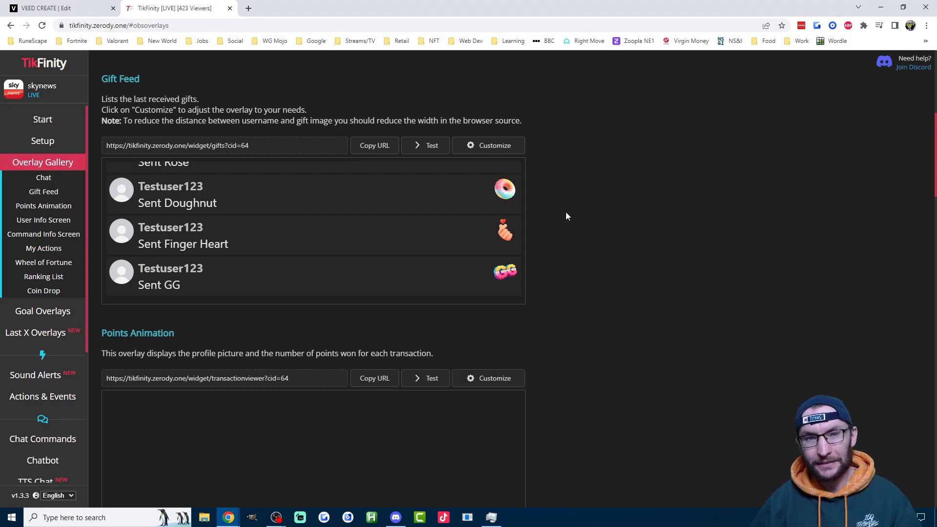
pyautogui.moveTo(488, 148)
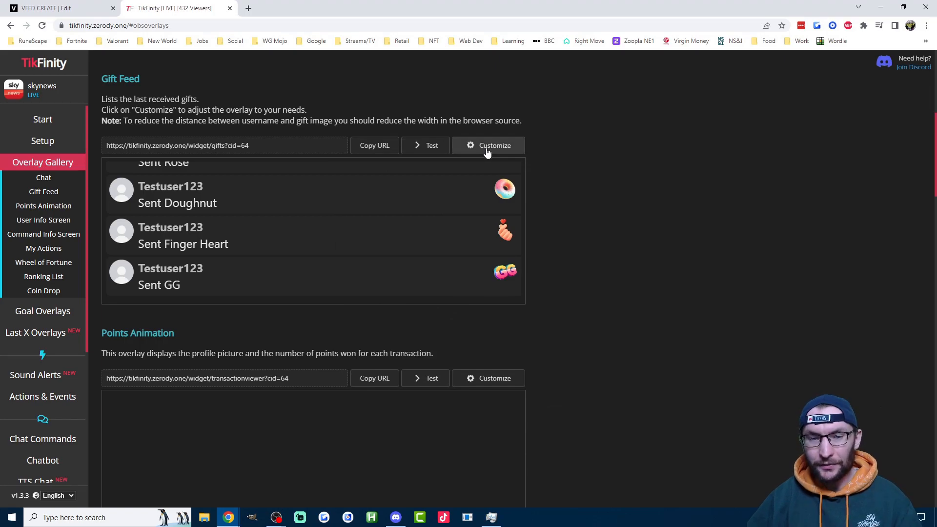
pyautogui.click(375, 146)
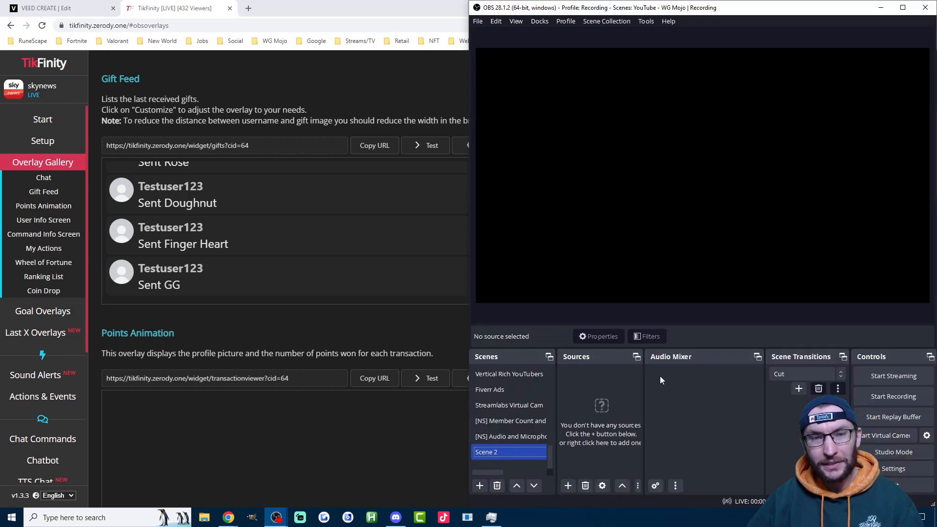
# Add a Browser source in Scene 2 pointing at the TikFinity gifts widget URL.
pyautogui.click(568, 487)
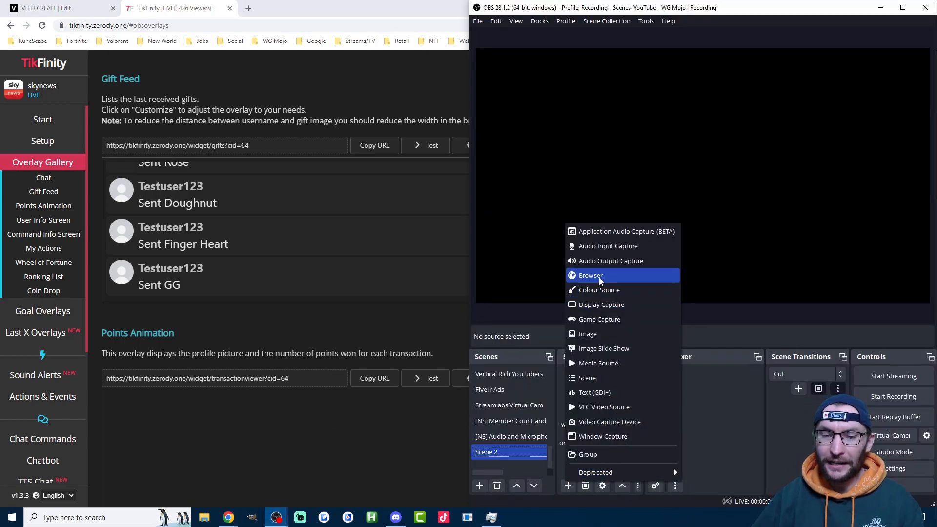
pyautogui.click(591, 275)
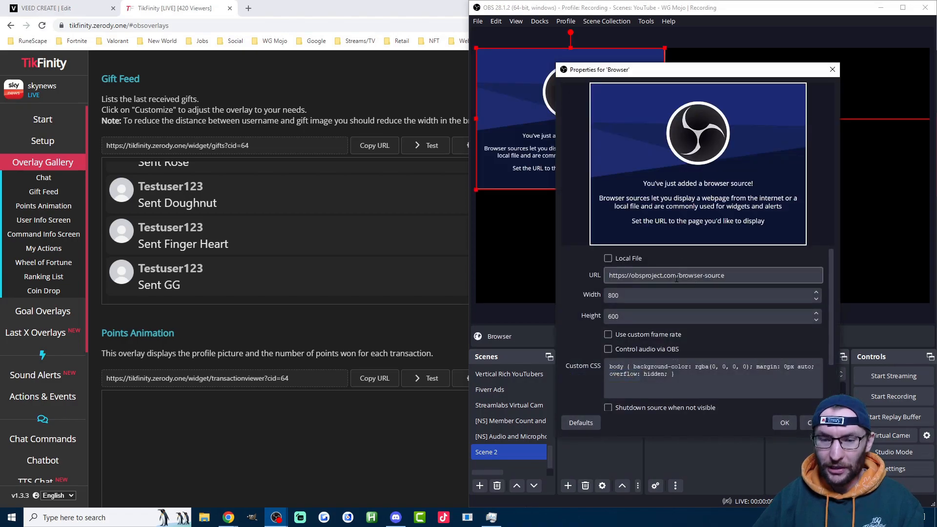
pyautogui.write('https://tikfinity.zerody.one/widget/gifts?cid=64')
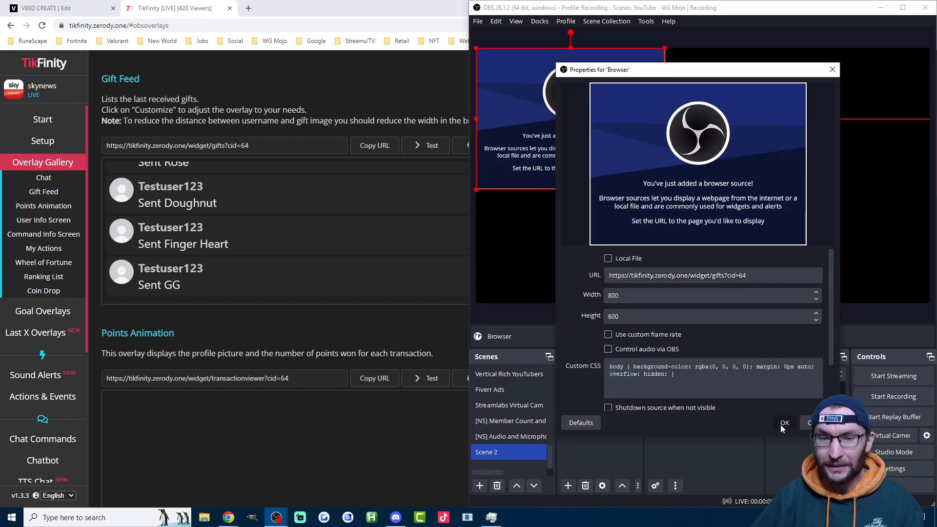
pyautogui.click(785, 423)
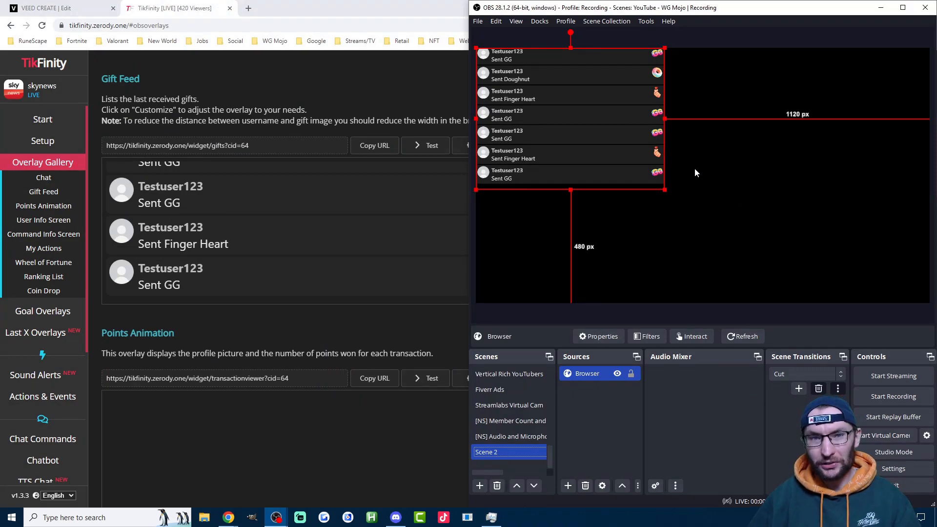
# Narrow the gift feed browser source's width to 400 via its properties.
pyautogui.click(599, 336)
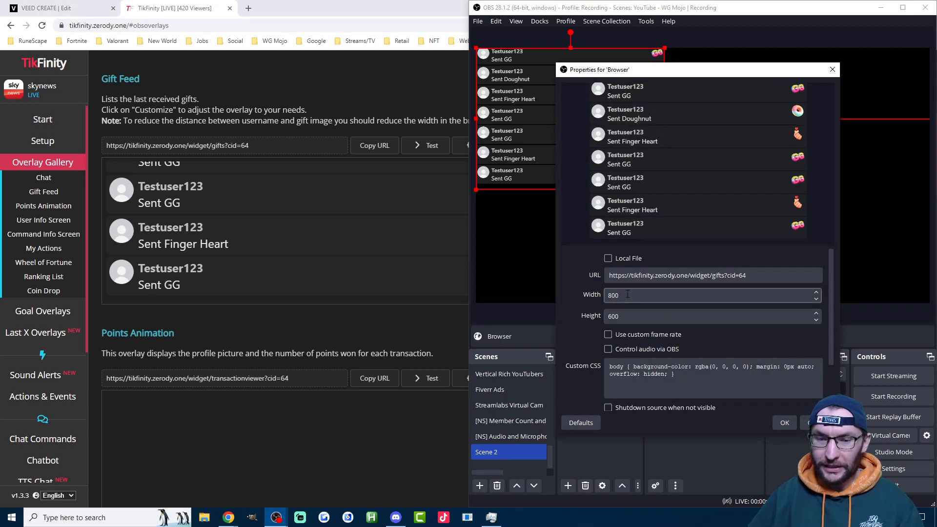
pyautogui.write('400')
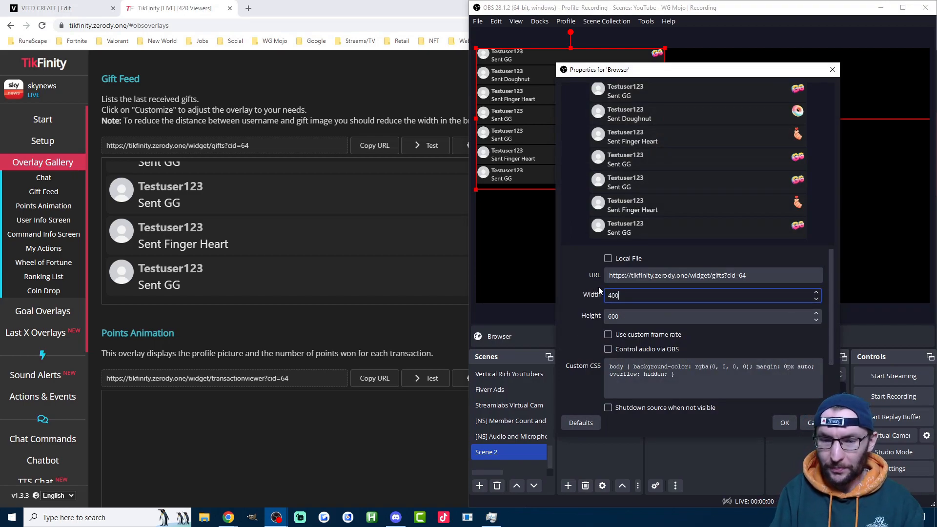
pyautogui.click(785, 423)
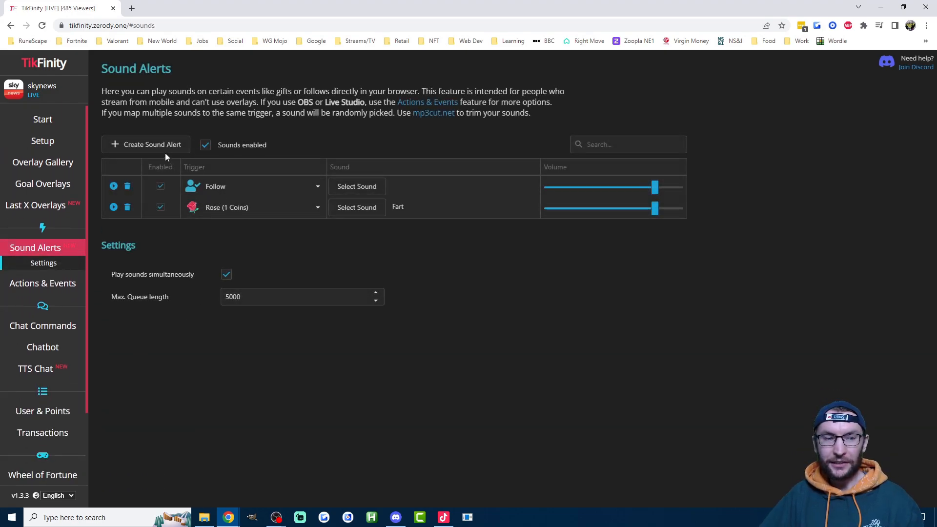
# Create blank sound alerts until the free 5-sound limit appears and decline the Pro upgrade.
pyautogui.click(147, 145)
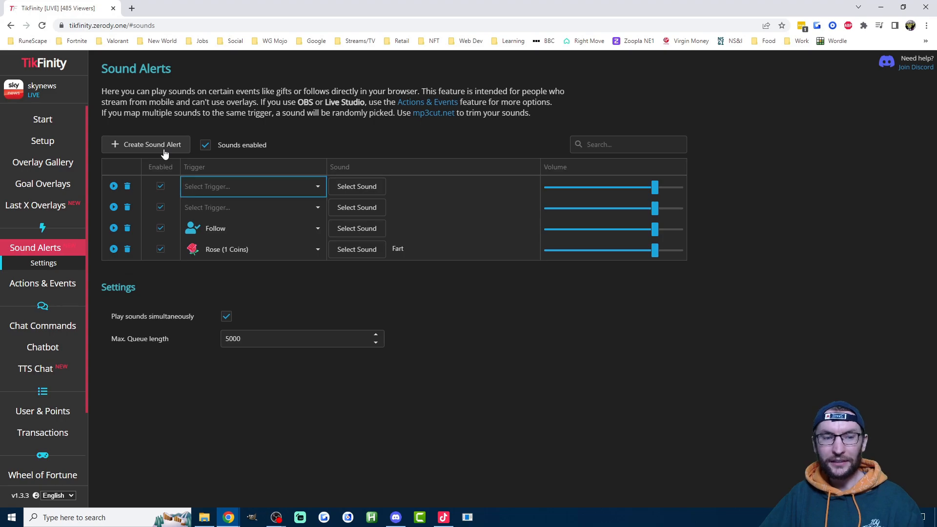
pyautogui.click(151, 144)
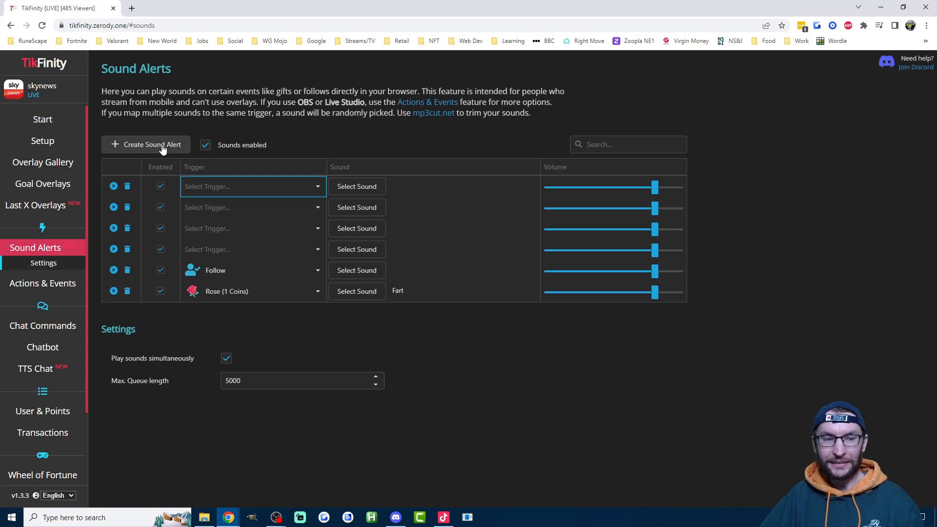
pyautogui.click(152, 145)
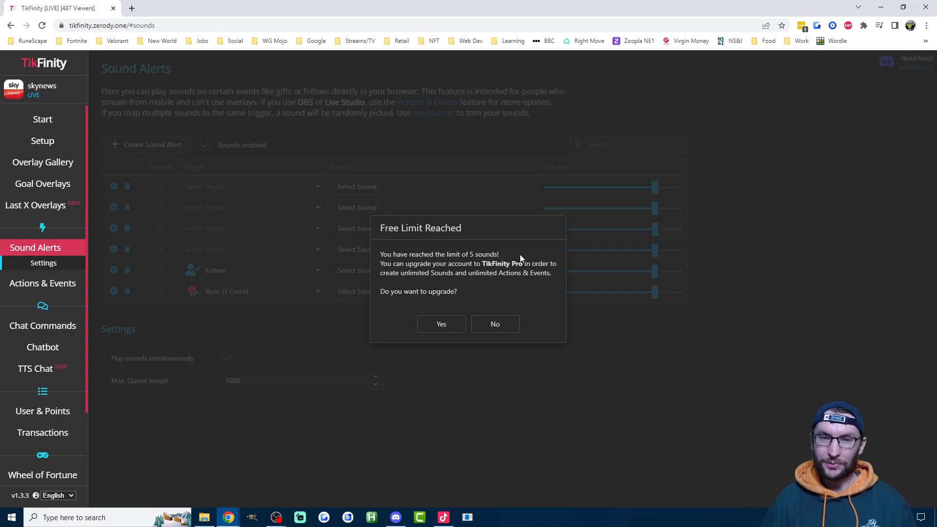
pyautogui.click(43, 283)
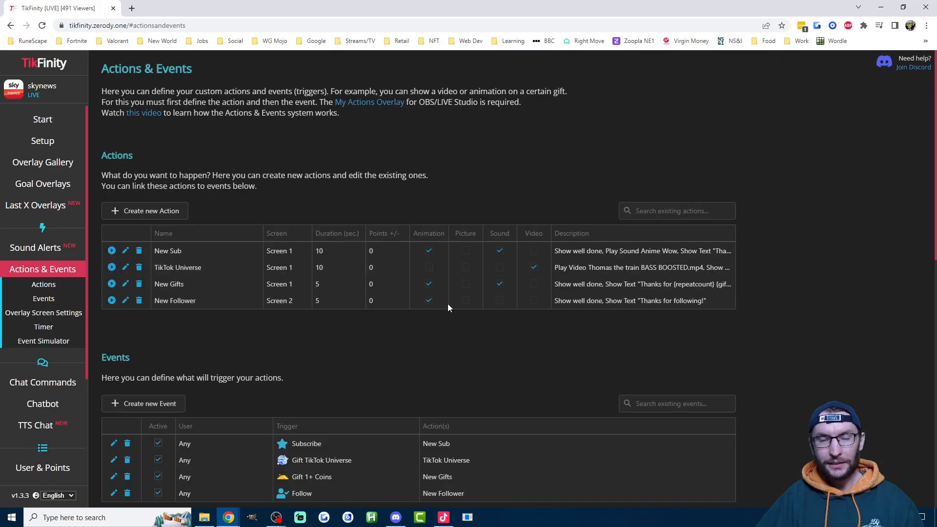
pyautogui.moveTo(515, 320)
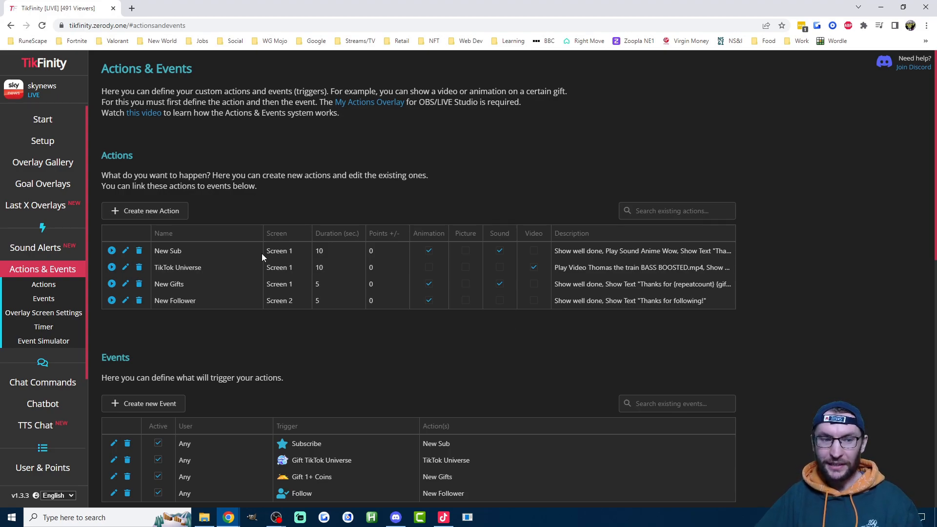
# Save a new blank action named test, hit the 5-action free limit and decline the Pro upgrade.
pyautogui.click(144, 211)
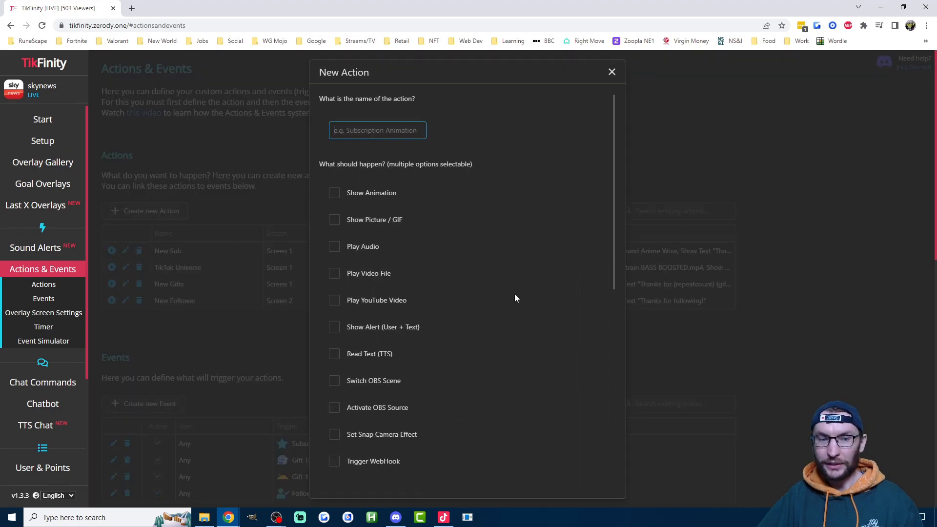
pyautogui.scroll(-3)
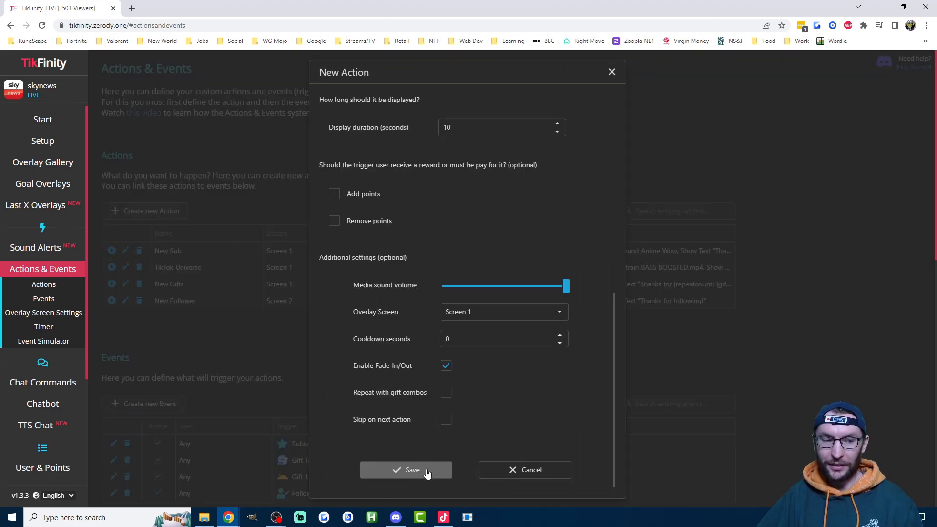
pyautogui.click(407, 470)
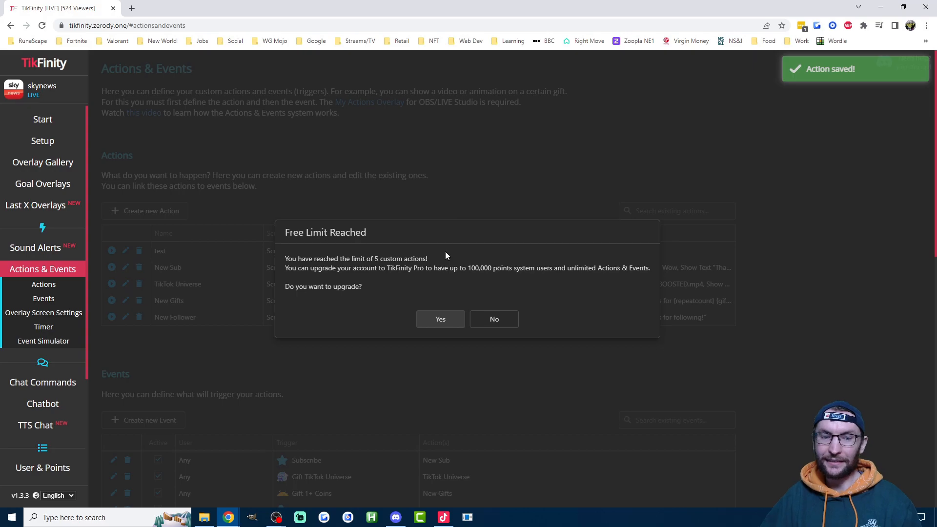
pyautogui.click(494, 319)
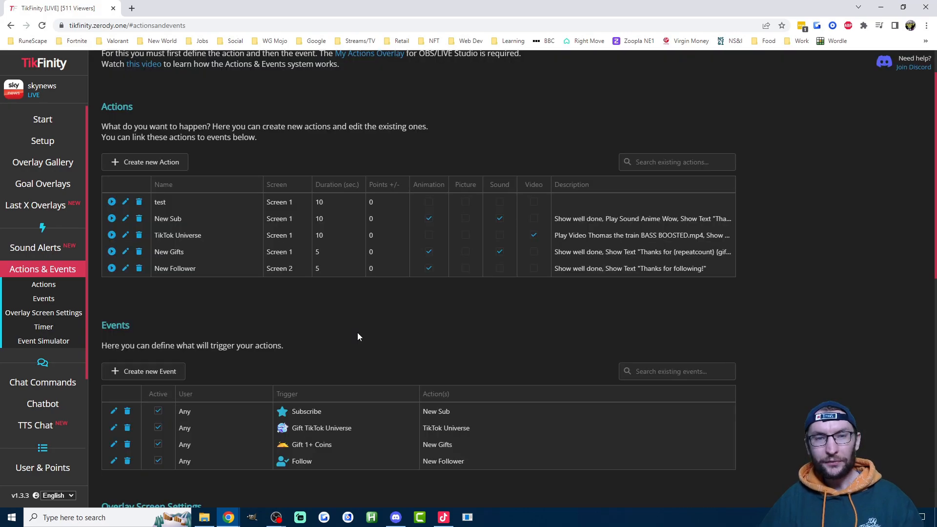